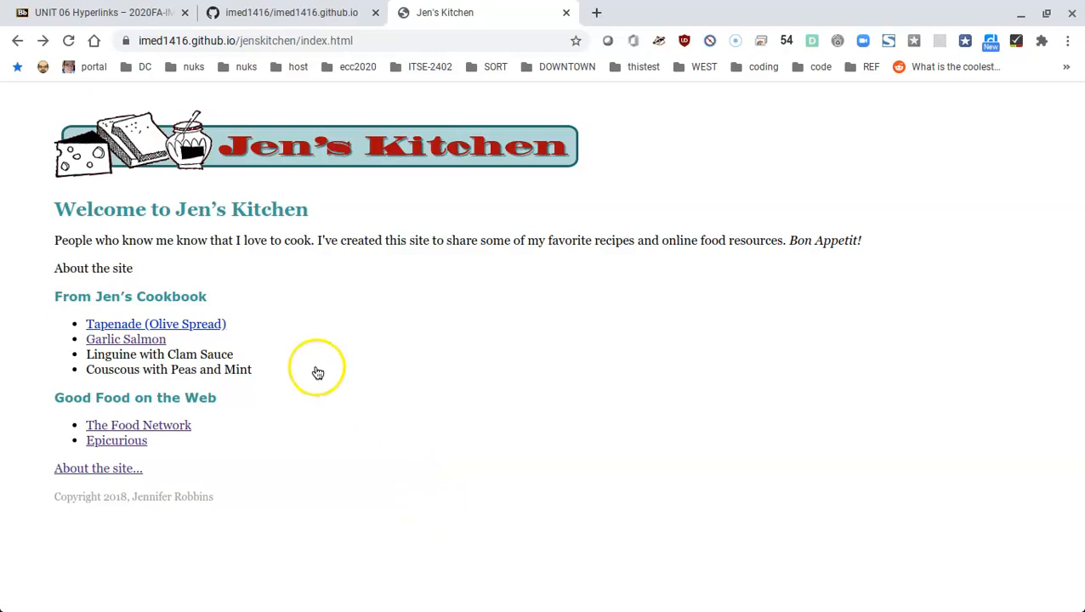
pyautogui.moveTo(253, 293)
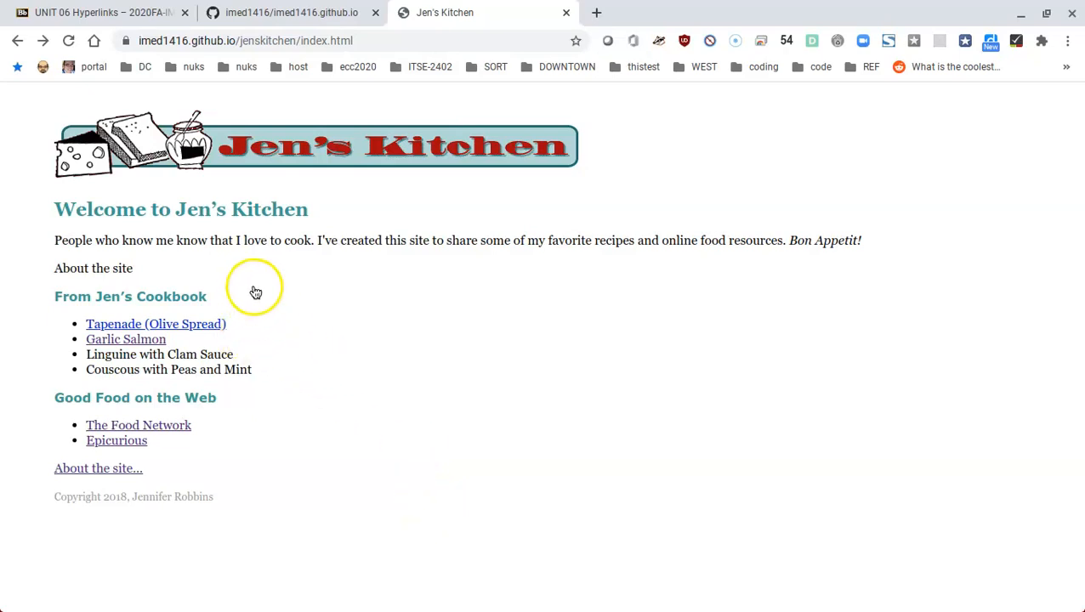
pyautogui.moveTo(234, 293)
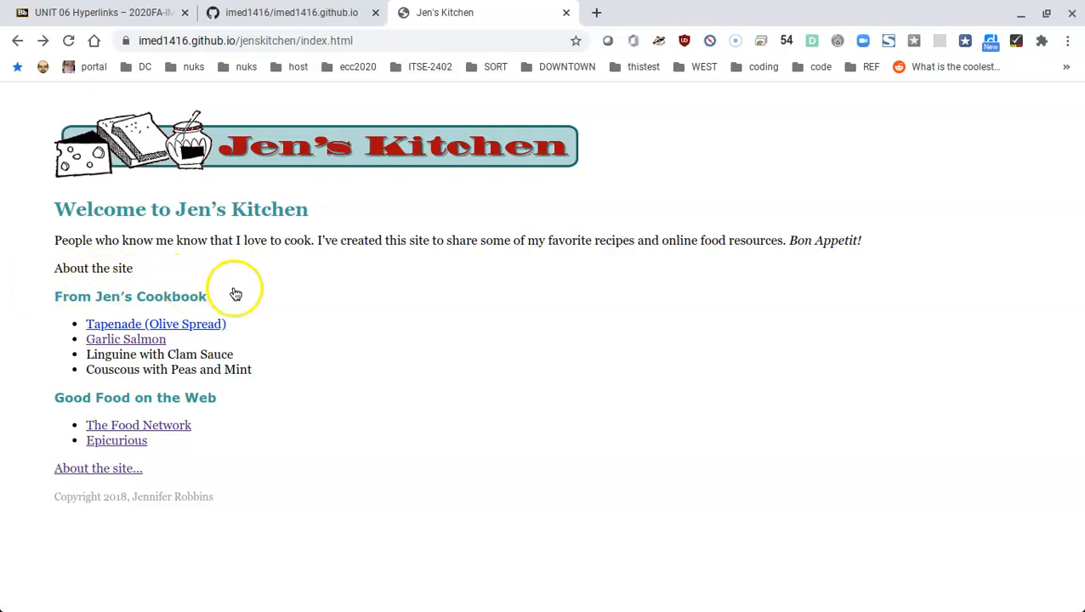
pyautogui.moveTo(150, 351)
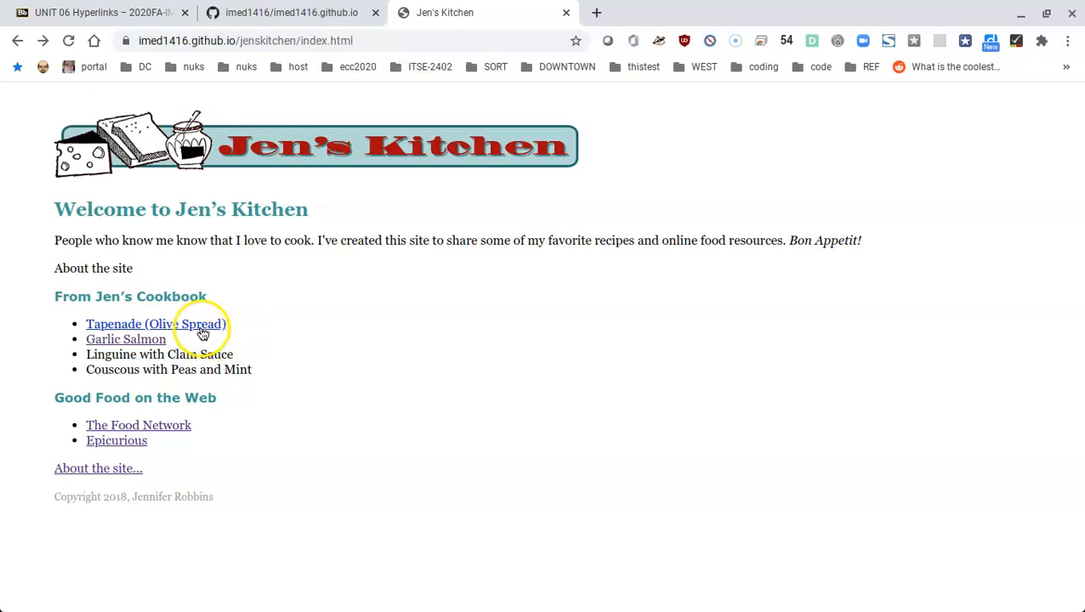
pyautogui.moveTo(427, 350)
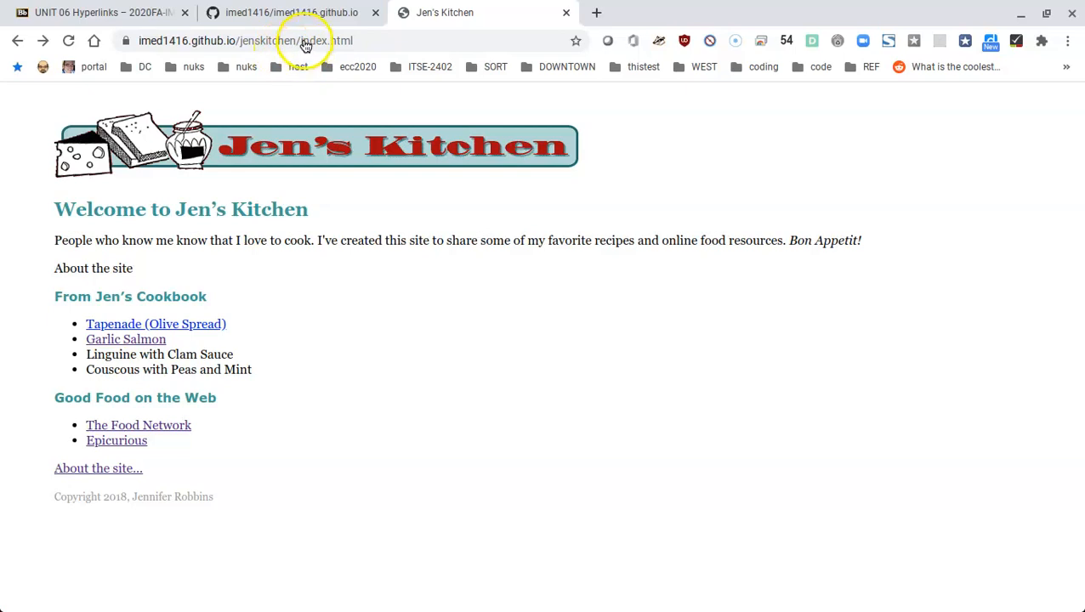
pyautogui.moveTo(335, 41)
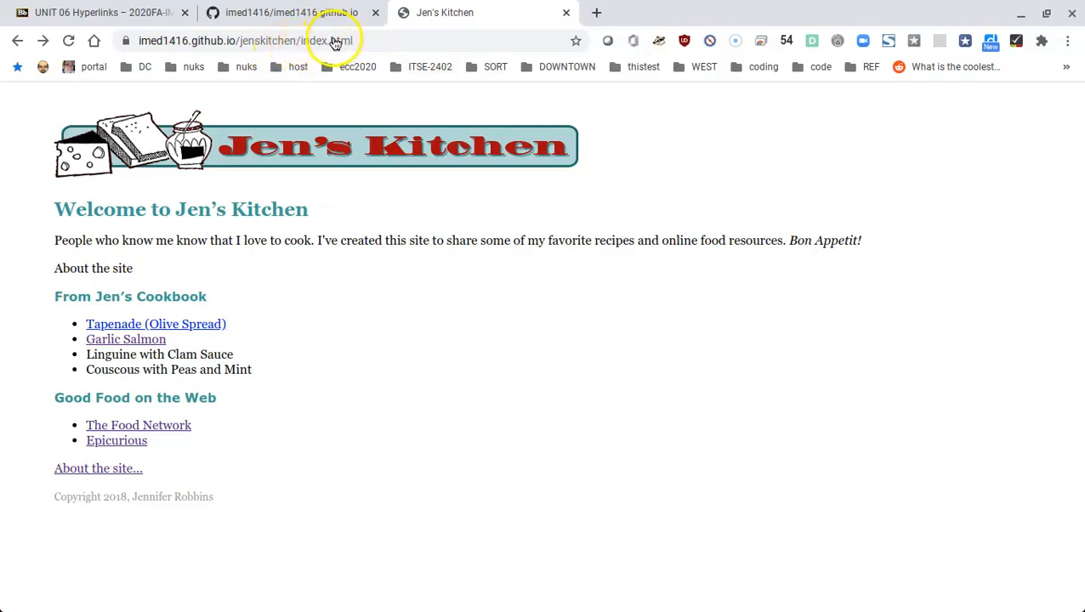
pyautogui.moveTo(367, 41)
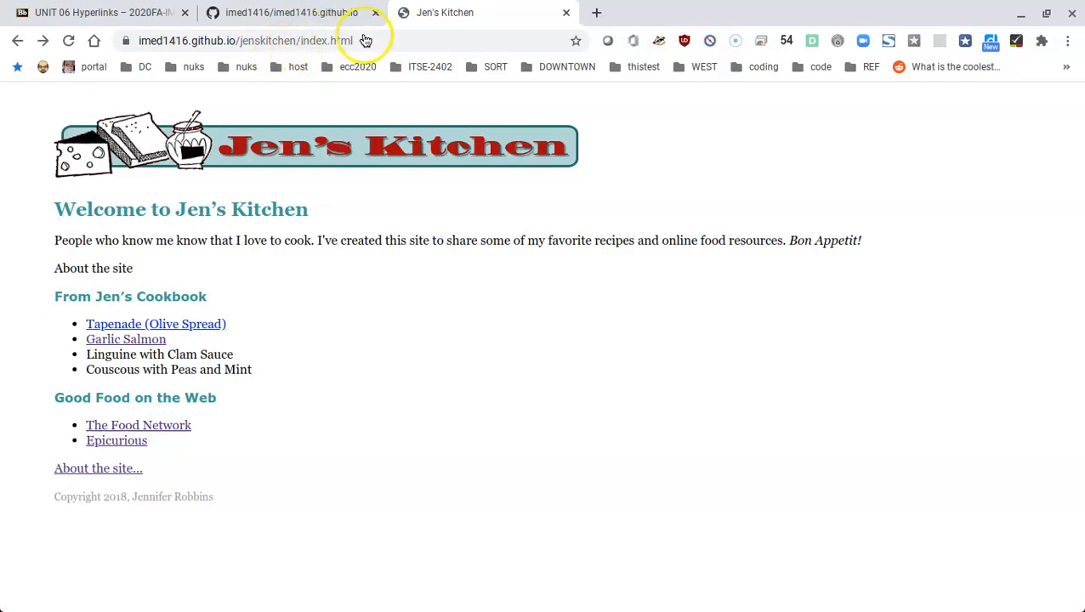
pyautogui.moveTo(312, 275)
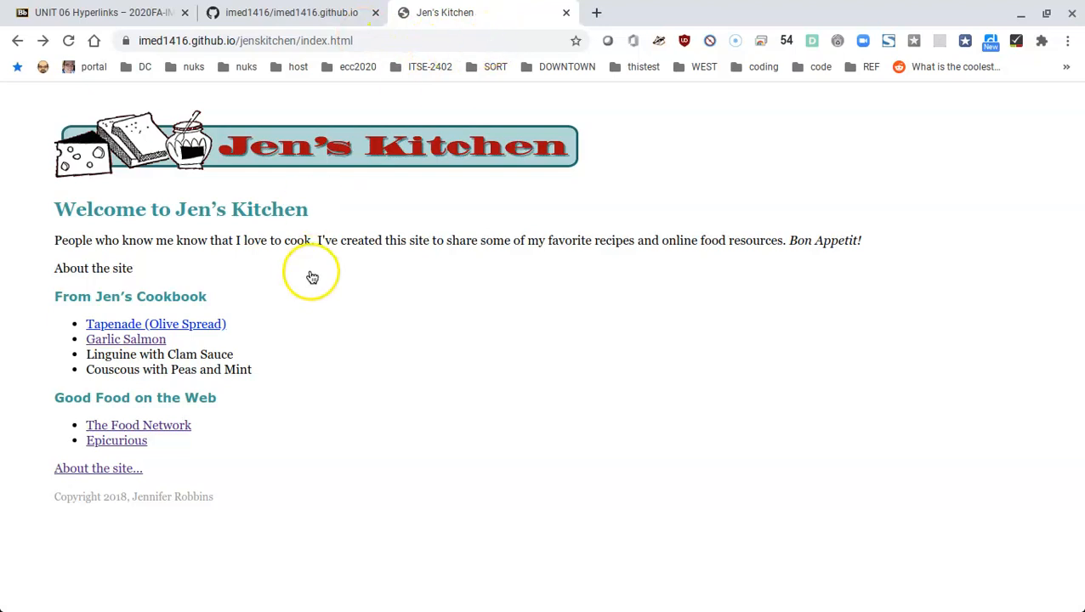
pyautogui.moveTo(119, 446)
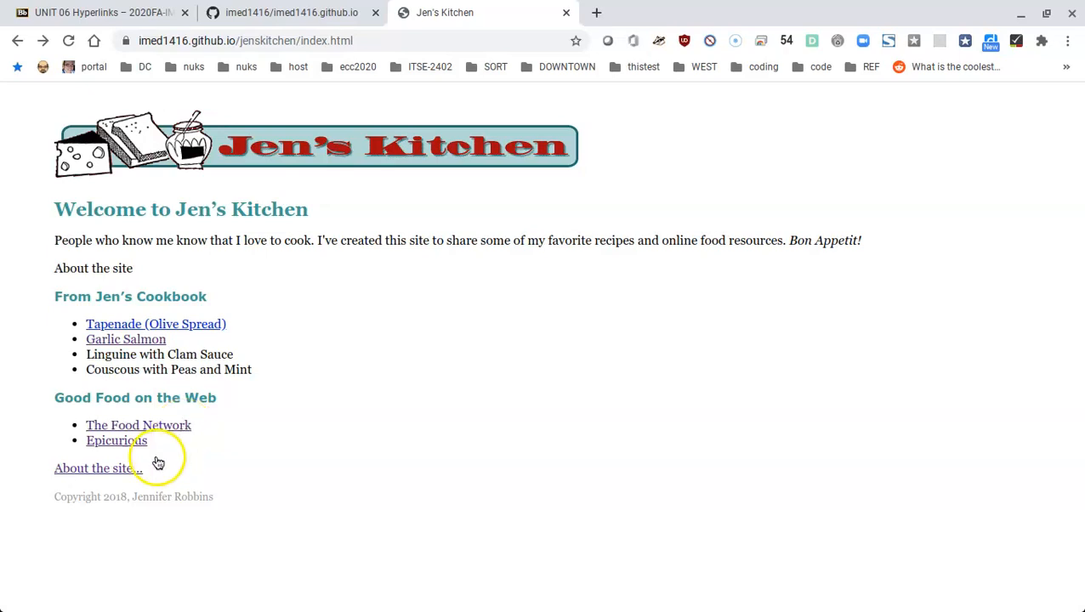
pyautogui.moveTo(75, 473)
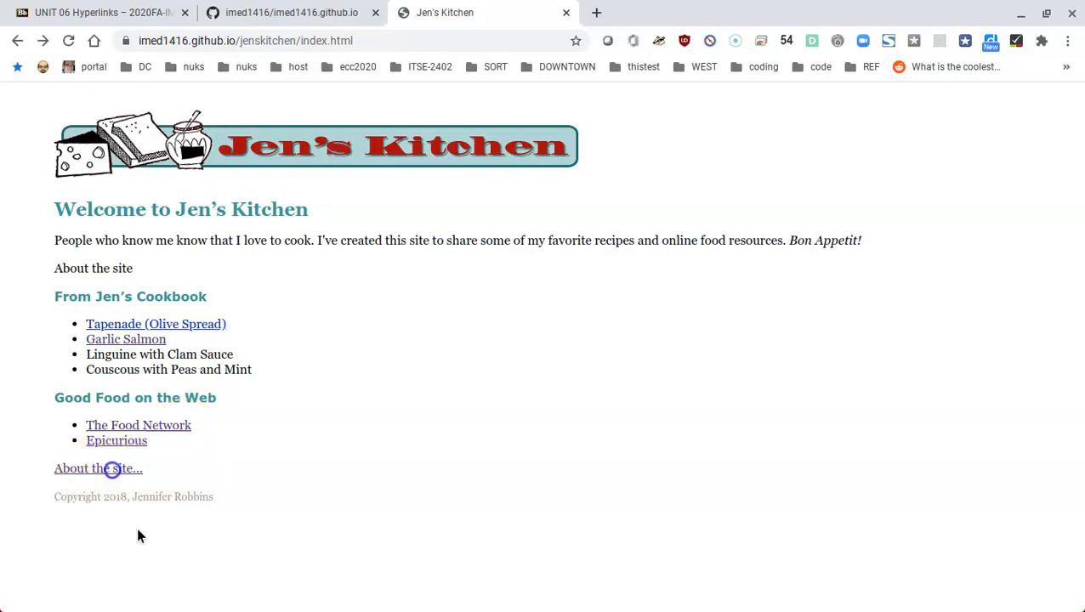
# Browse the live Jen's Kitchen About page and Garlic Salmon recipe, returning to the home page.
pyautogui.click(98, 469)
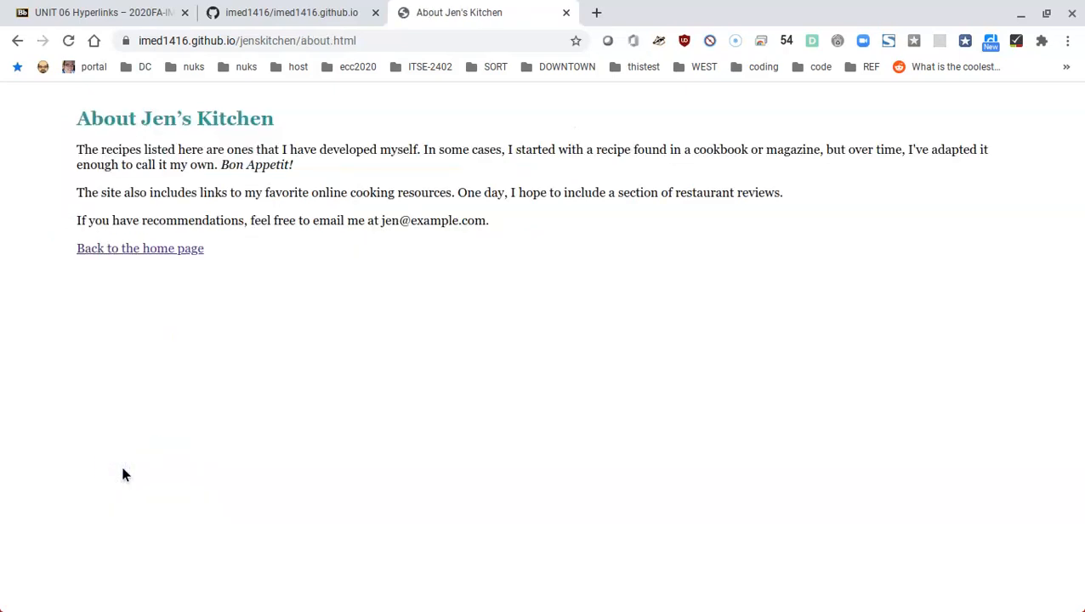
pyautogui.click(140, 249)
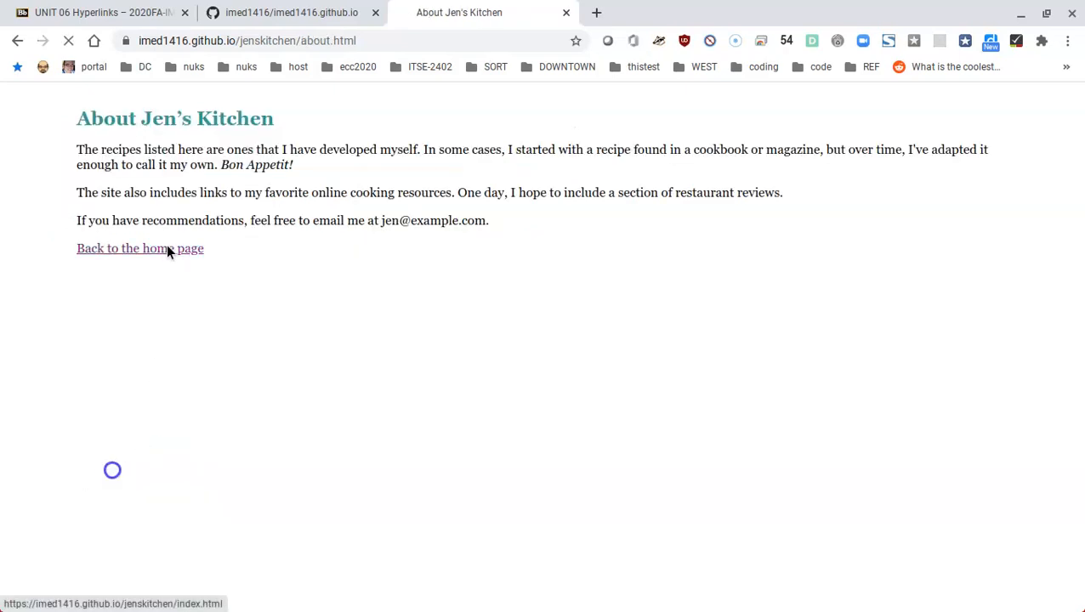
pyautogui.click(140, 248)
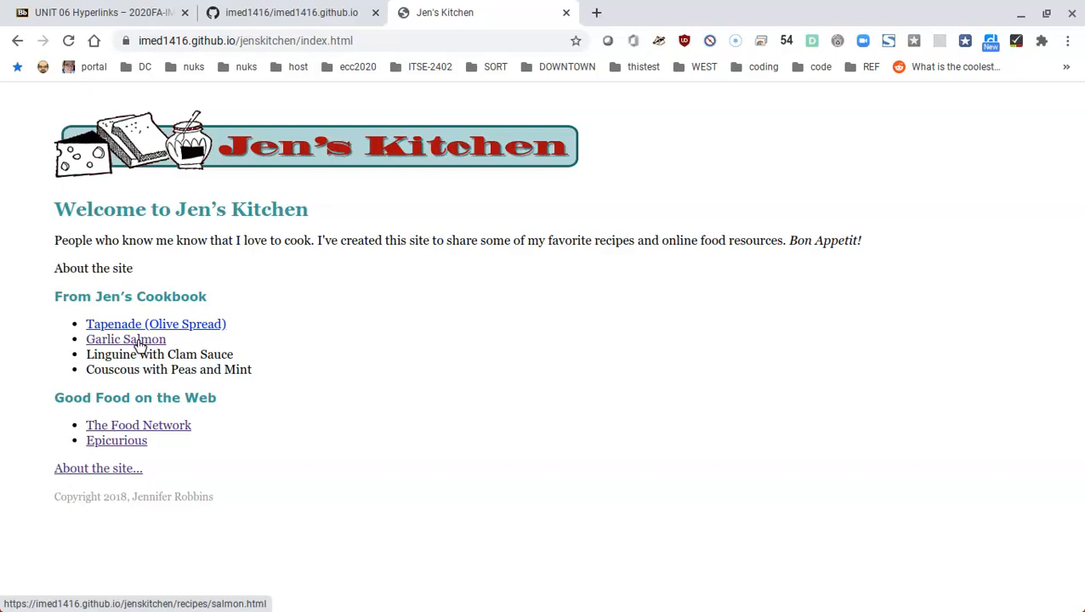
pyautogui.click(126, 340)
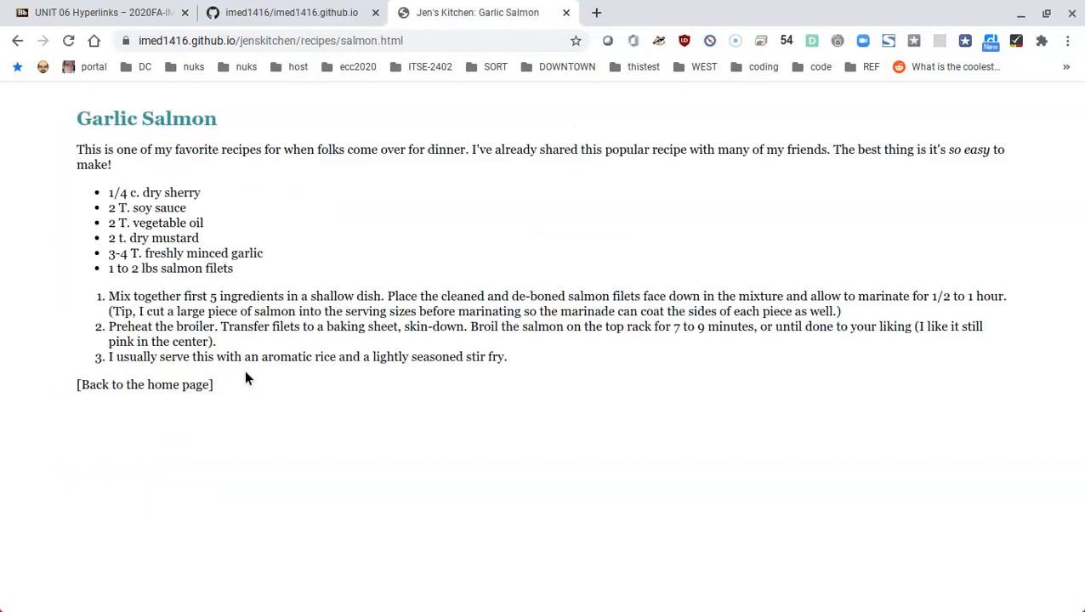
pyautogui.moveTo(37, 116)
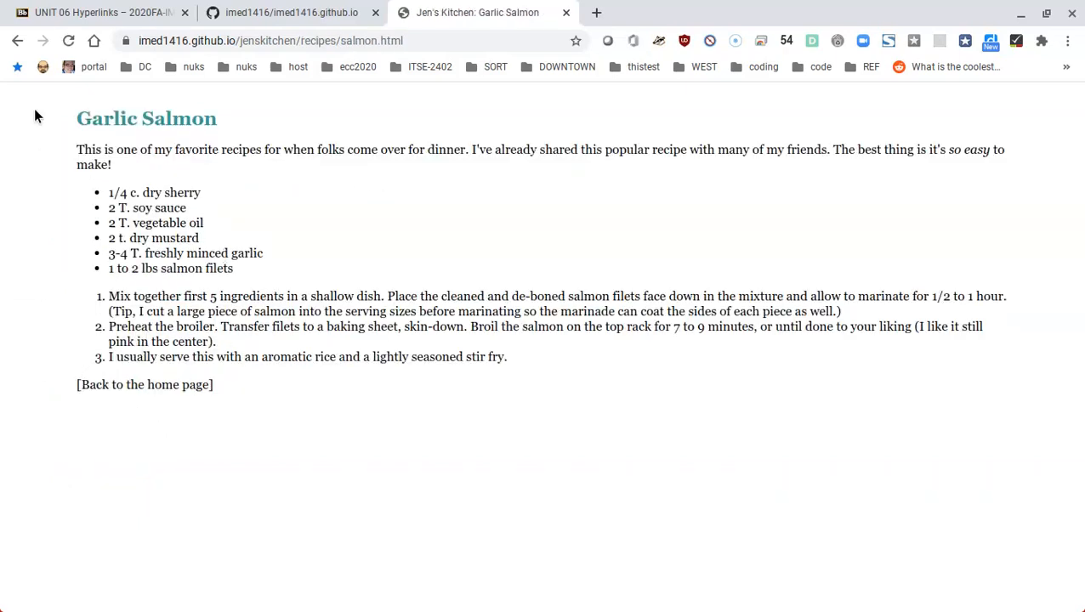
pyautogui.moveTo(14, 42)
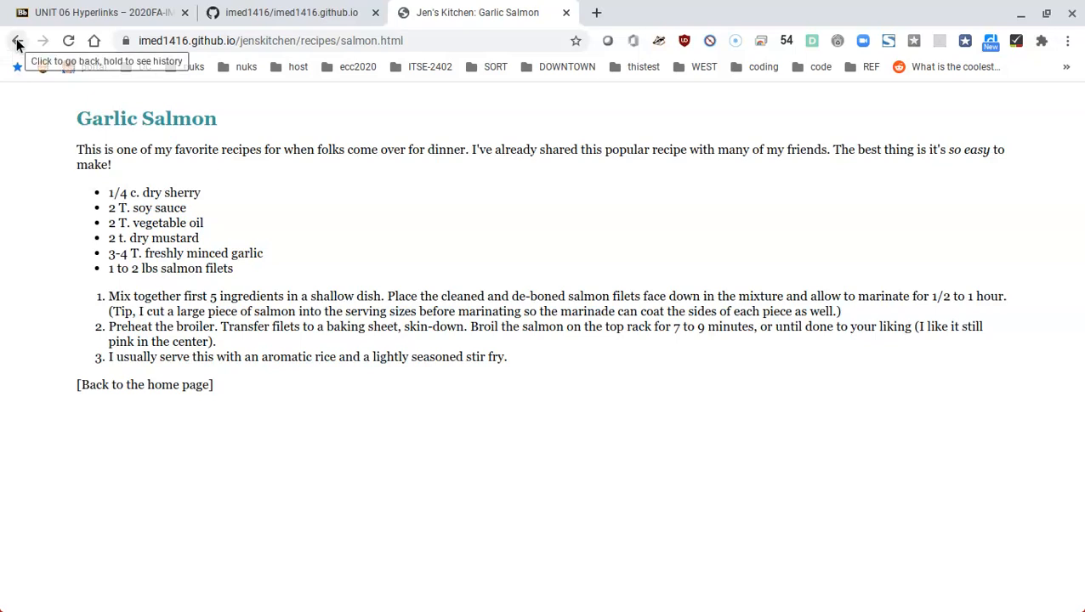
pyautogui.click(16, 40)
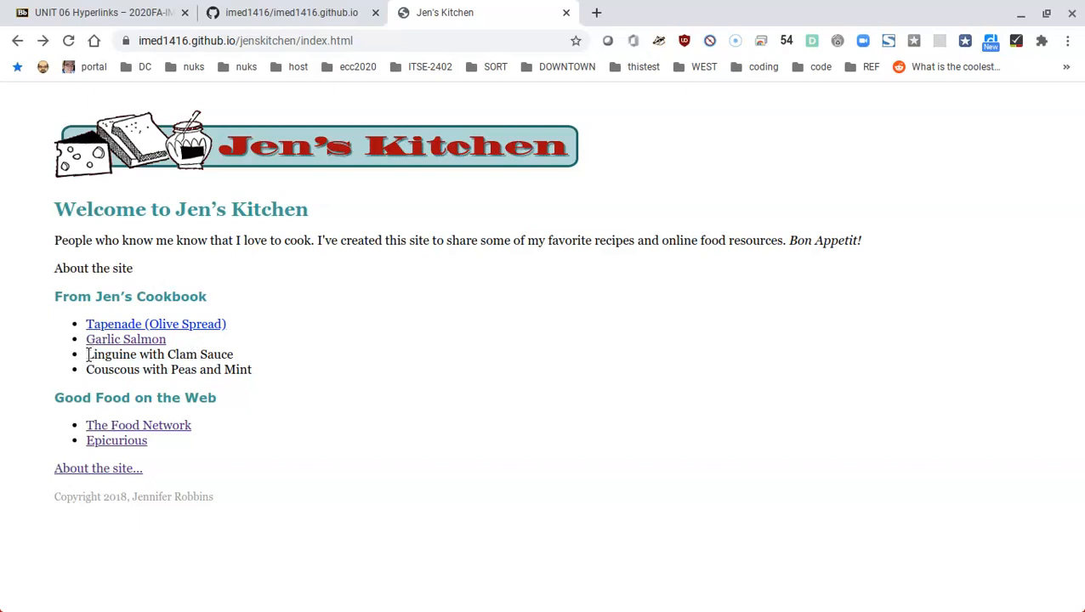
pyautogui.moveTo(257, 359)
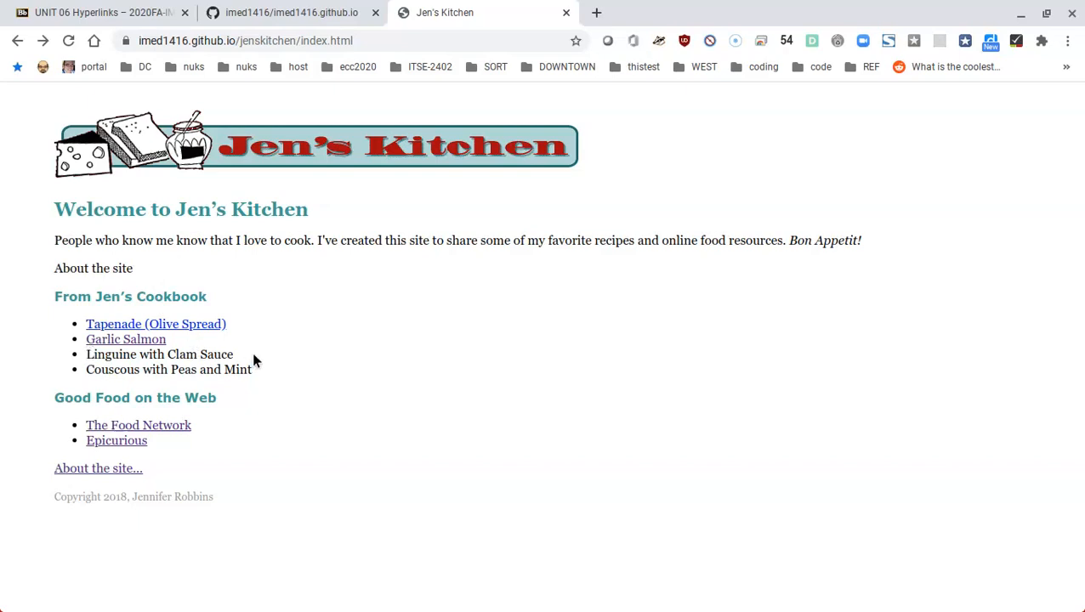
pyautogui.moveTo(126, 357)
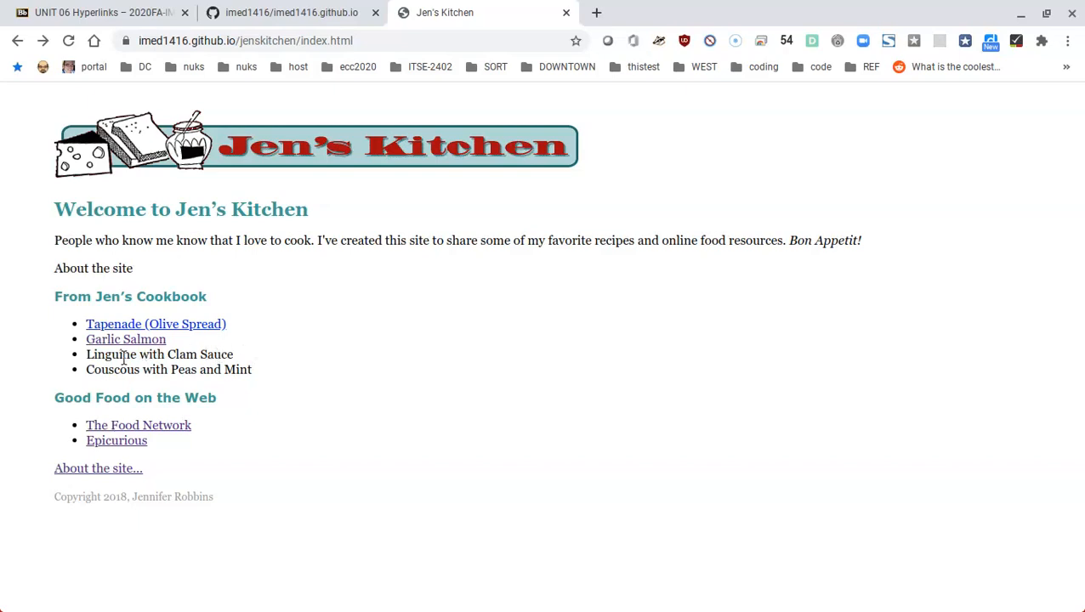
pyautogui.moveTo(234, 340)
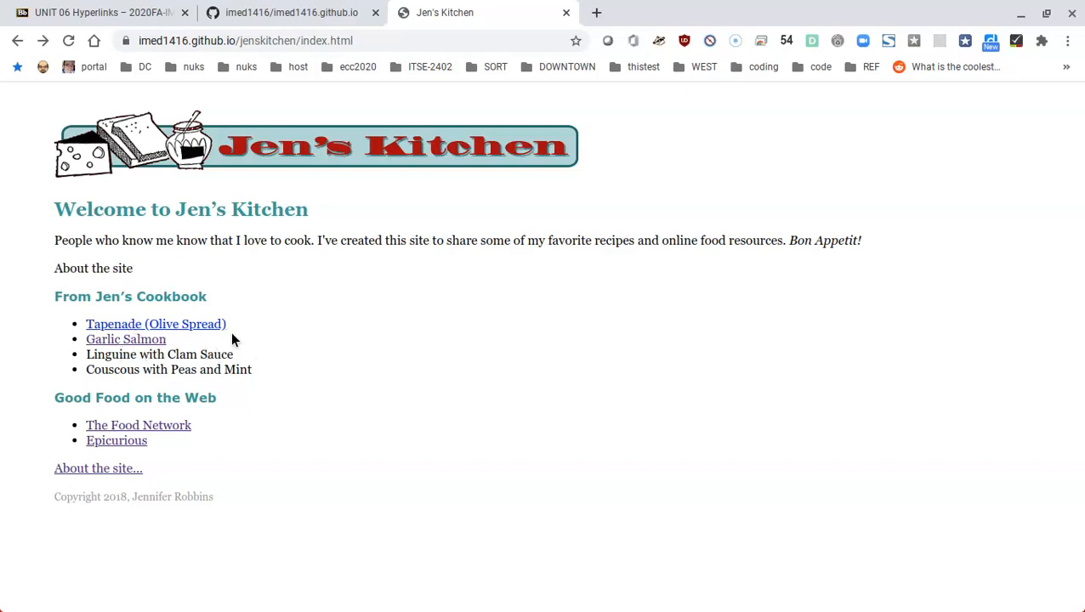
pyautogui.moveTo(259, 401)
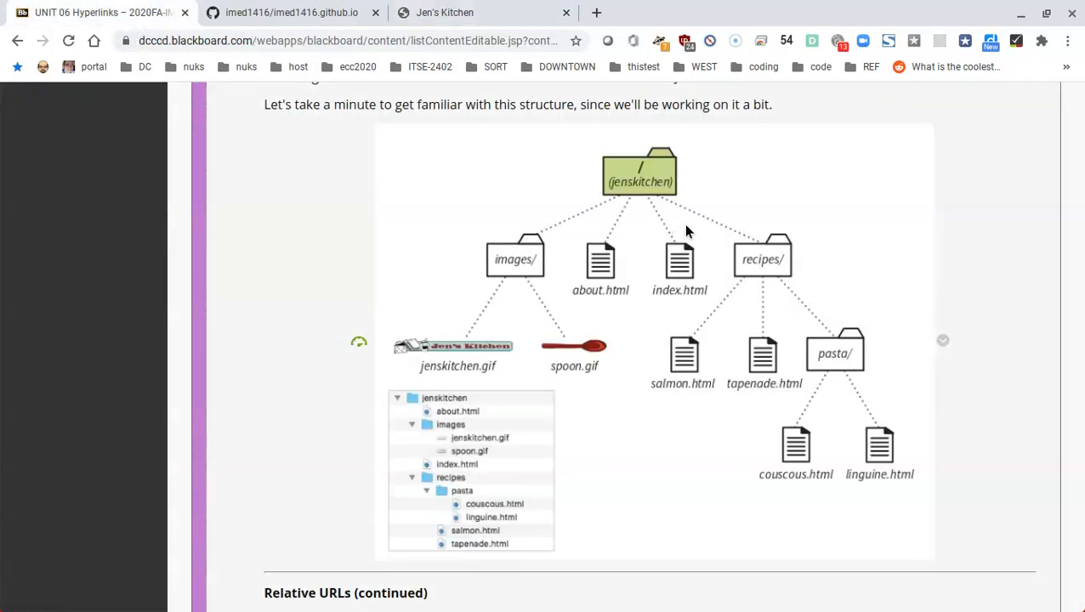
pyautogui.moveTo(650, 201)
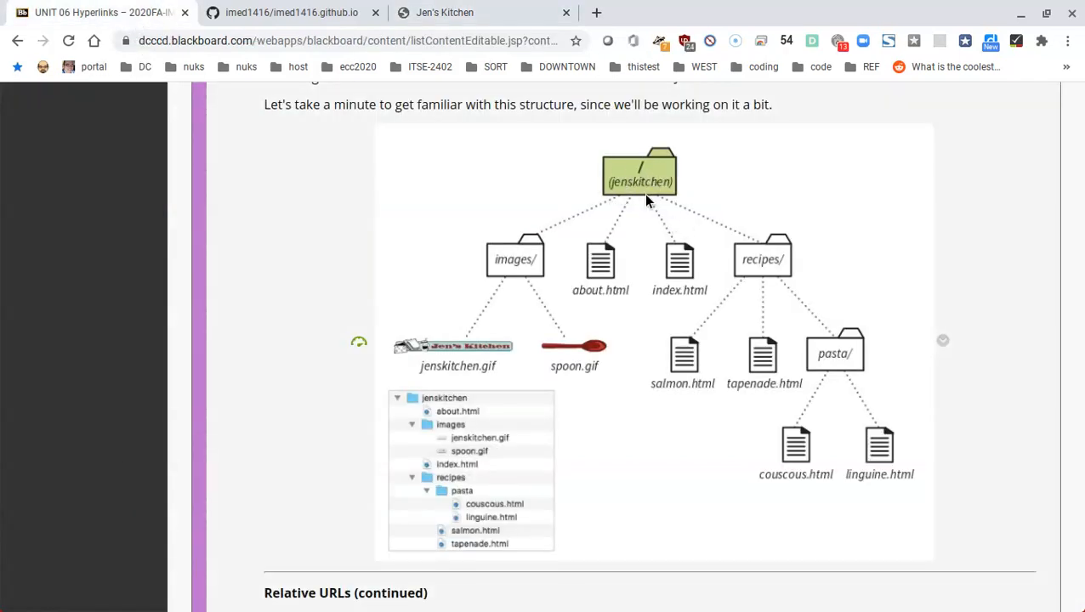
pyautogui.moveTo(633, 185)
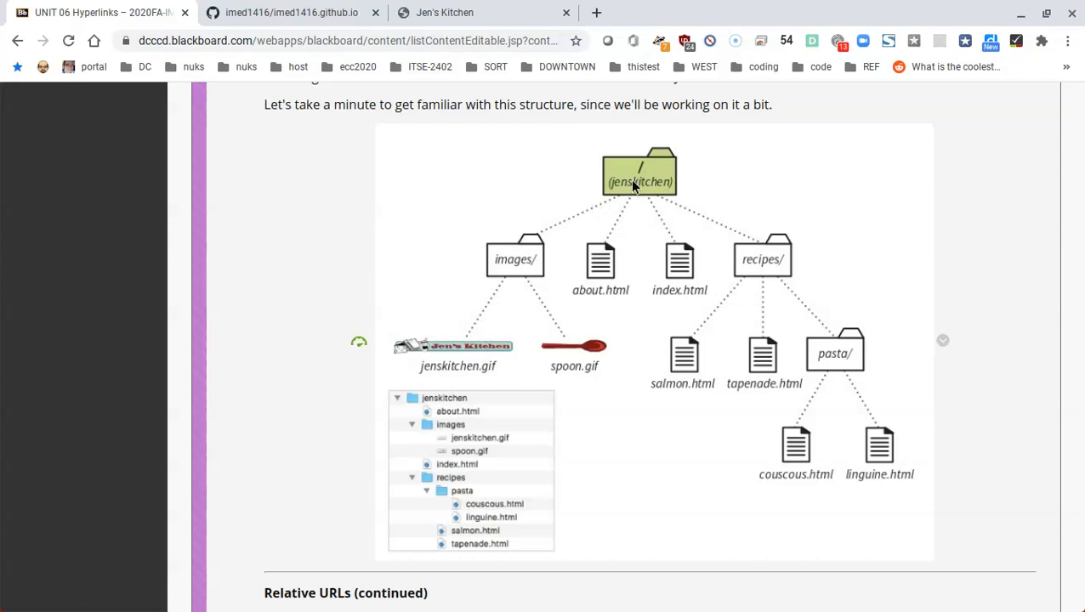
pyautogui.moveTo(615, 268)
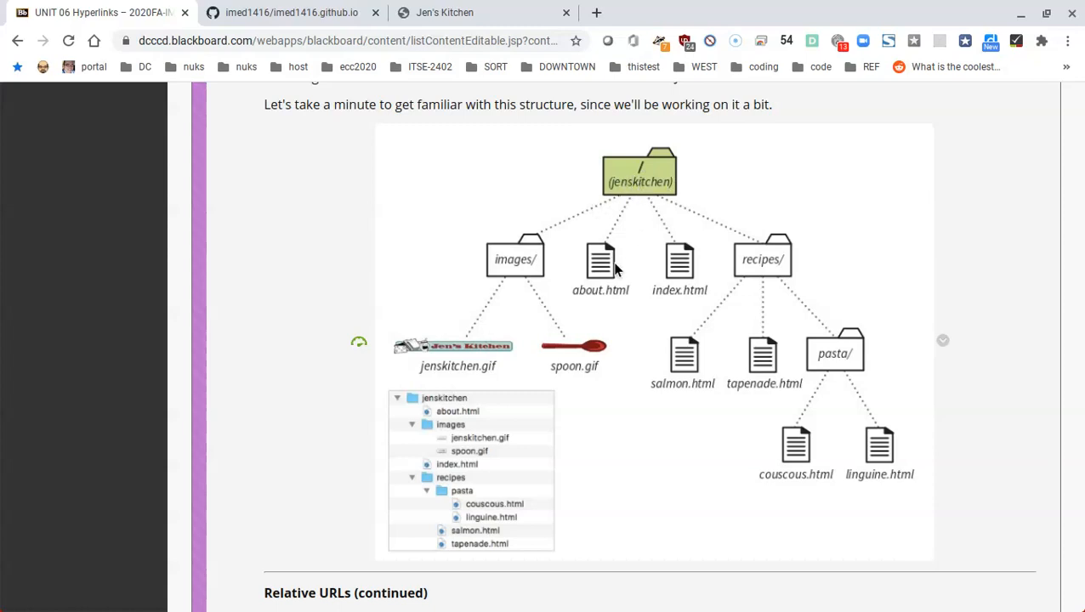
pyautogui.moveTo(637, 270)
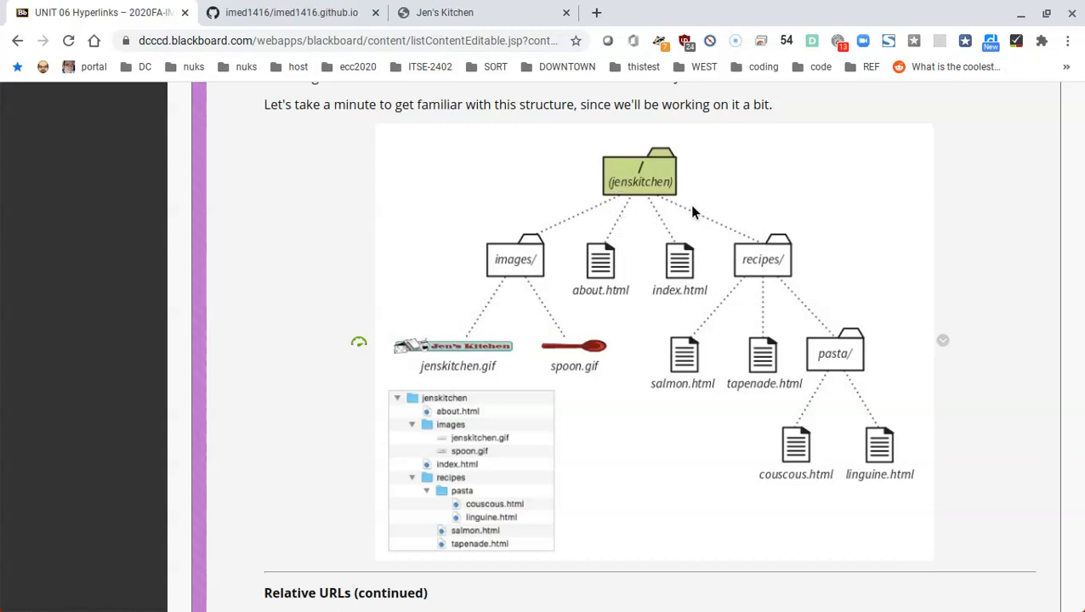
pyautogui.moveTo(779, 269)
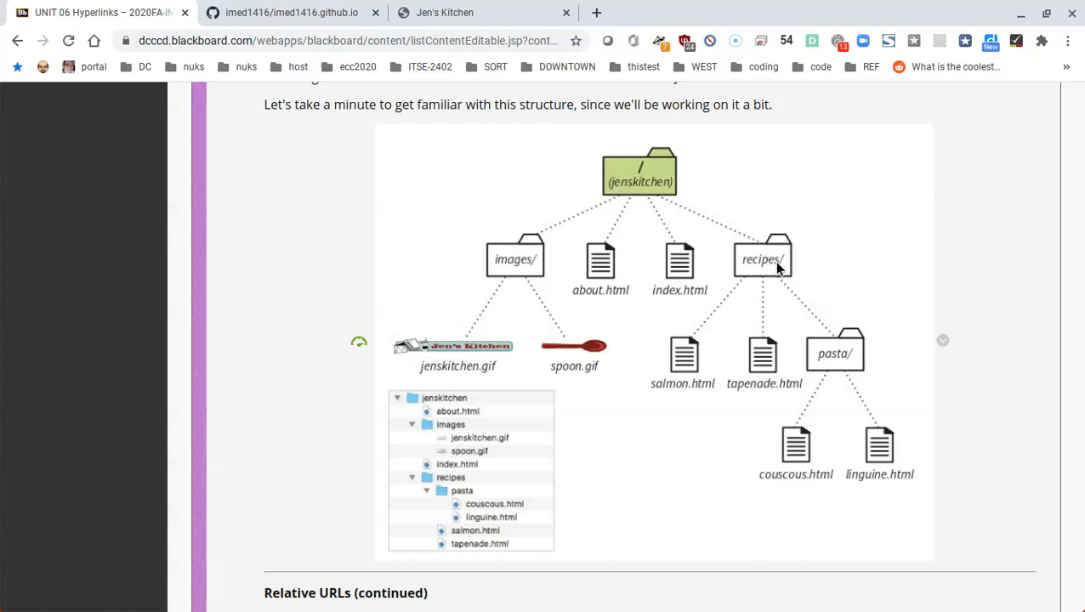
pyautogui.moveTo(675, 388)
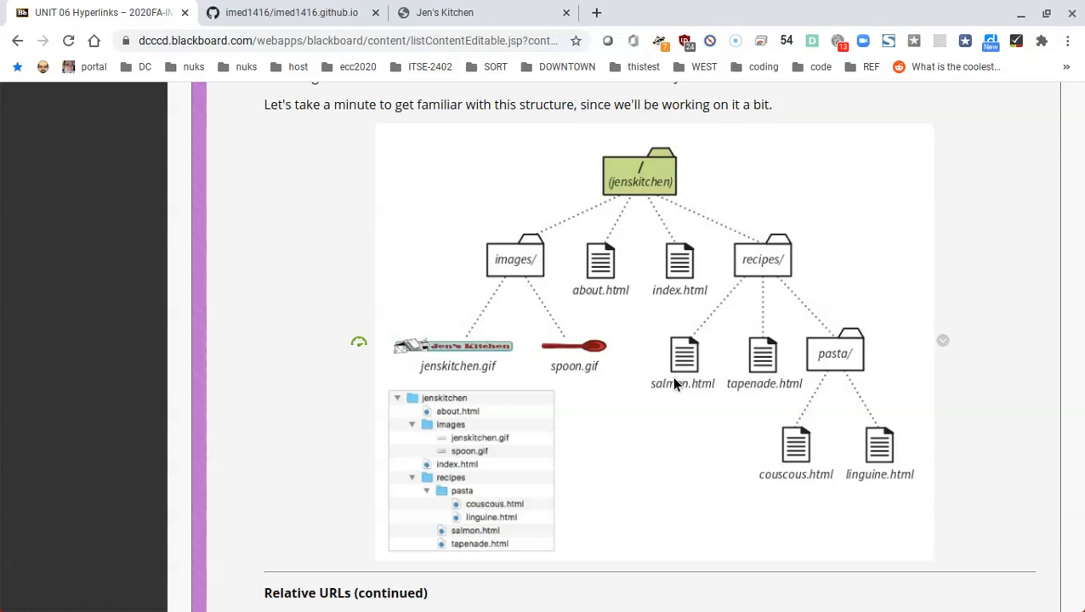
pyautogui.moveTo(681, 374)
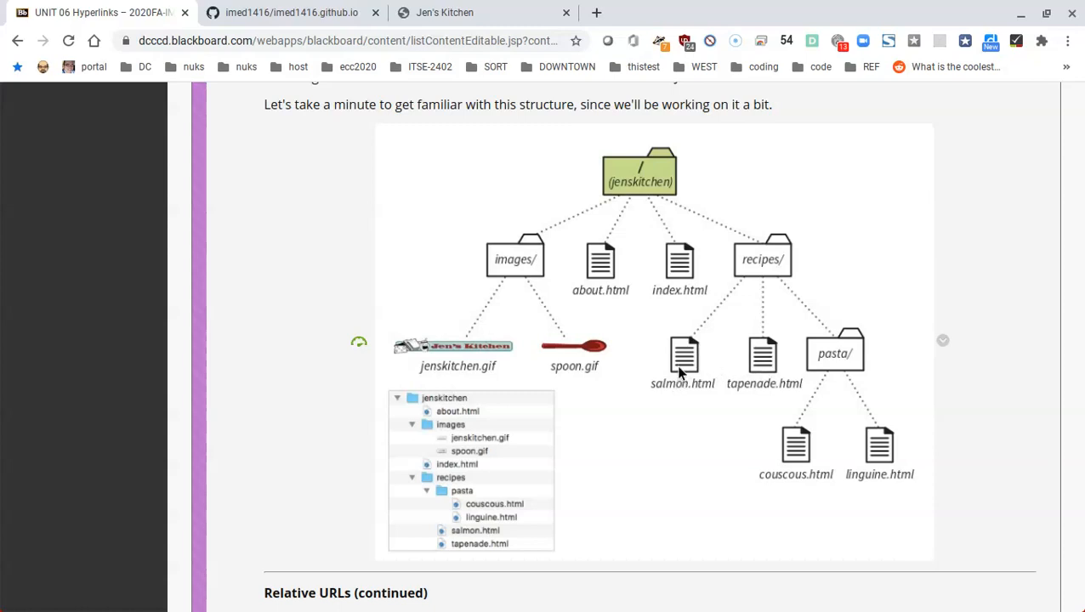
# Check the Tapenade recipe page, then show the jenskitchen folder in the imed1416.github.io repository.
pyautogui.click(292, 12)
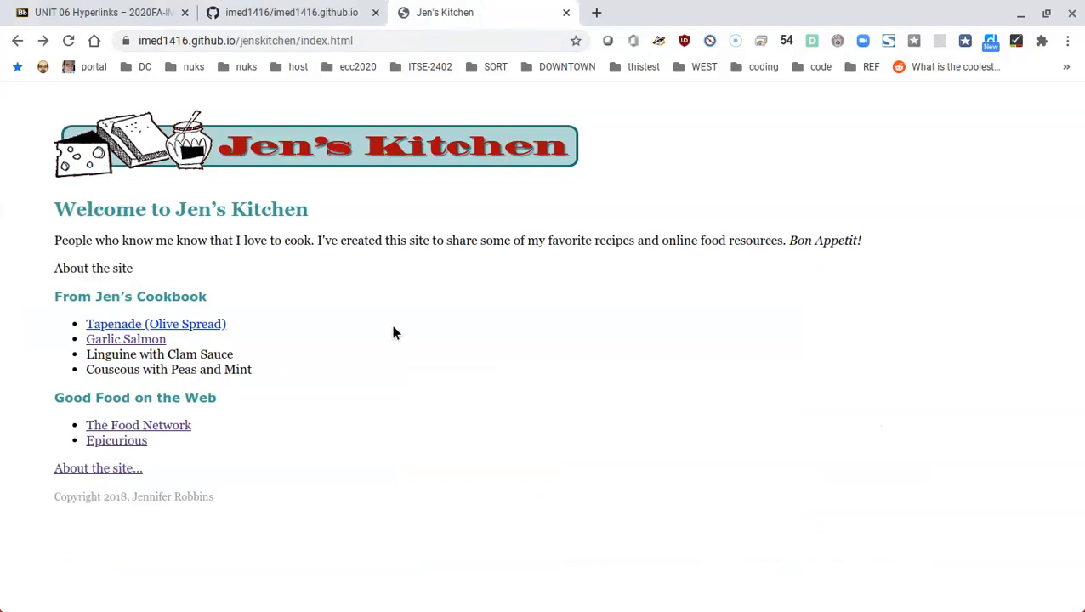
pyautogui.moveTo(184, 330)
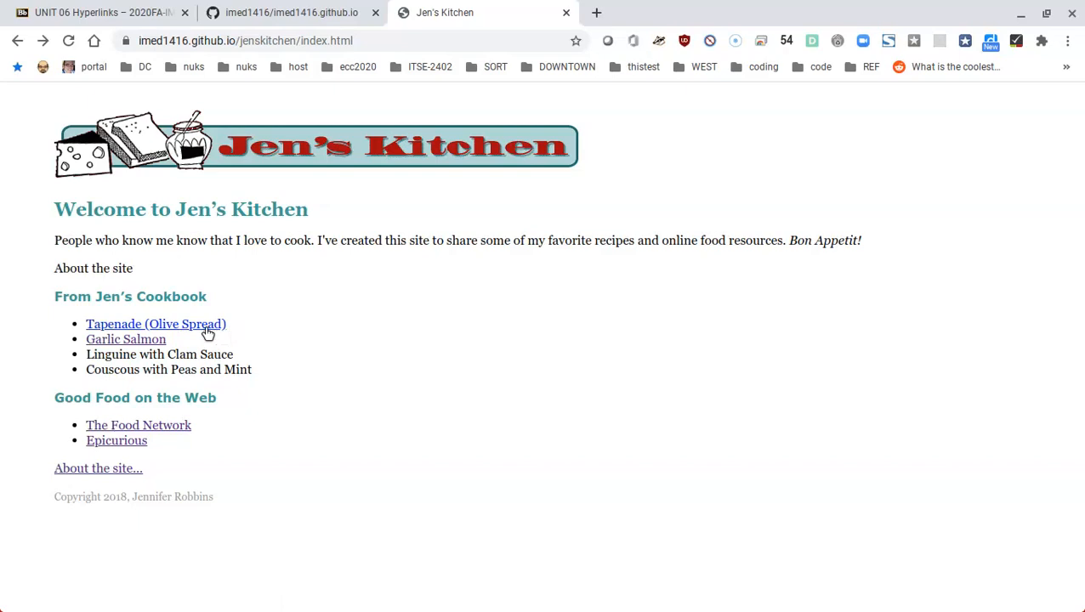
pyautogui.moveTo(126, 393)
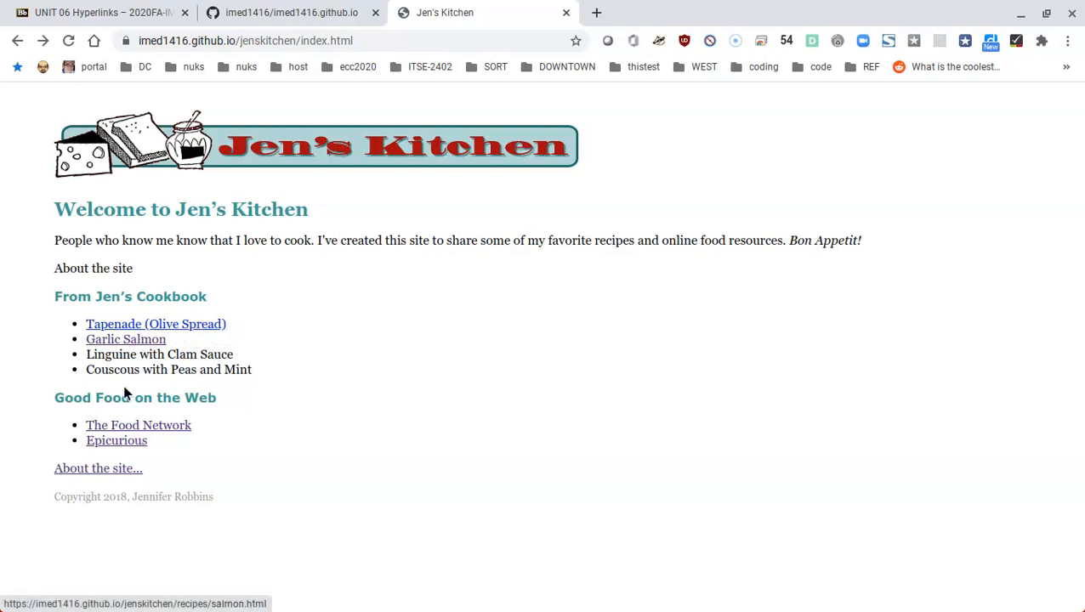
pyautogui.moveTo(148, 429)
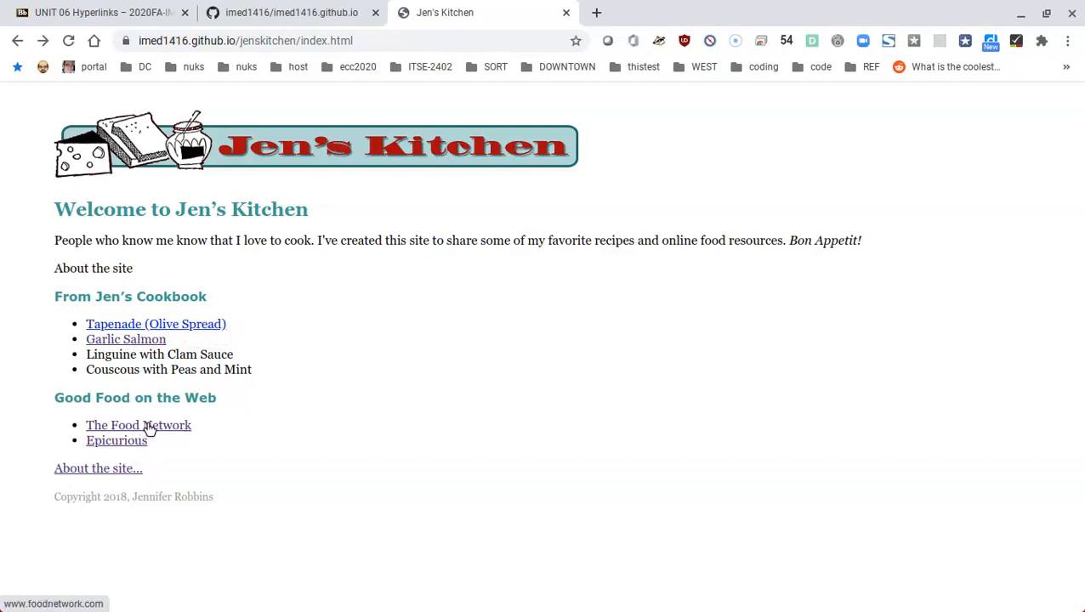
pyautogui.moveTo(124, 344)
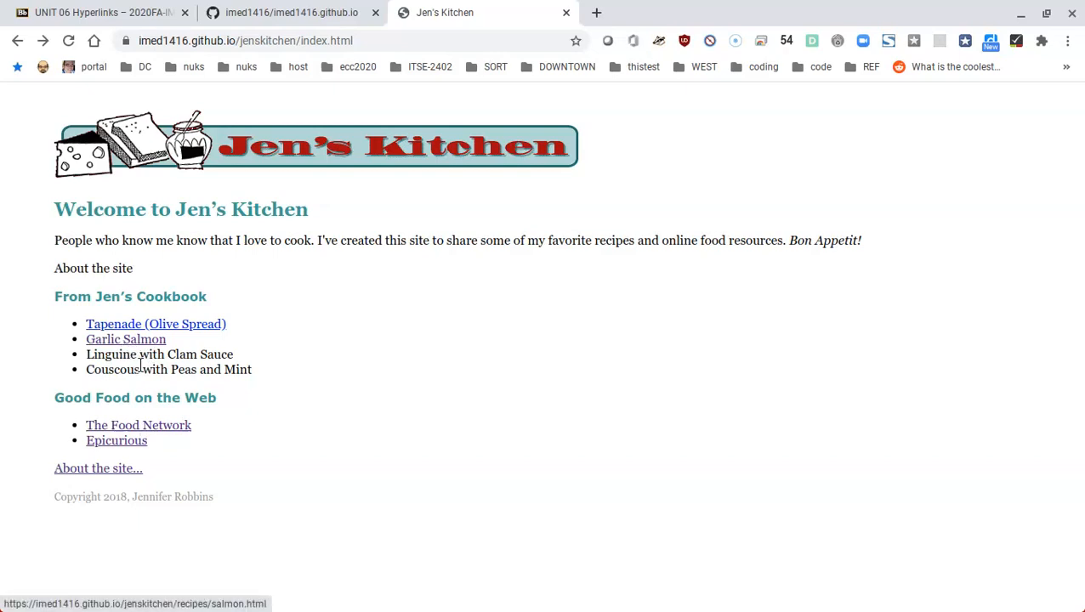
pyautogui.moveTo(143, 480)
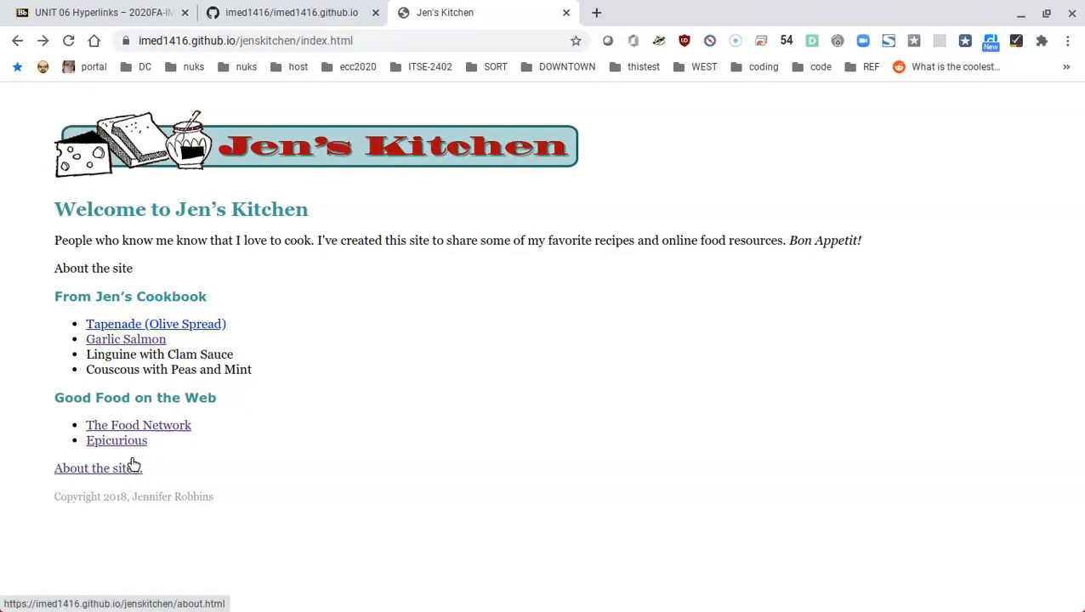
pyautogui.moveTo(185, 327)
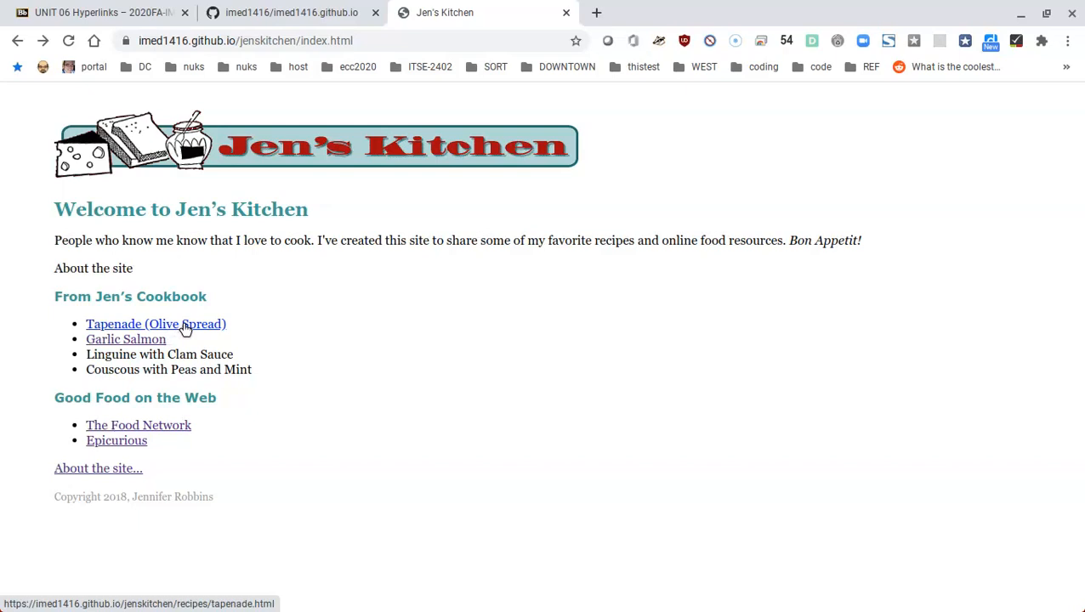
pyautogui.click(157, 323)
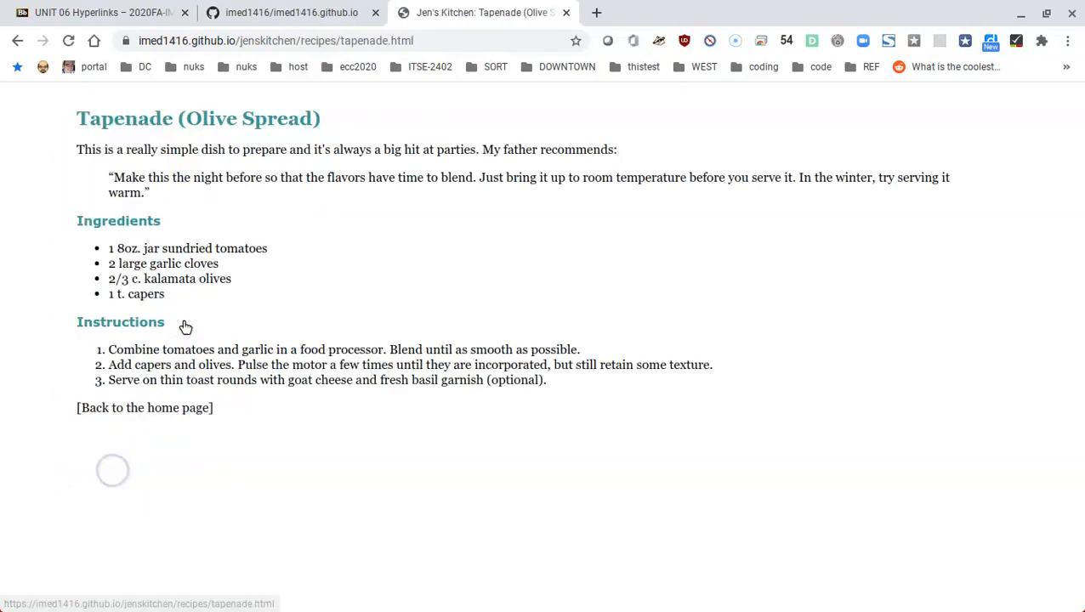
pyautogui.click(17, 41)
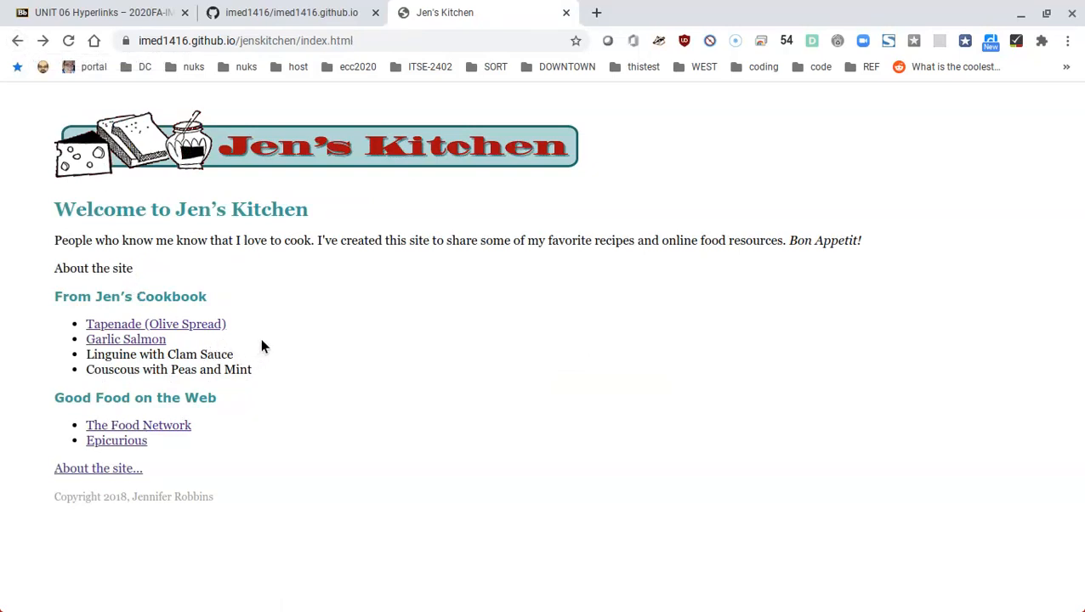
pyautogui.moveTo(248, 385)
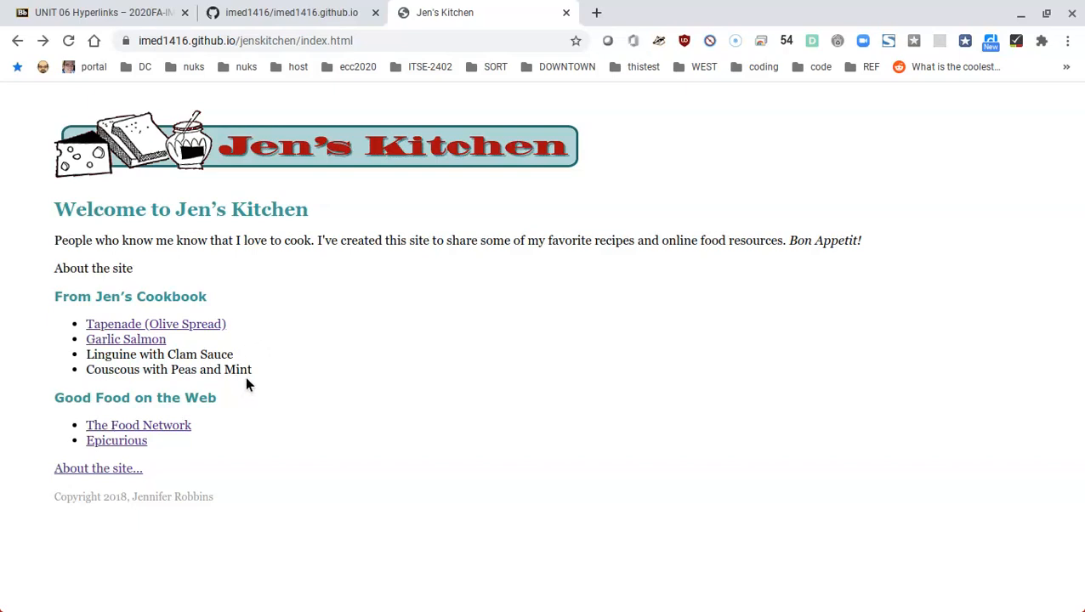
pyautogui.moveTo(204, 364)
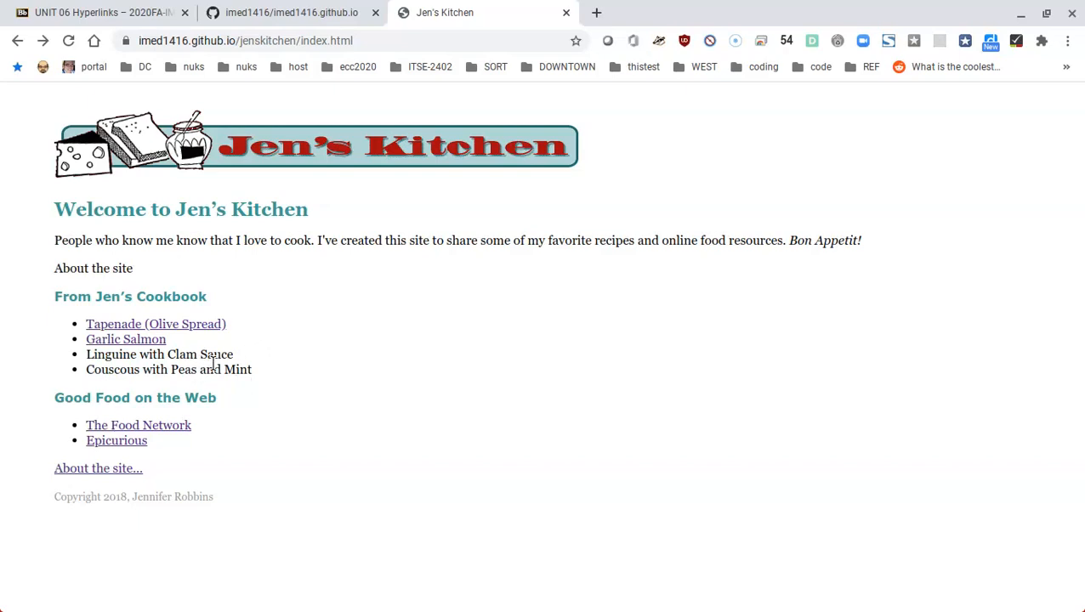
pyautogui.moveTo(221, 370)
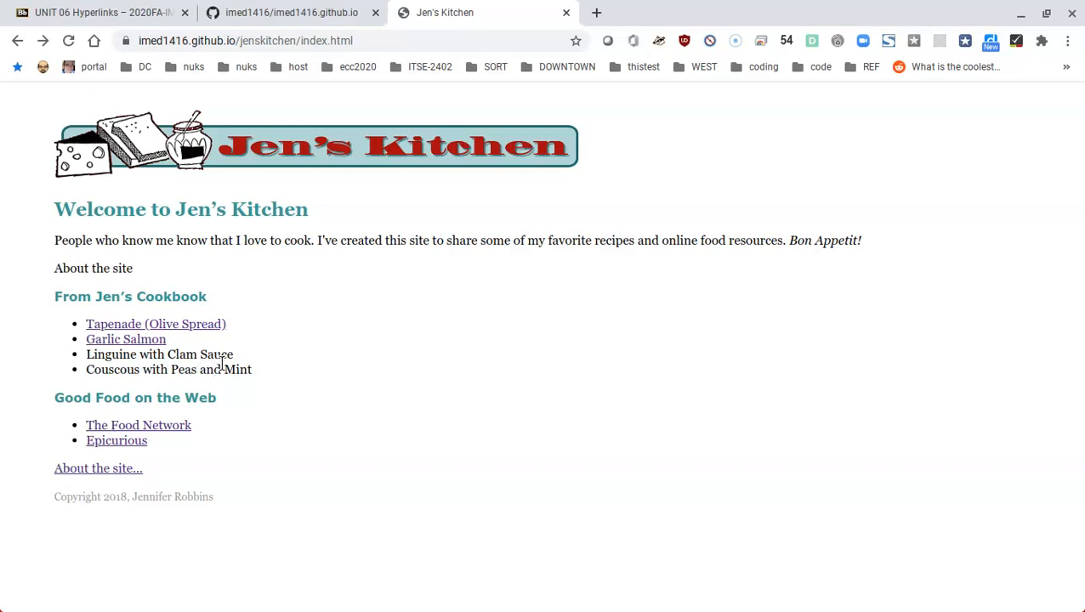
pyautogui.moveTo(207, 360)
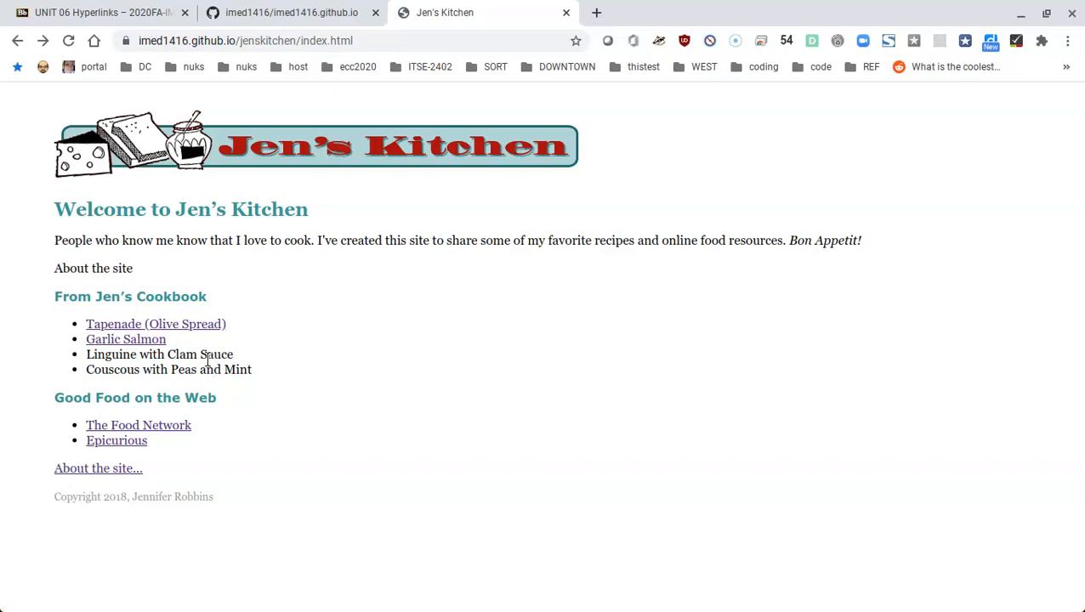
pyautogui.moveTo(218, 347)
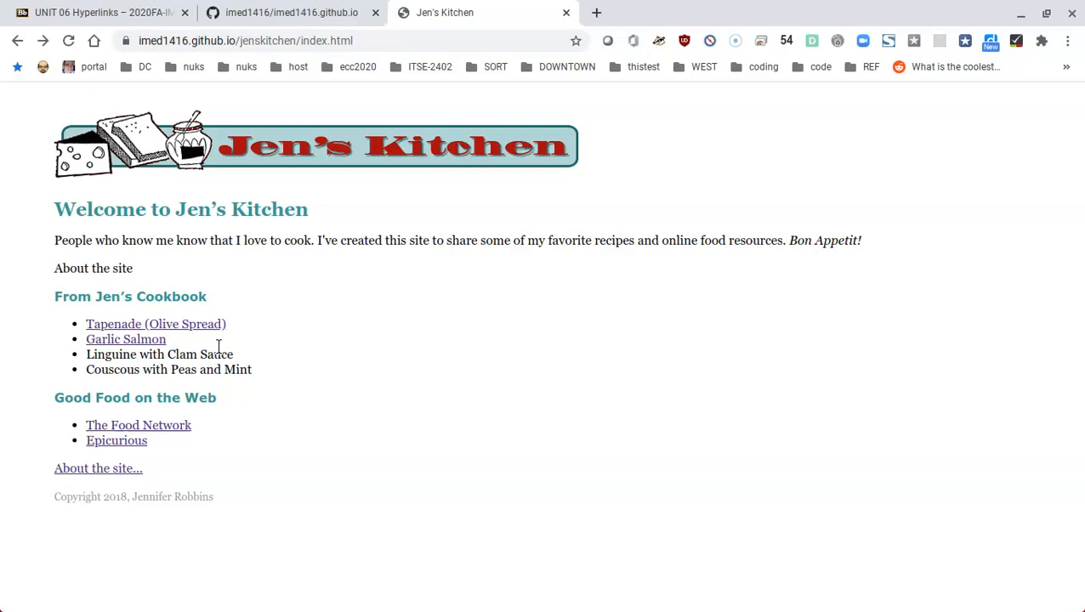
pyautogui.moveTo(269, 344)
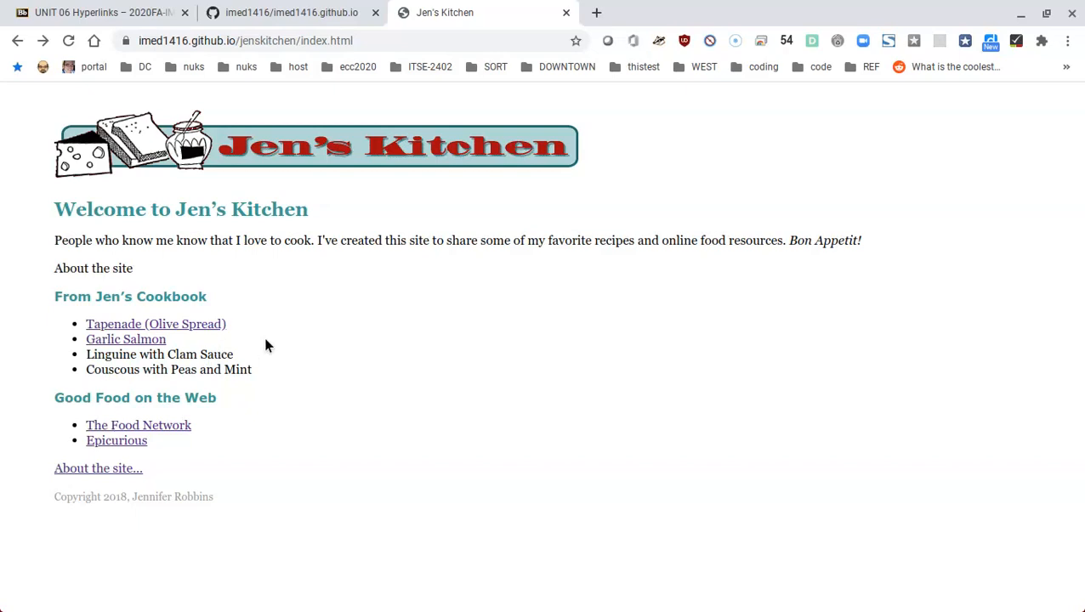
pyautogui.moveTo(275, 31)
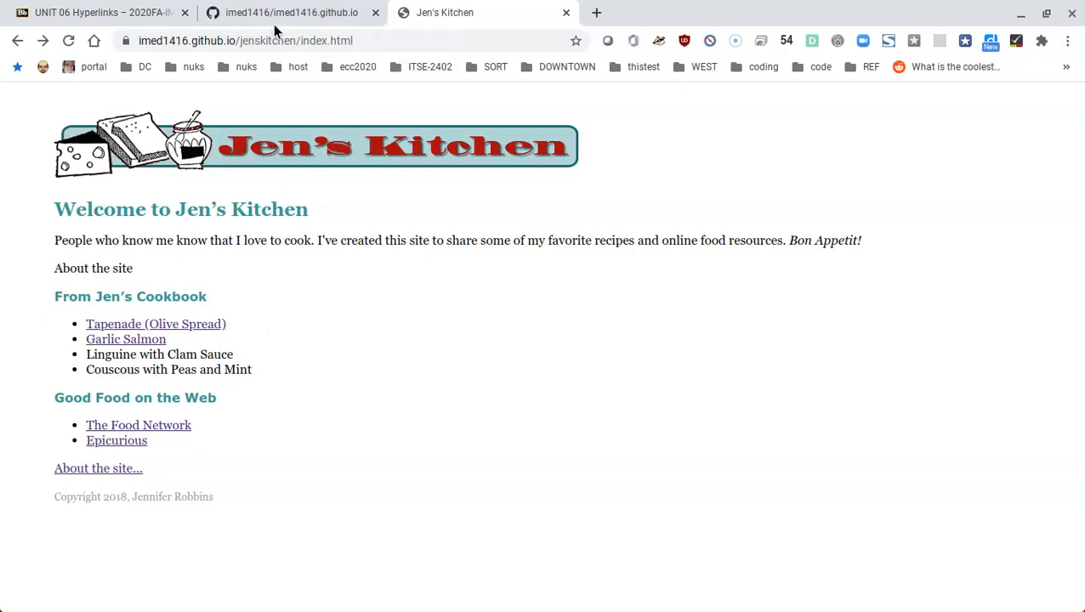
pyautogui.click(290, 14)
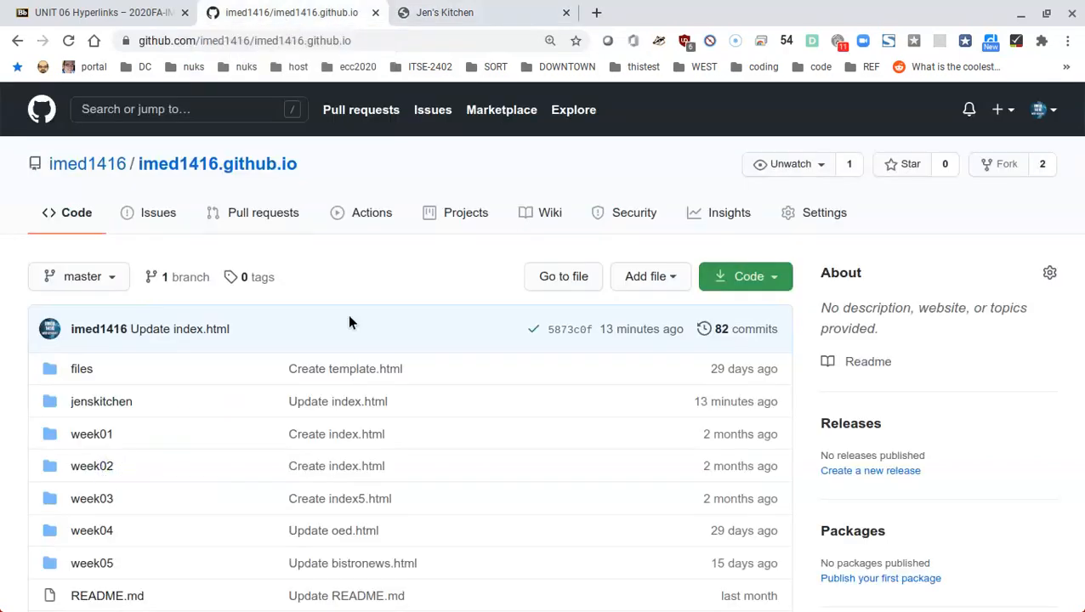
pyautogui.moveTo(133, 399)
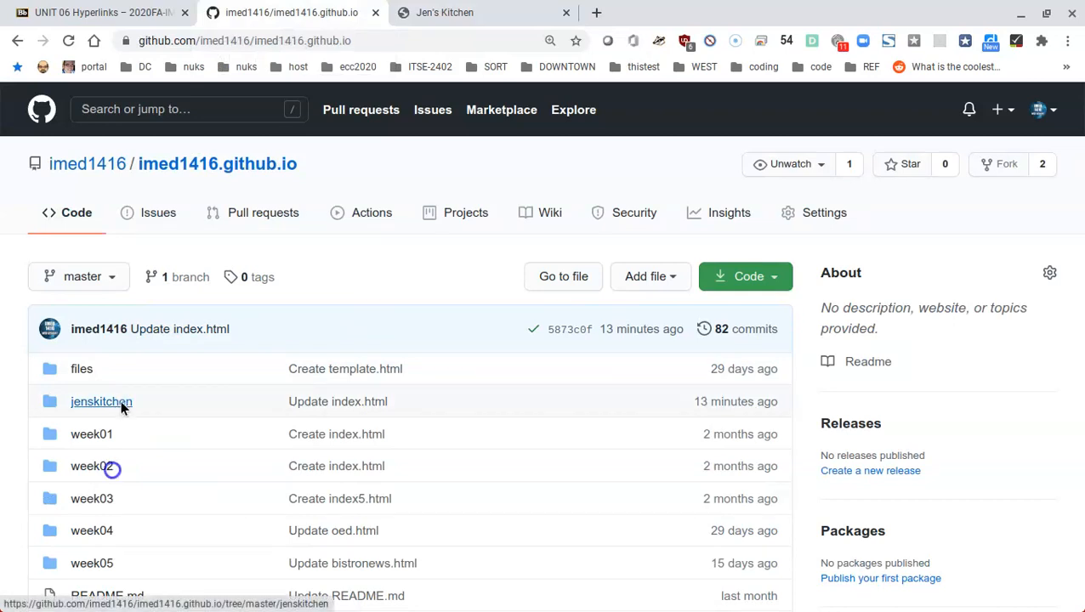
pyautogui.click(102, 401)
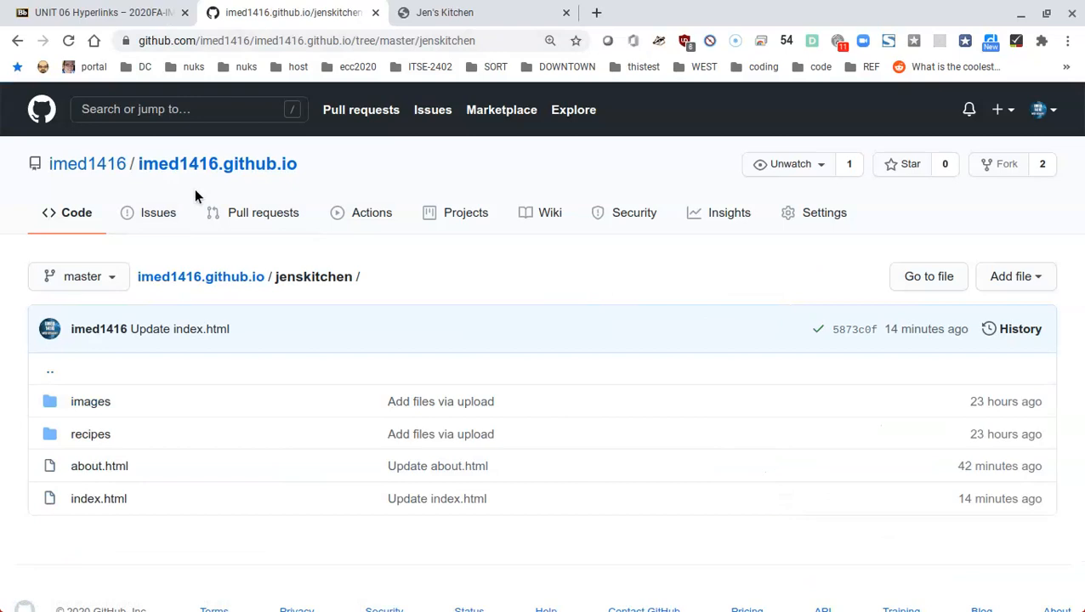
pyautogui.moveTo(197, 197)
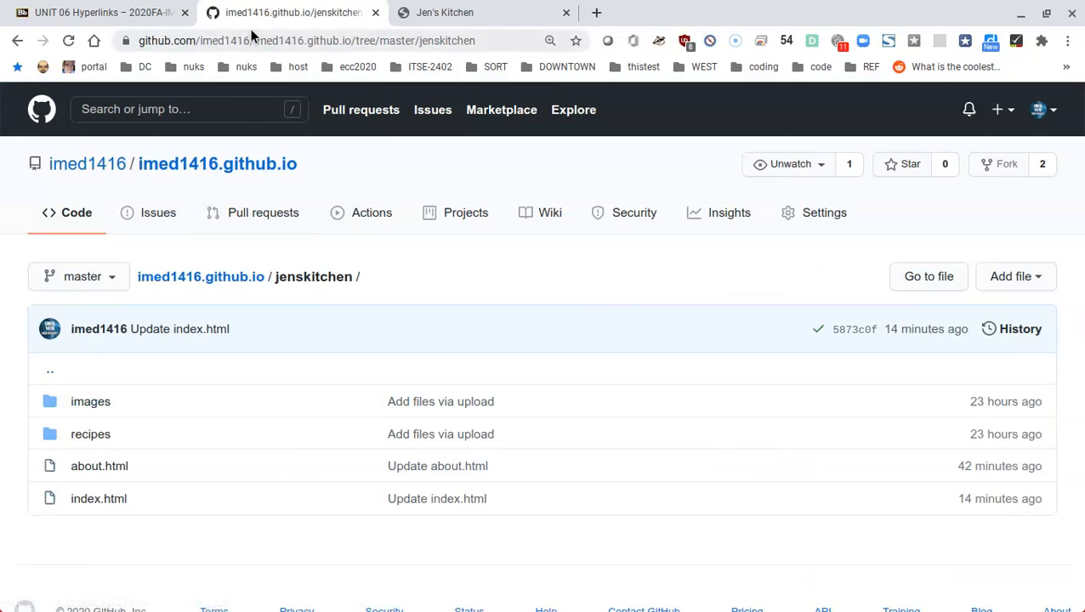
pyautogui.click(102, 14)
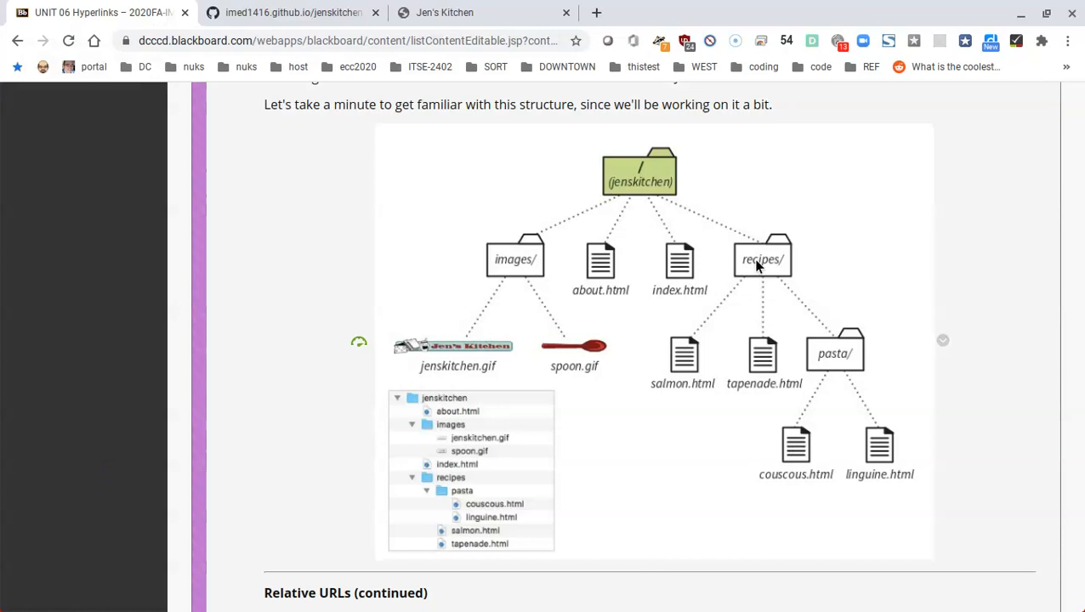
pyautogui.moveTo(813, 323)
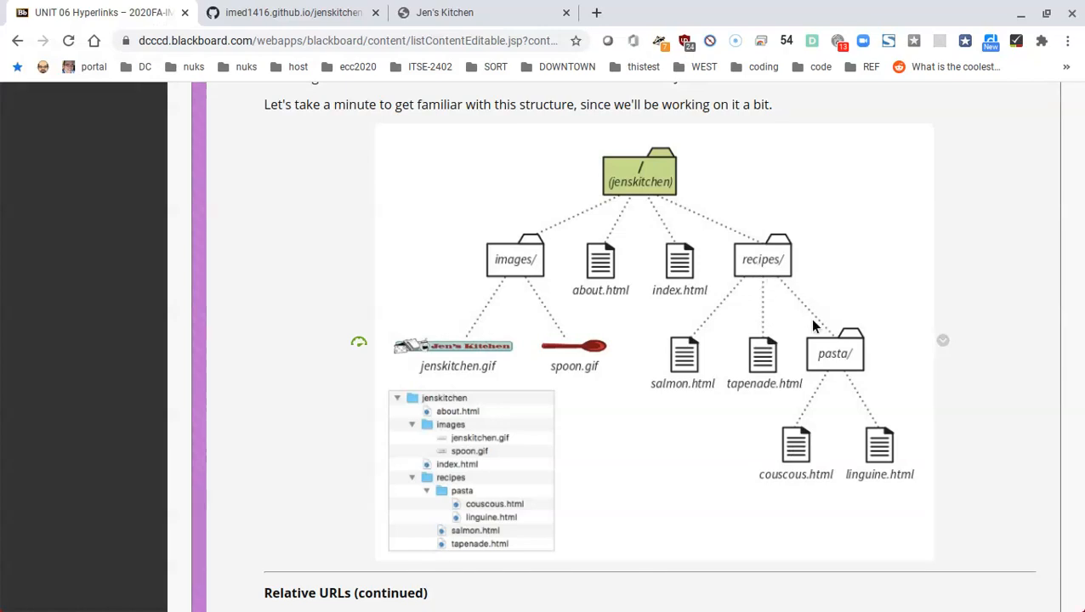
pyautogui.moveTo(813, 419)
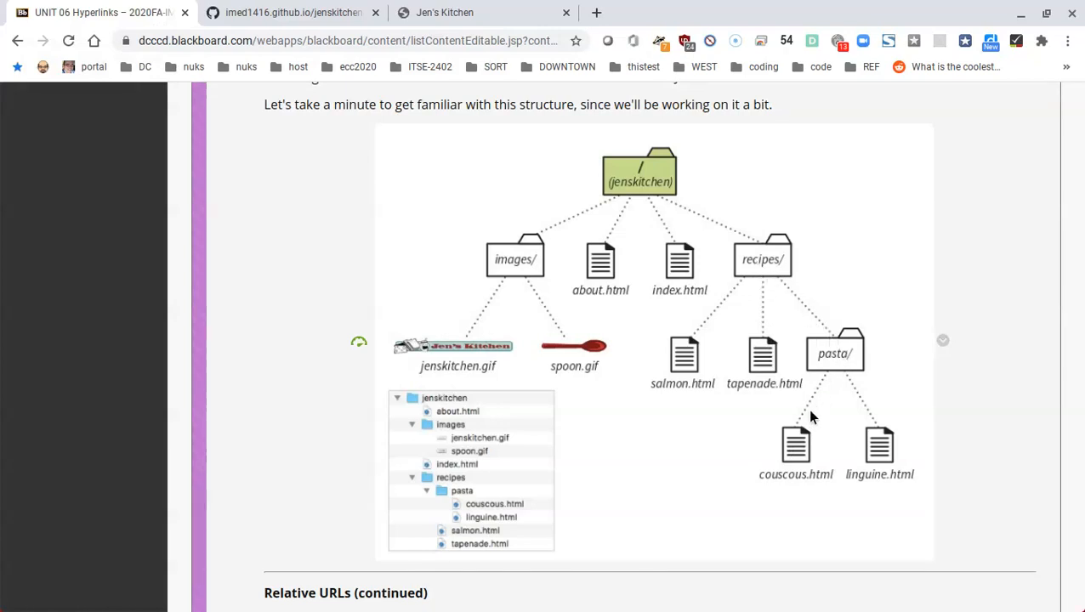
pyautogui.moveTo(783, 476)
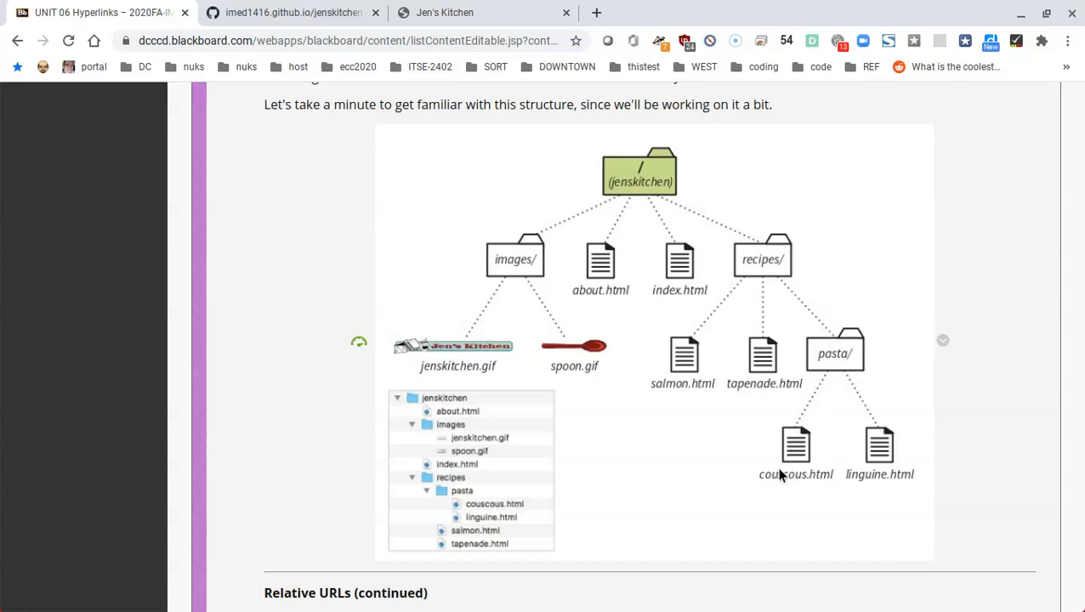
pyautogui.click(293, 12)
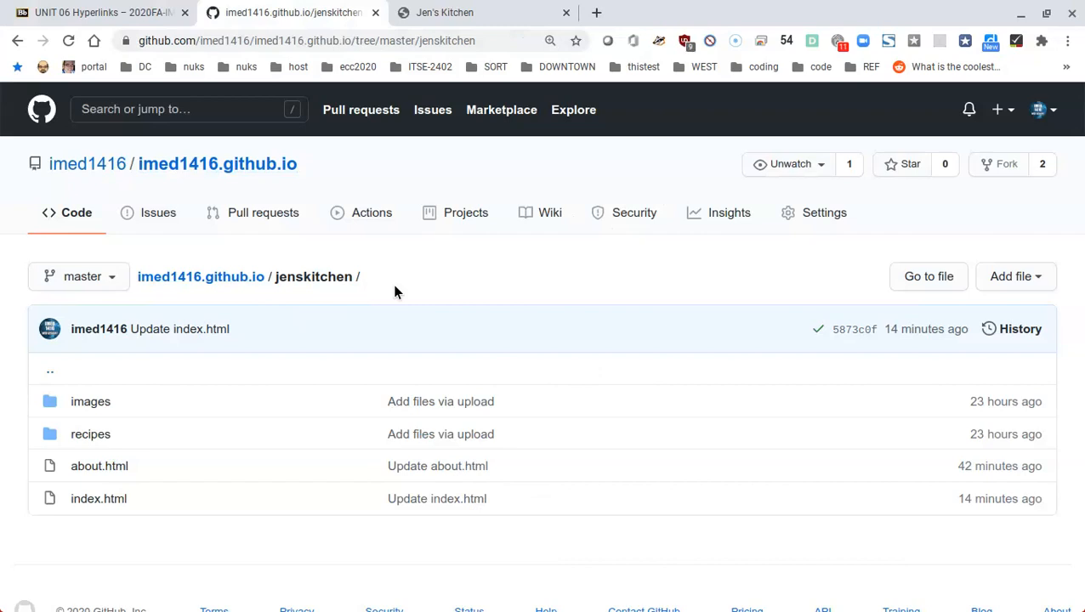
pyautogui.moveTo(313, 276)
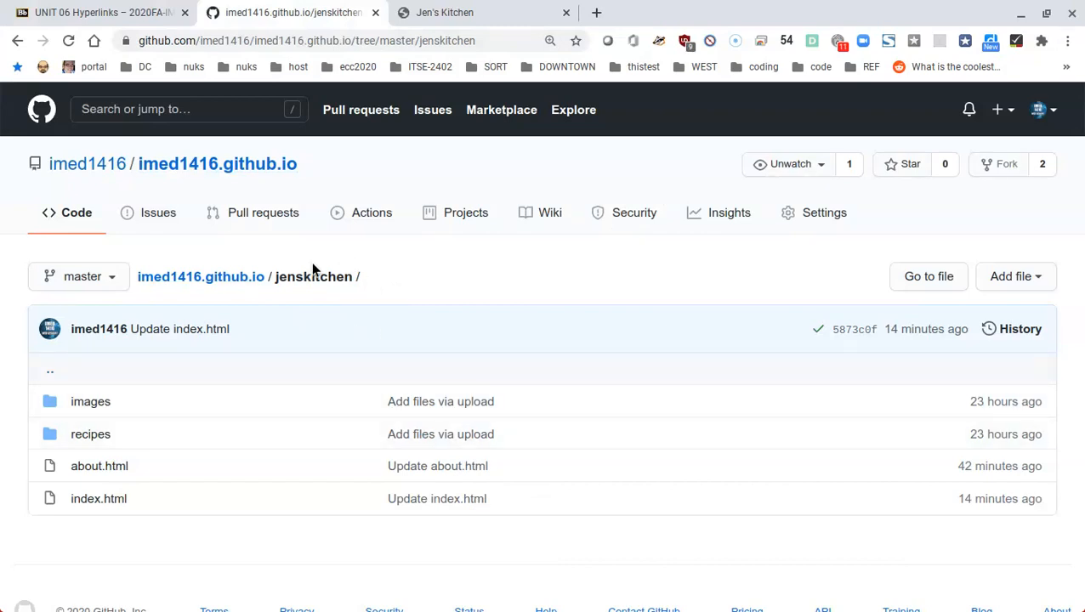
pyautogui.moveTo(119, 507)
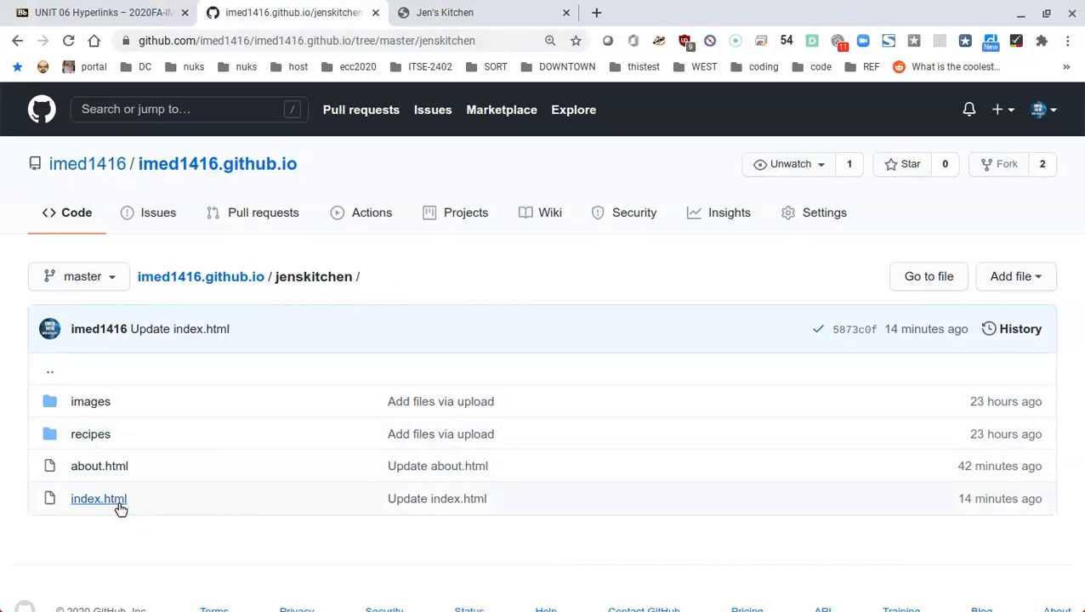
pyautogui.moveTo(81, 519)
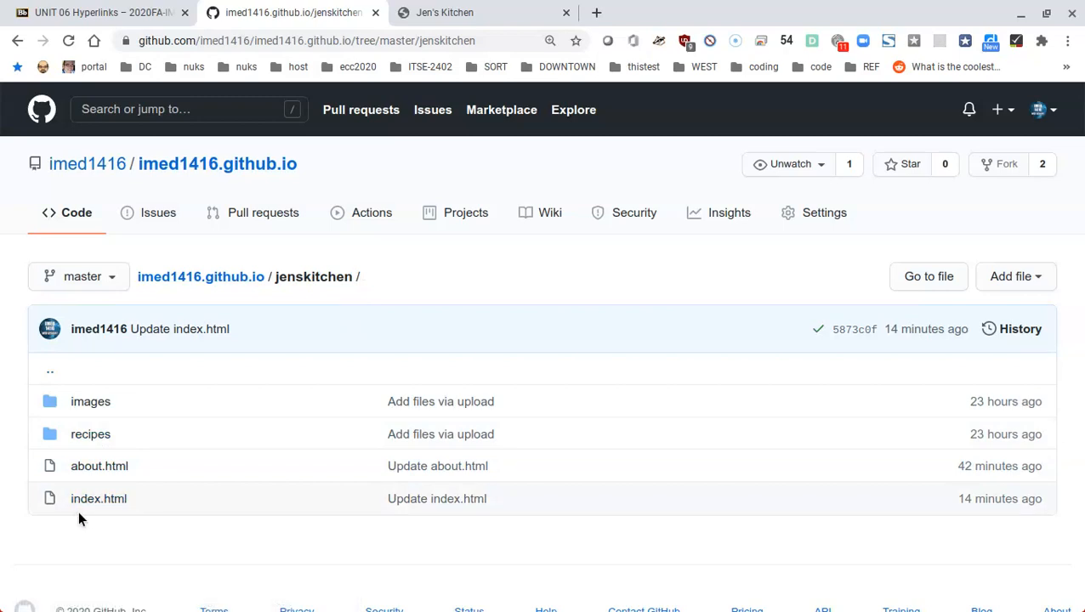
pyautogui.moveTo(90, 435)
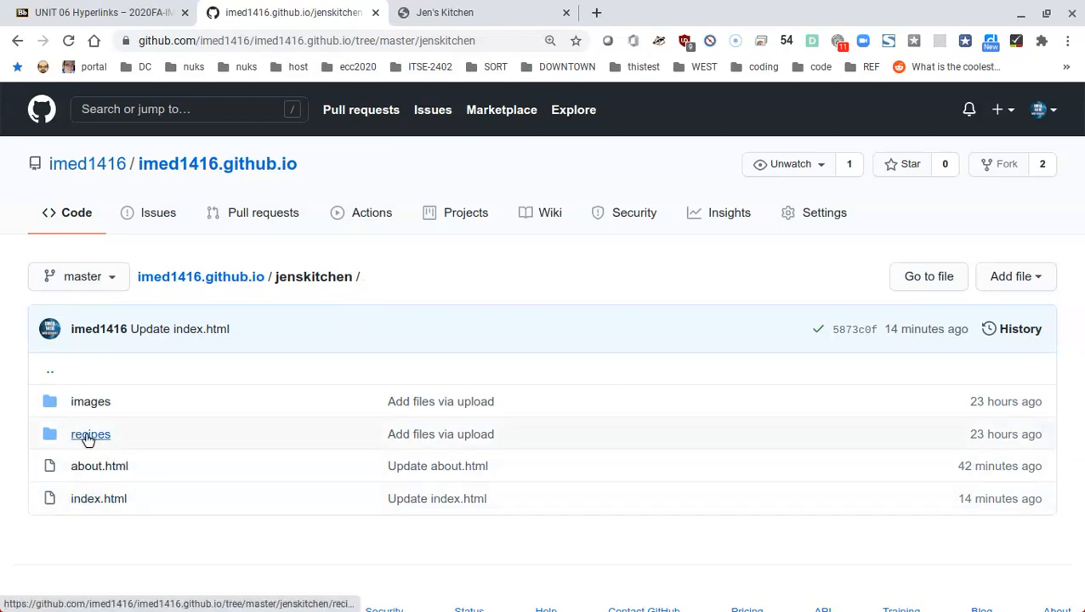
# Navigate into recipes/pasta, listing couscous.html, linguine.html and readme.md.
pyautogui.click(90, 436)
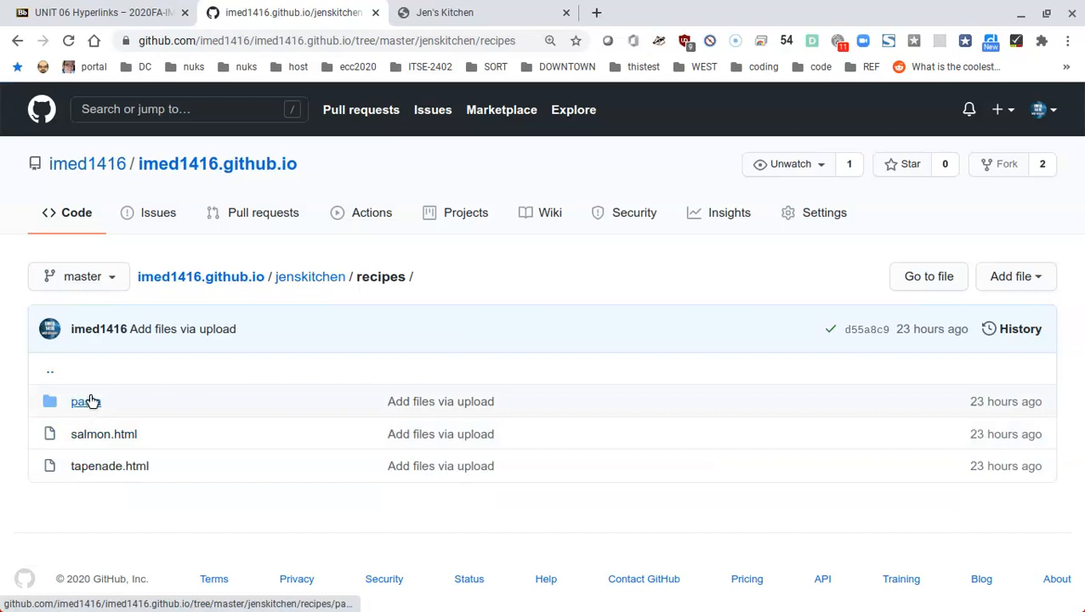
pyautogui.click(84, 402)
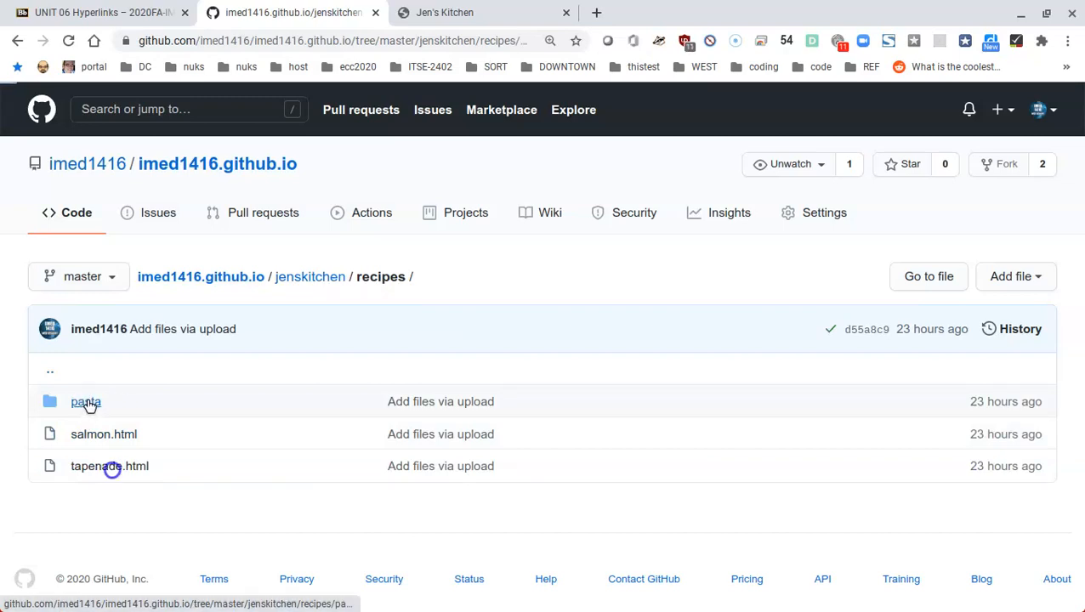
pyautogui.click(85, 401)
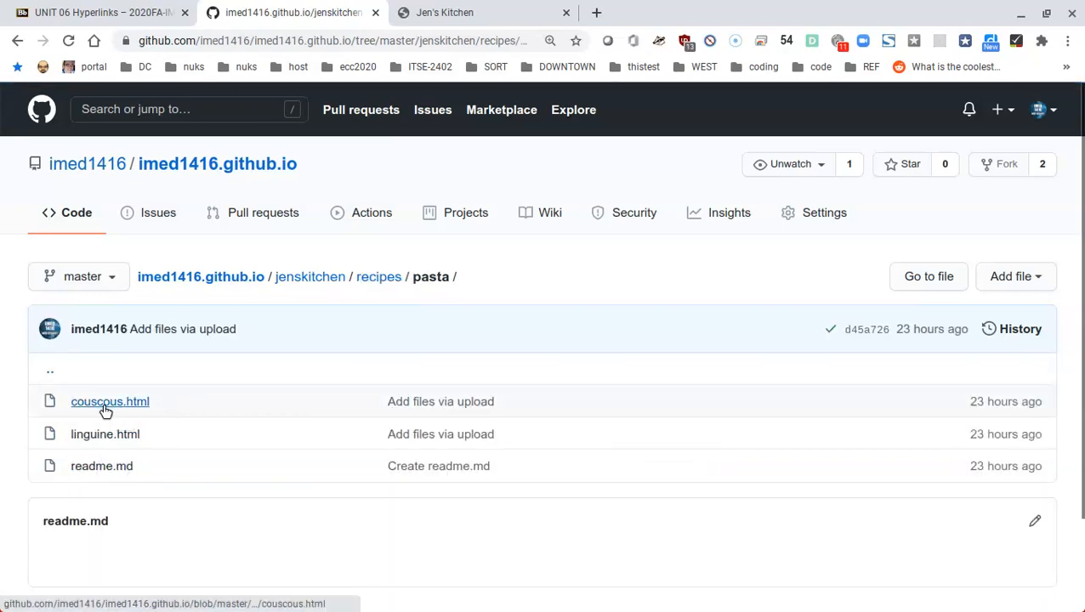
pyautogui.moveTo(122, 409)
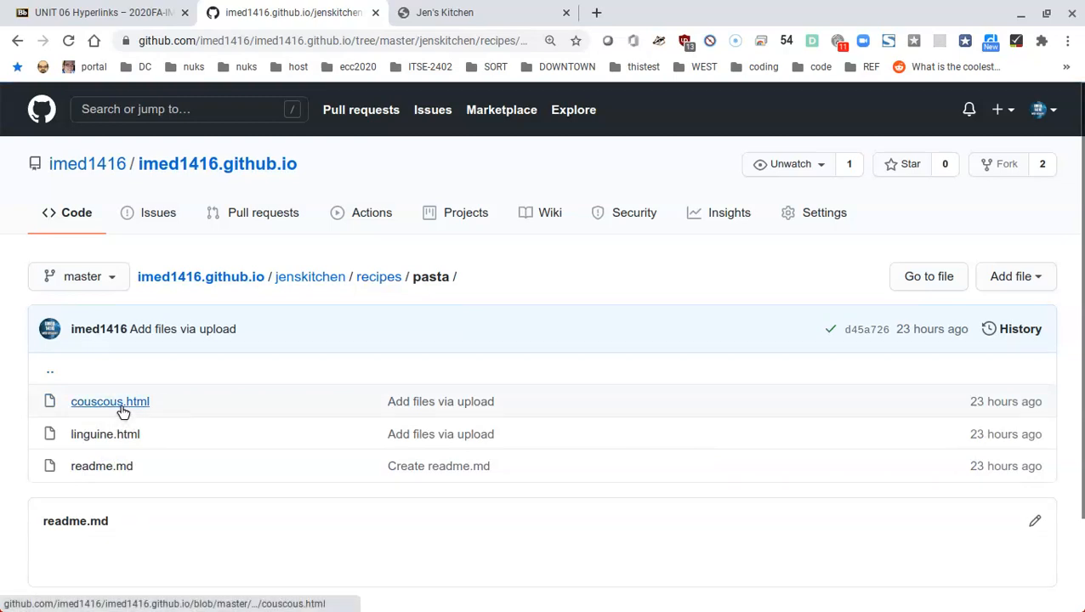
pyautogui.moveTo(122, 406)
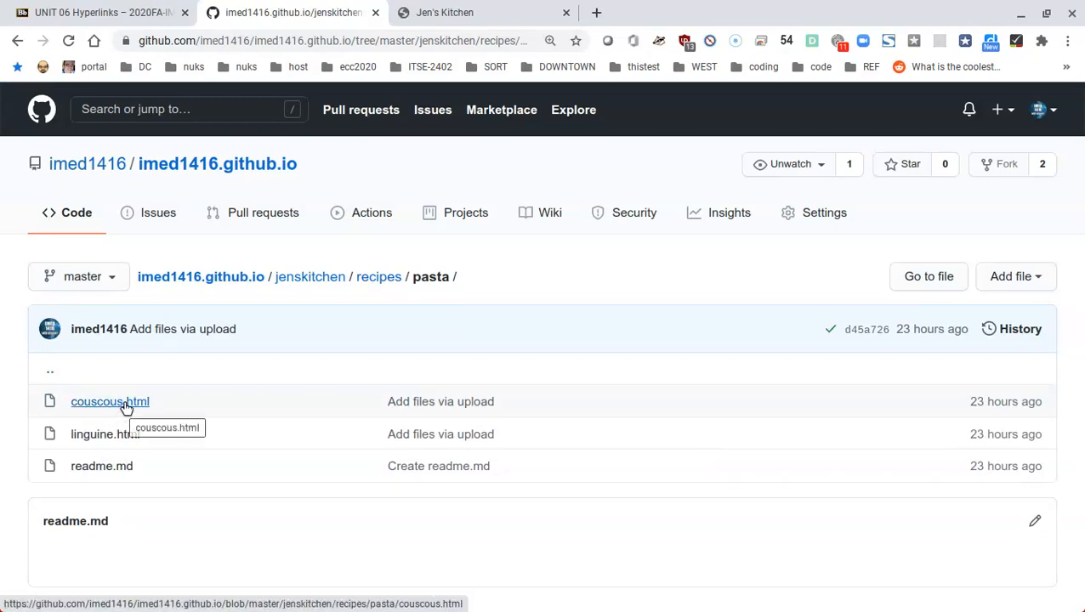
pyautogui.moveTo(106, 470)
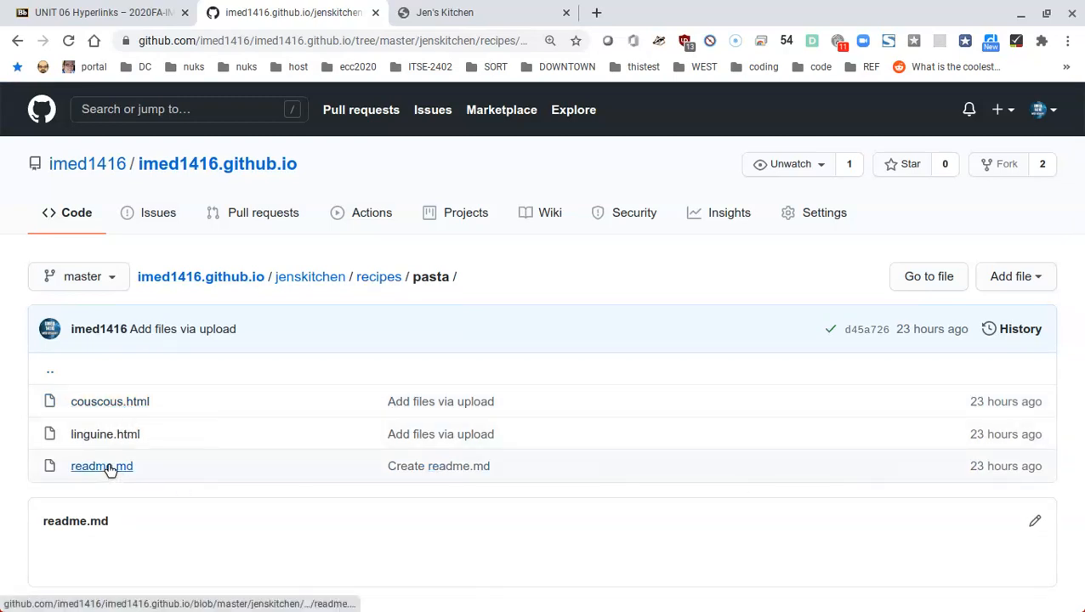
# Delete the empty readme.md from recipes/pasta and commit the deletion to master.
pyautogui.click(102, 466)
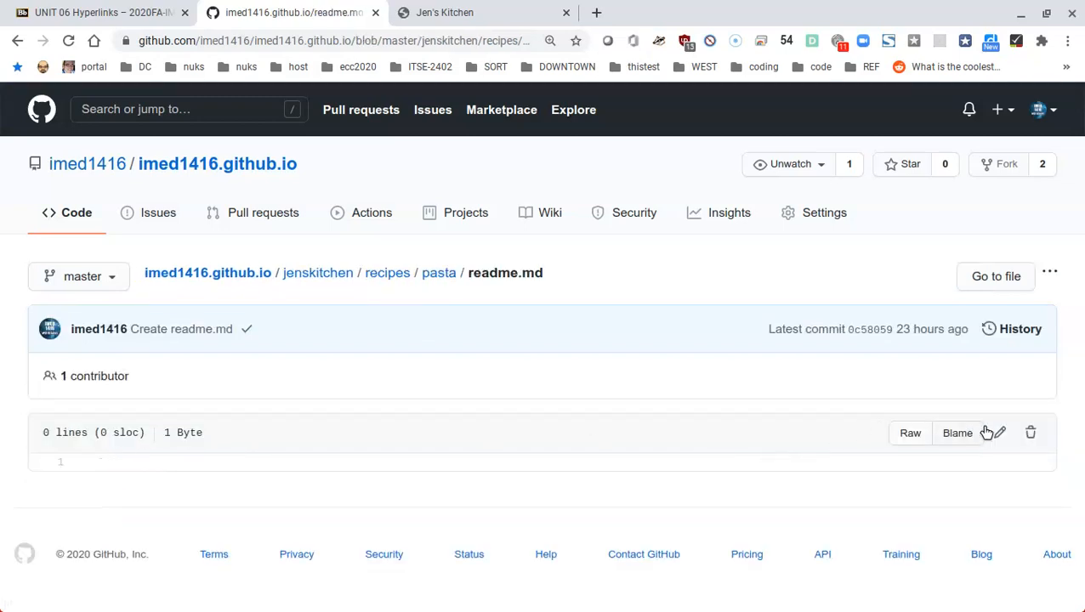
pyautogui.moveTo(1031, 436)
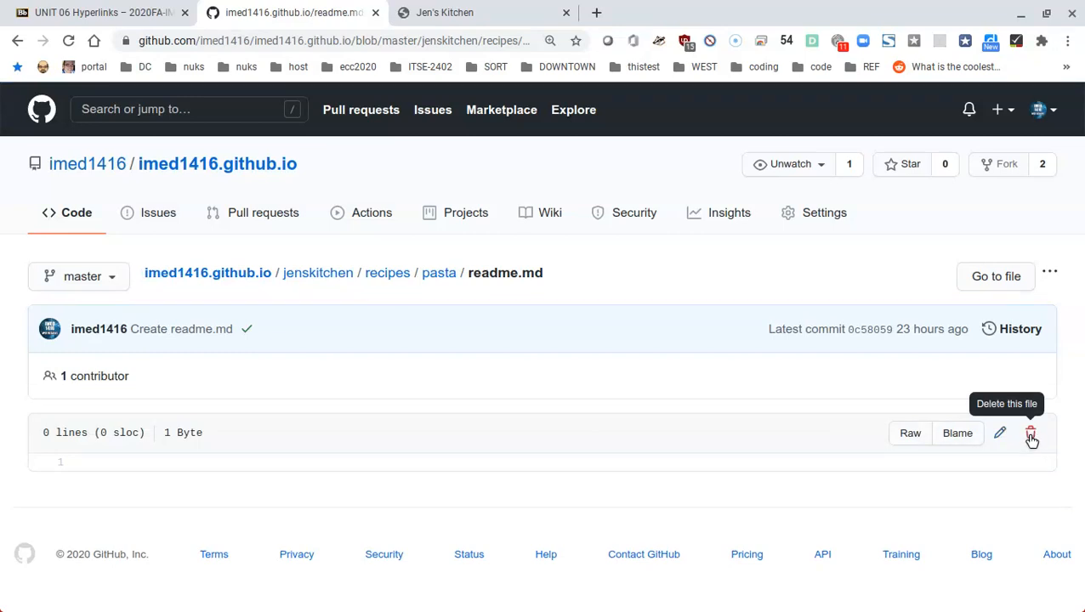
pyautogui.click(1031, 434)
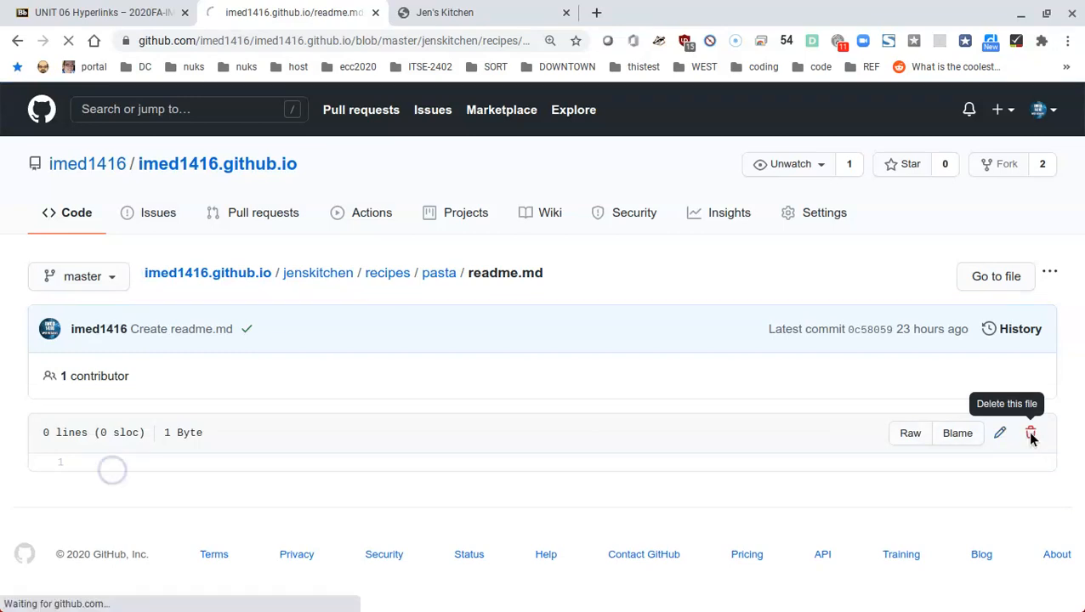
pyautogui.click(1031, 435)
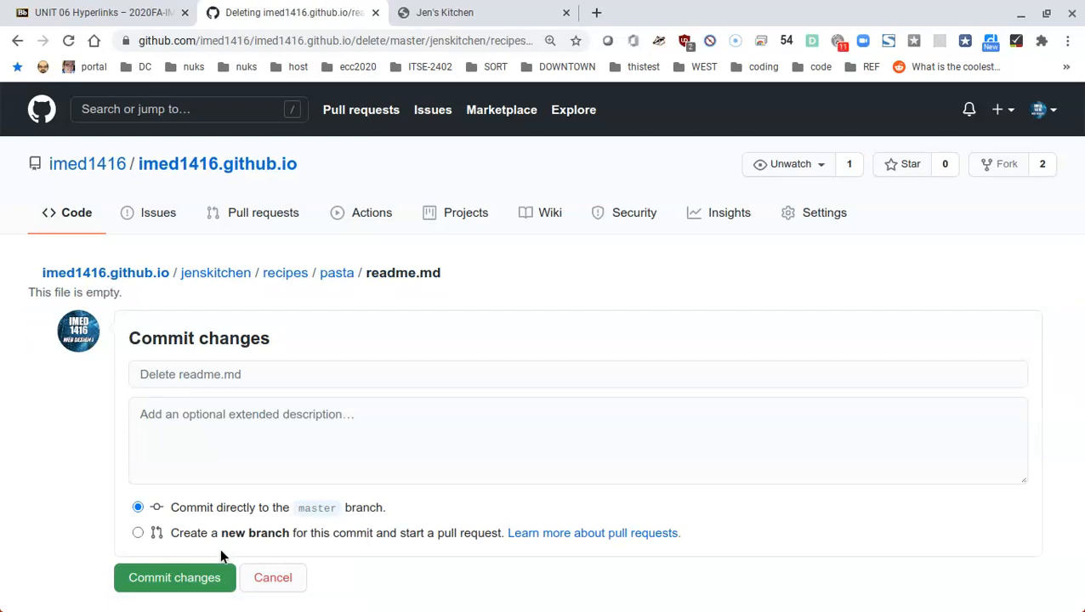
pyautogui.click(173, 578)
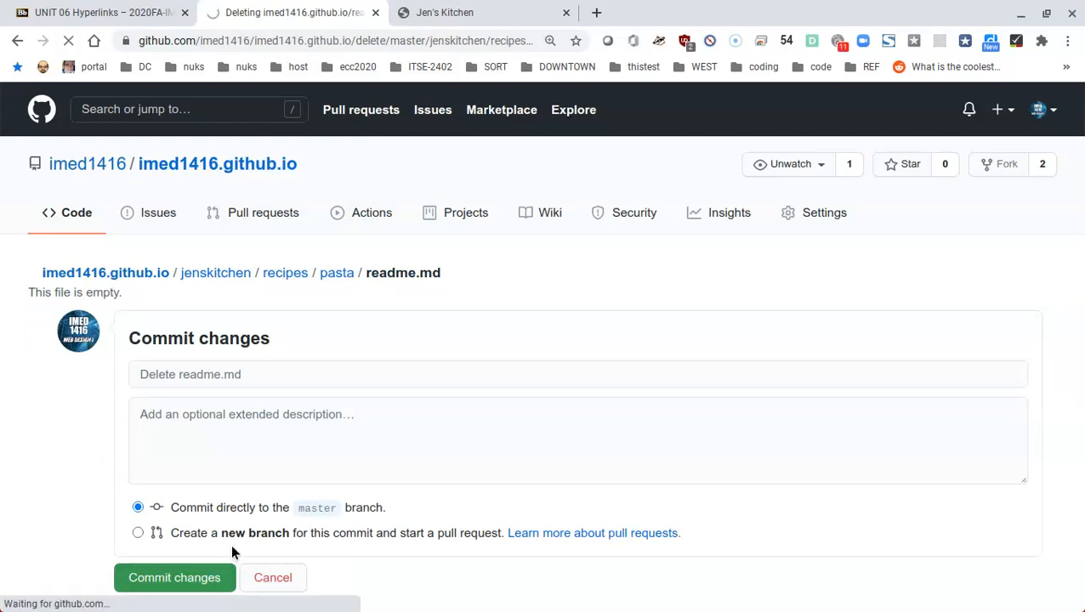
pyautogui.click(173, 578)
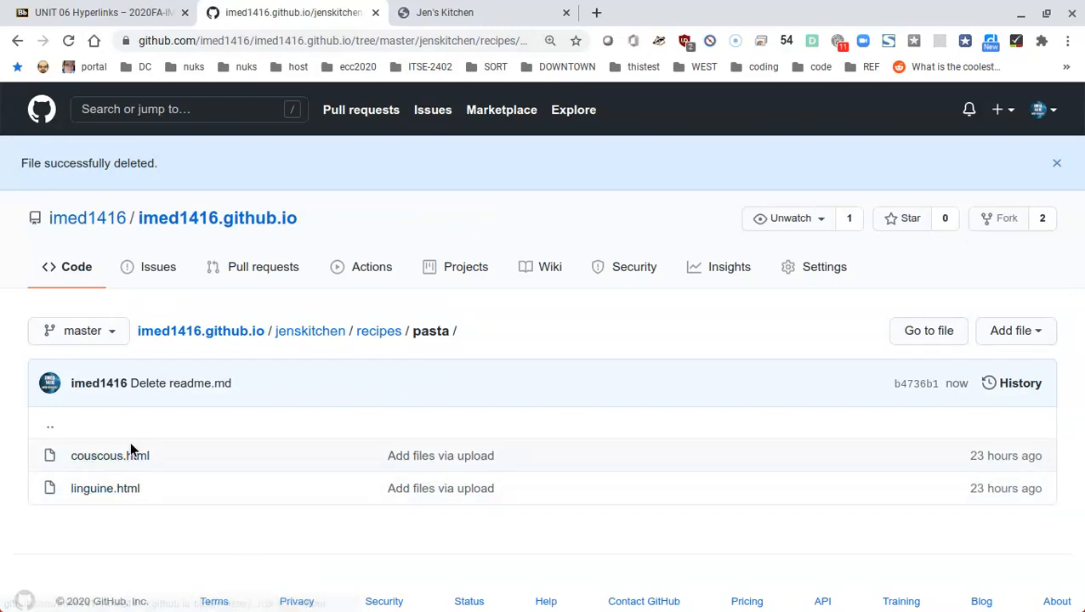
# View couscous.html on GitHub and load its published Couscous Salad page in another tab.
pyautogui.click(109, 456)
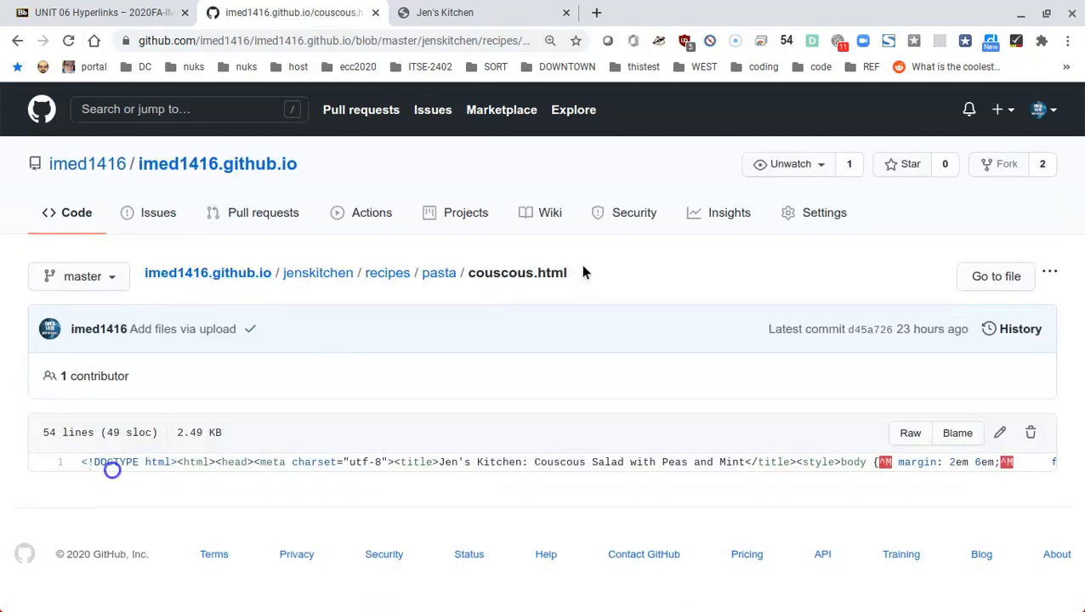
pyautogui.moveTo(237, 272)
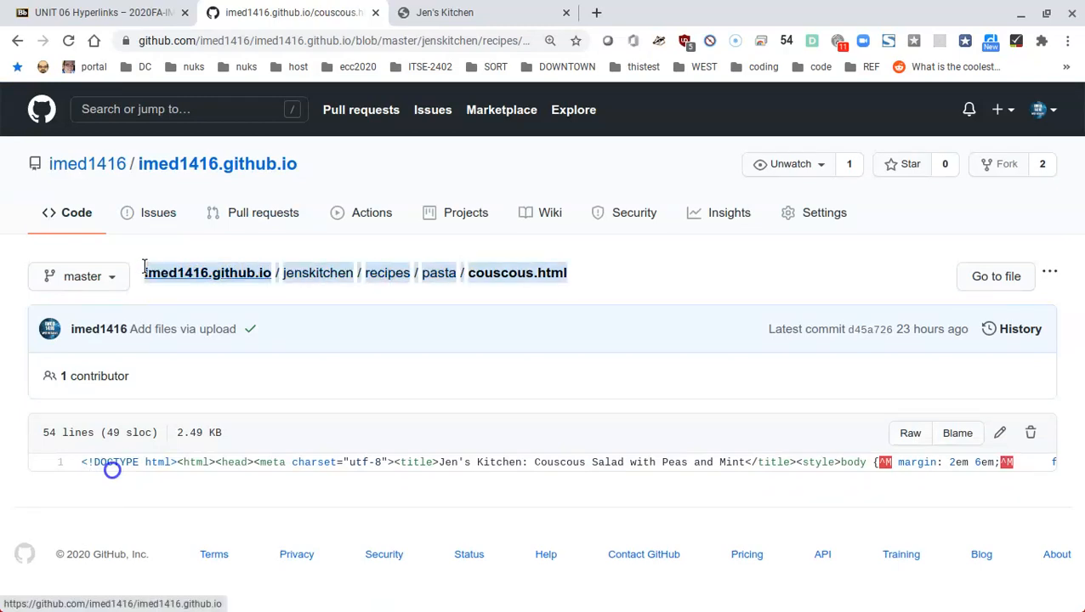
pyautogui.moveTo(378, 258)
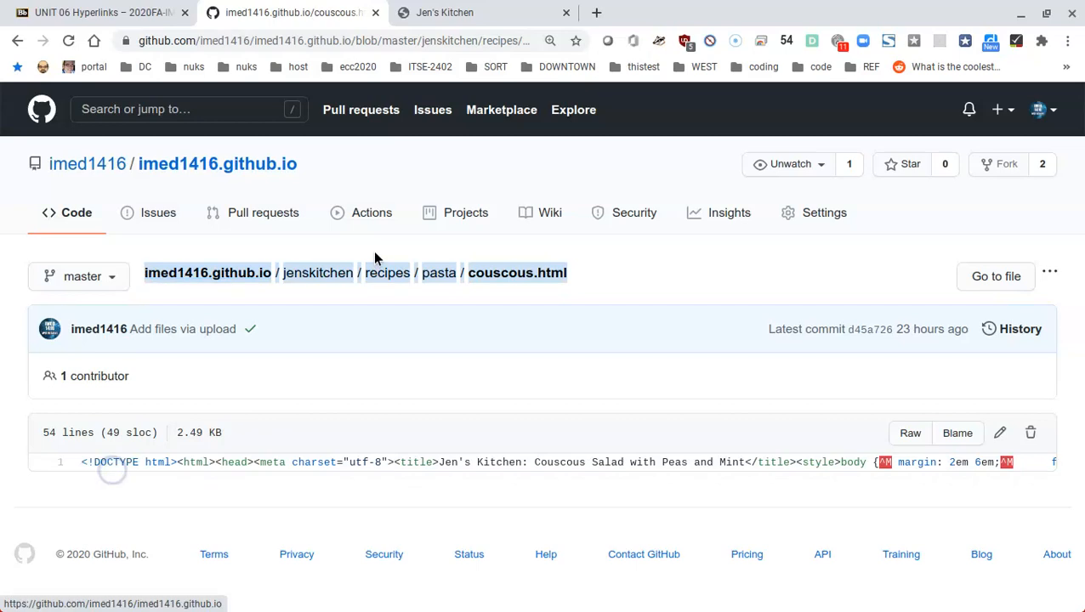
pyautogui.moveTo(388, 272)
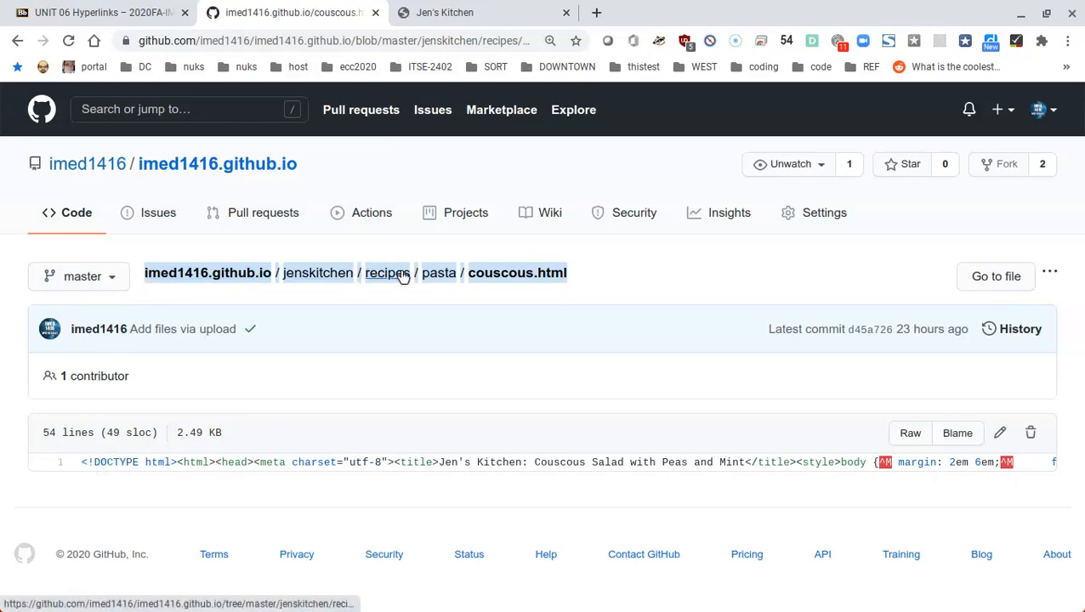
pyautogui.rightClick(387, 272)
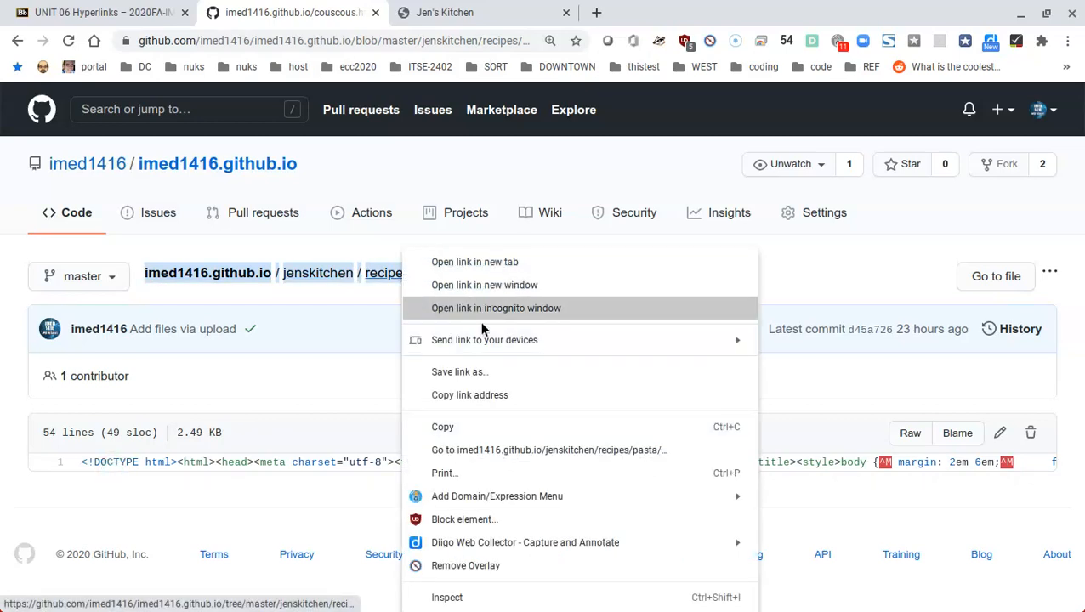
pyautogui.click(475, 262)
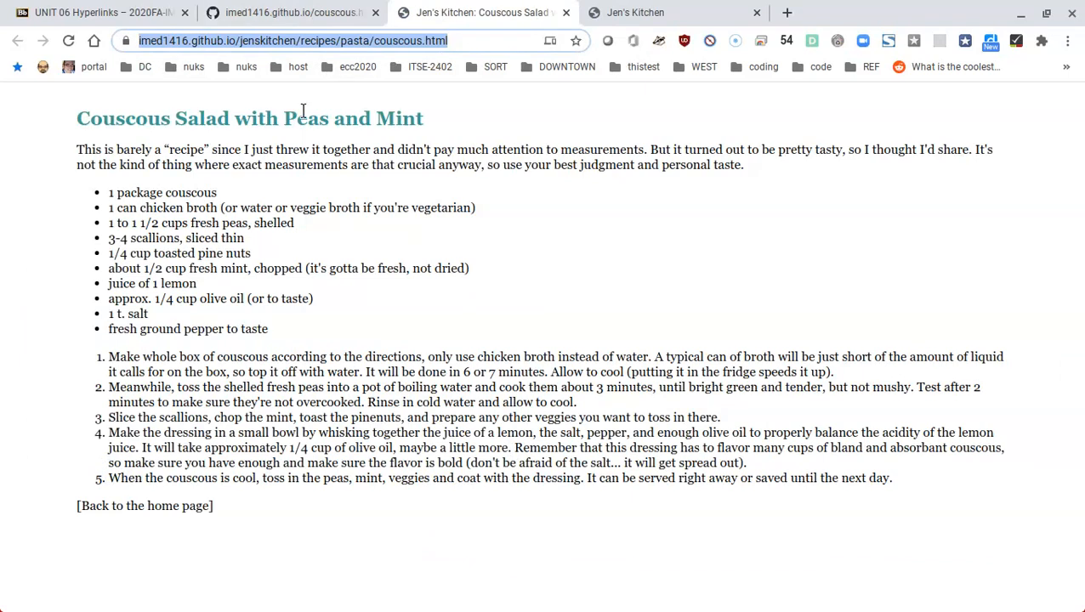
pyautogui.moveTo(221, 106)
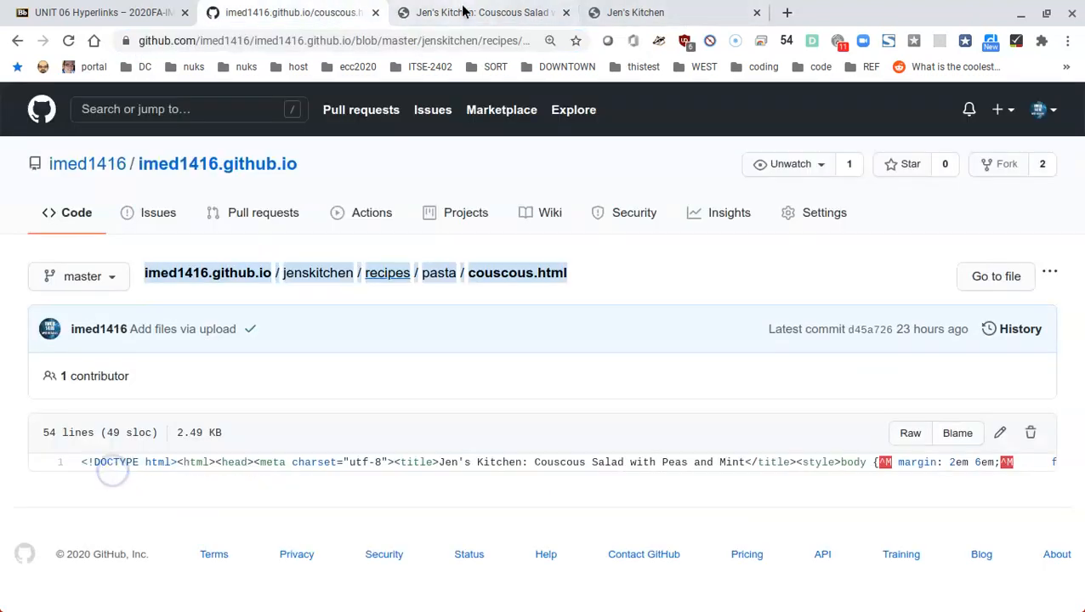
pyautogui.moveTo(111, 14)
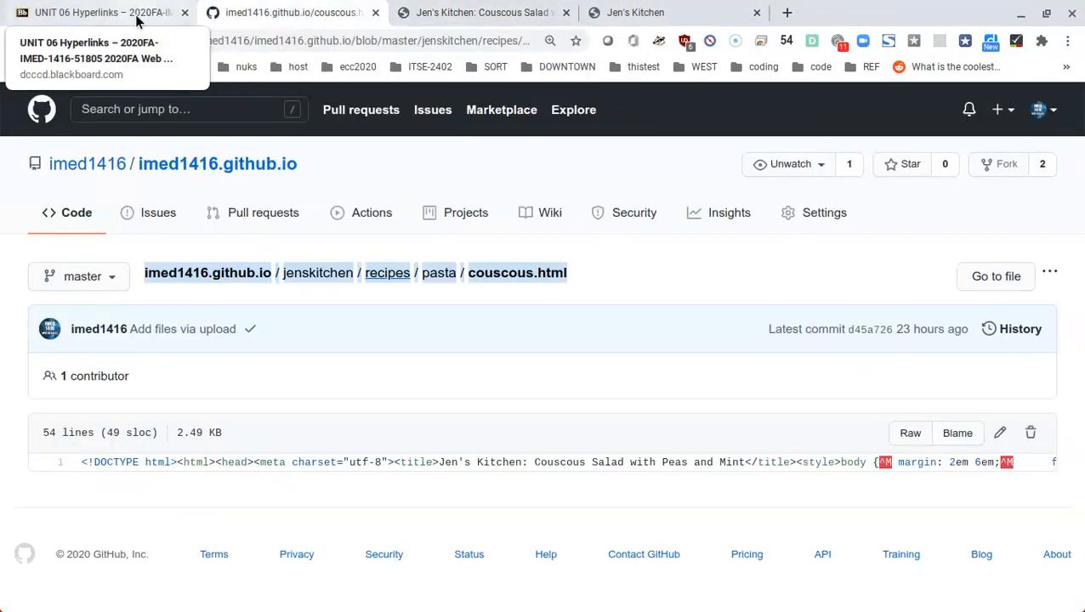
pyautogui.moveTo(379, 350)
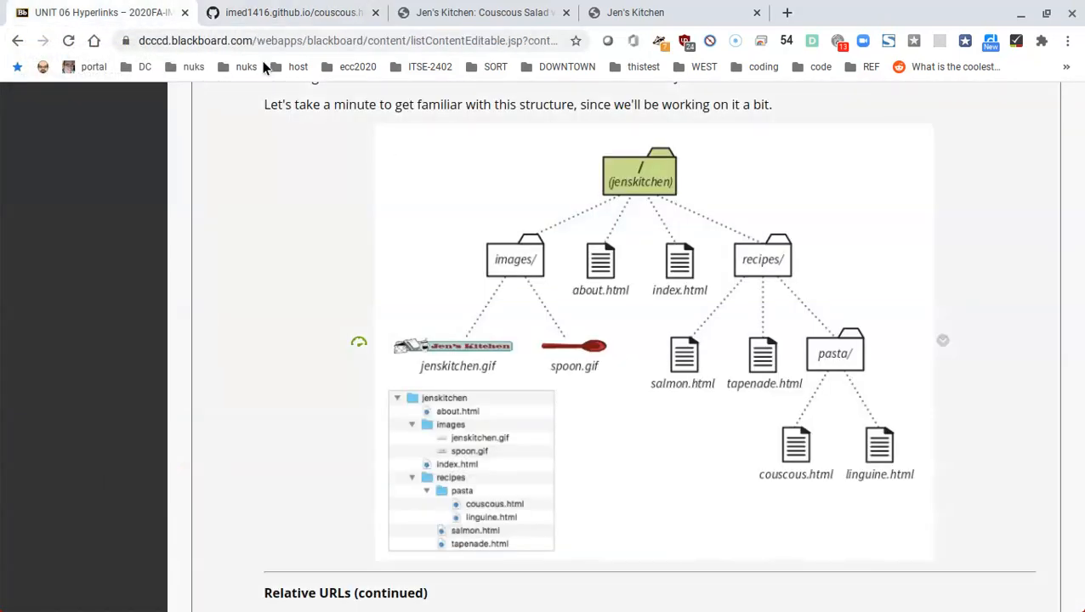
pyautogui.click(292, 13)
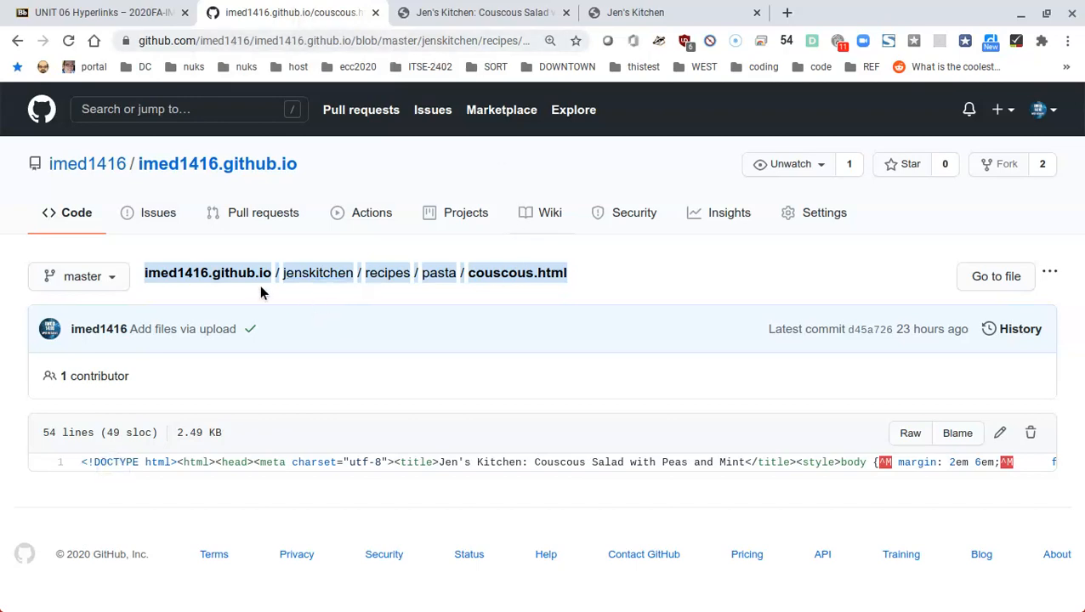
# Bring jenskitchen/index.html into GitHub's file editor ready for changes.
pyautogui.click(317, 272)
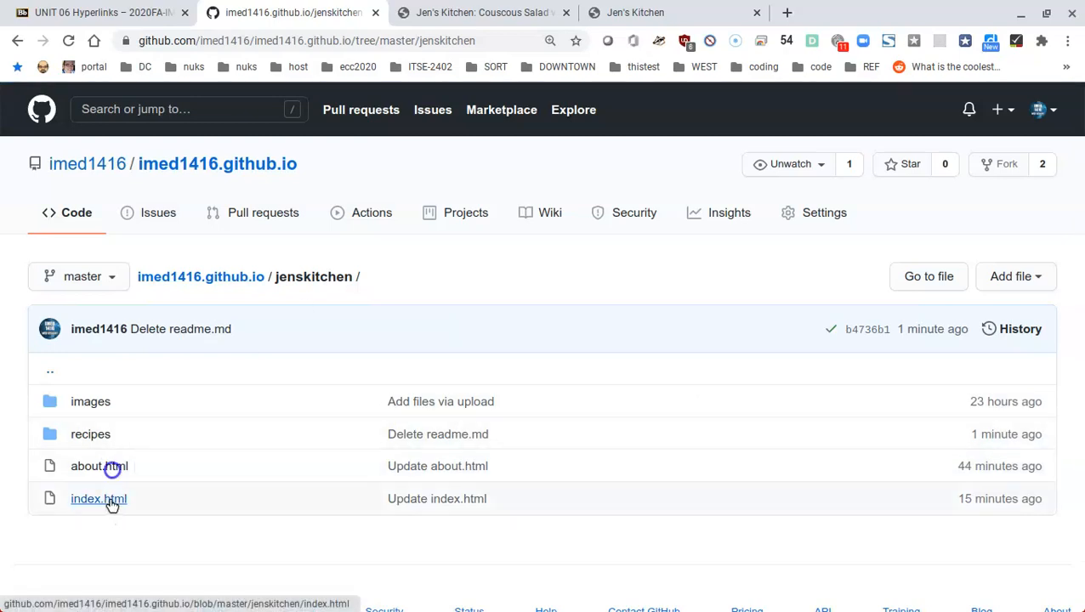
pyautogui.click(98, 498)
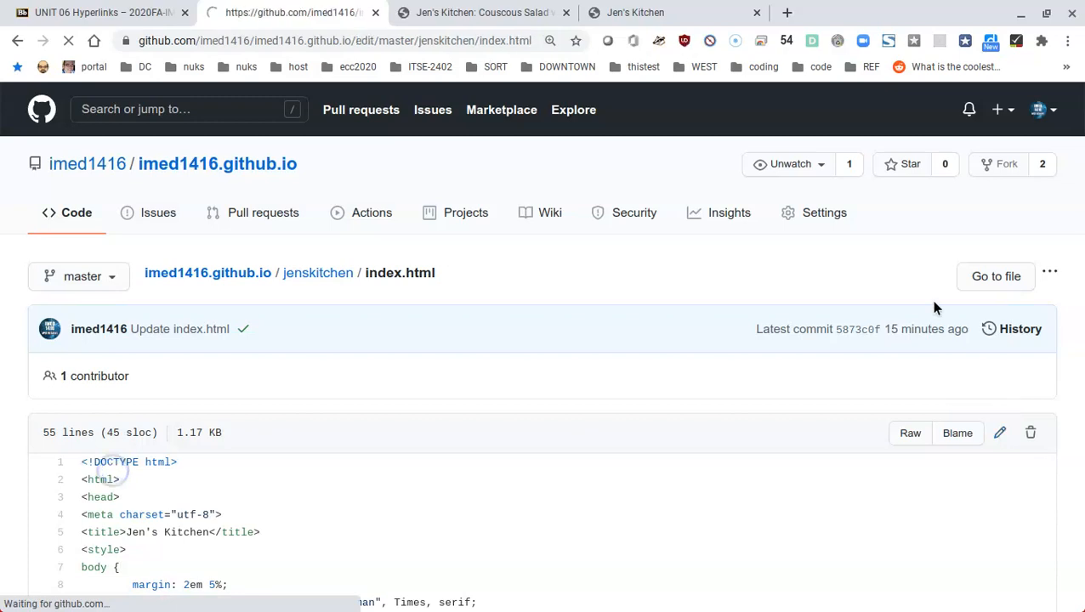
pyautogui.click(1006, 433)
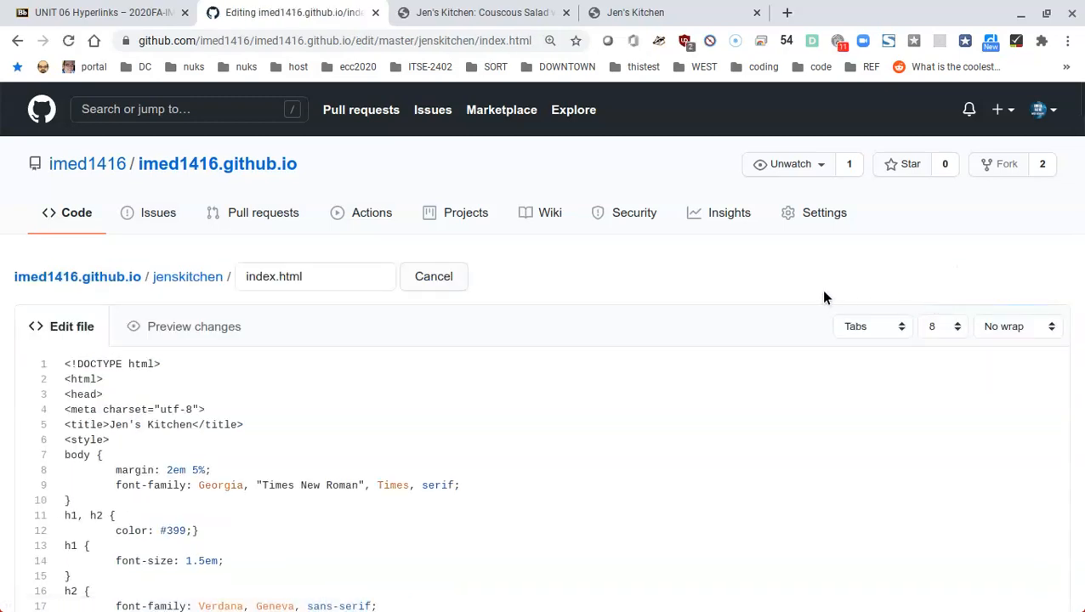
pyautogui.moveTo(606, 359)
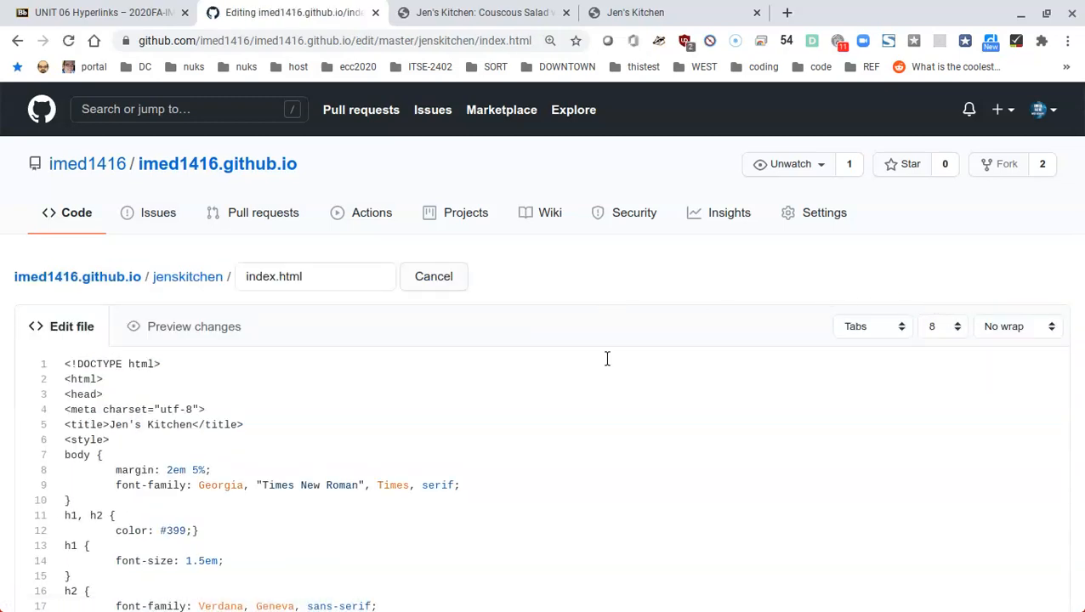
pyautogui.moveTo(796, 394)
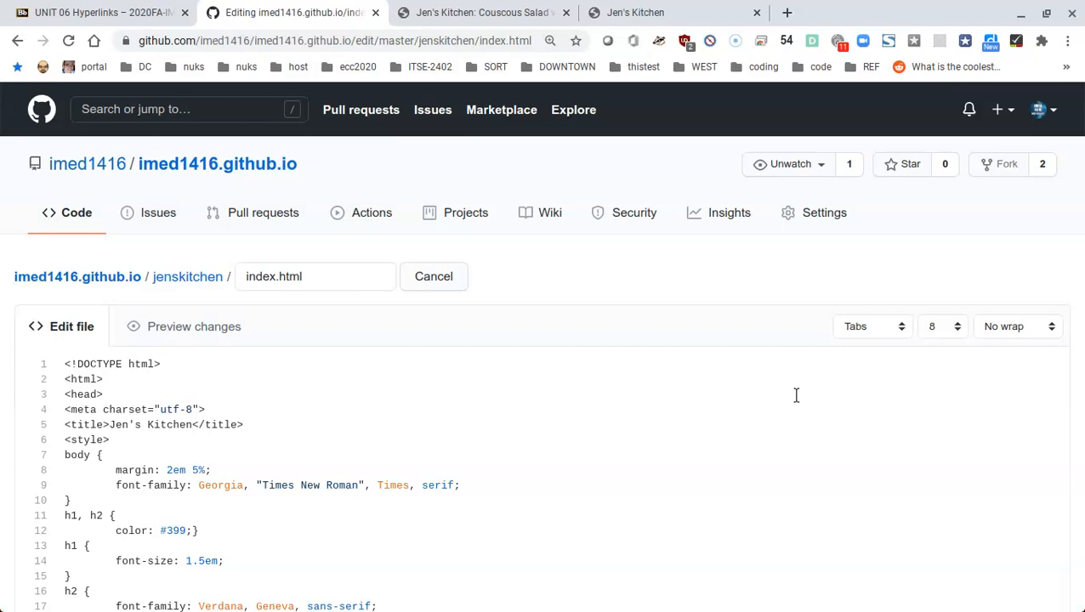
pyautogui.moveTo(790, 393)
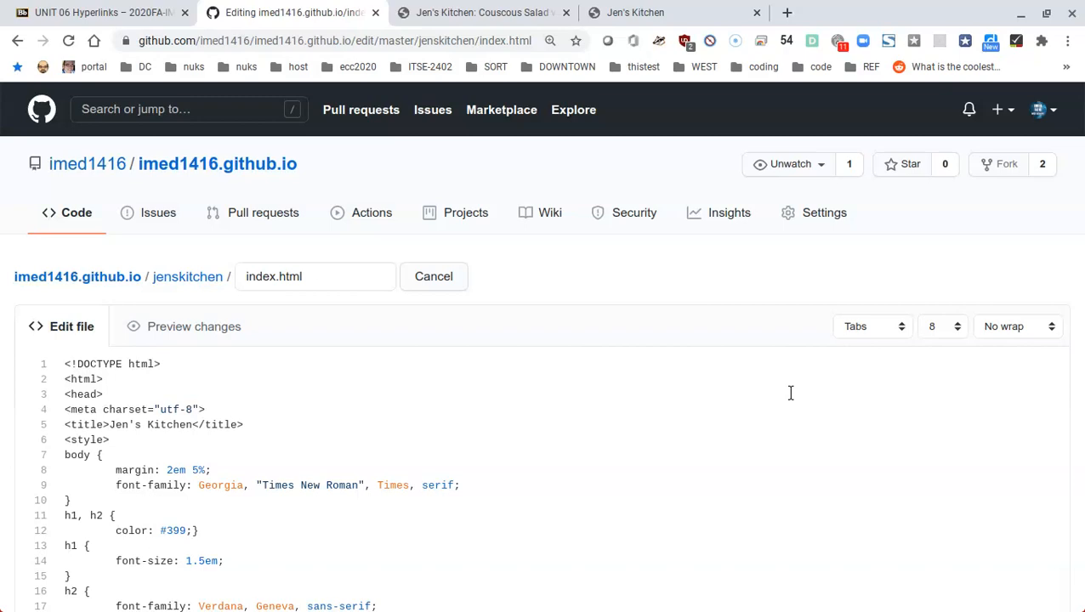
pyautogui.moveTo(623, 386)
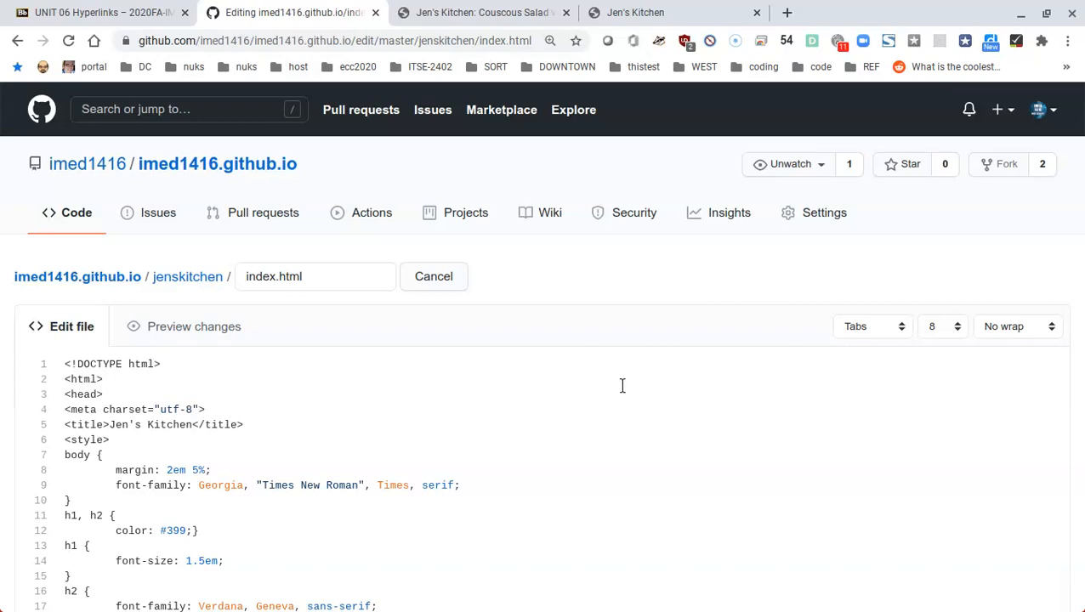
# Locate the cookbook list in index.html and begin the Couscous link as <a href="recipes/pas.
pyautogui.scroll(-3)
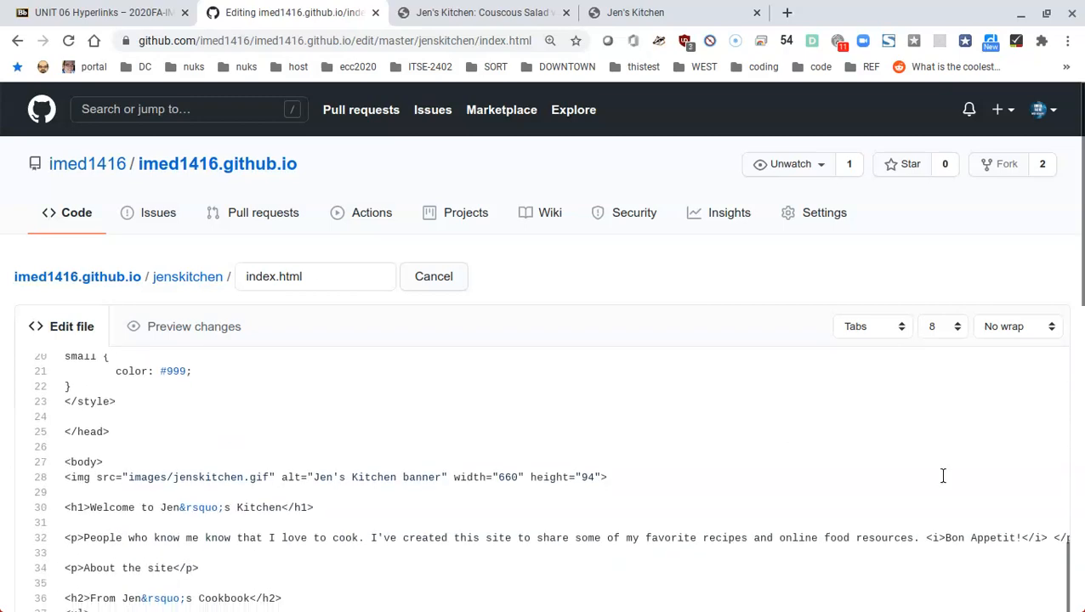
pyautogui.scroll(-3)
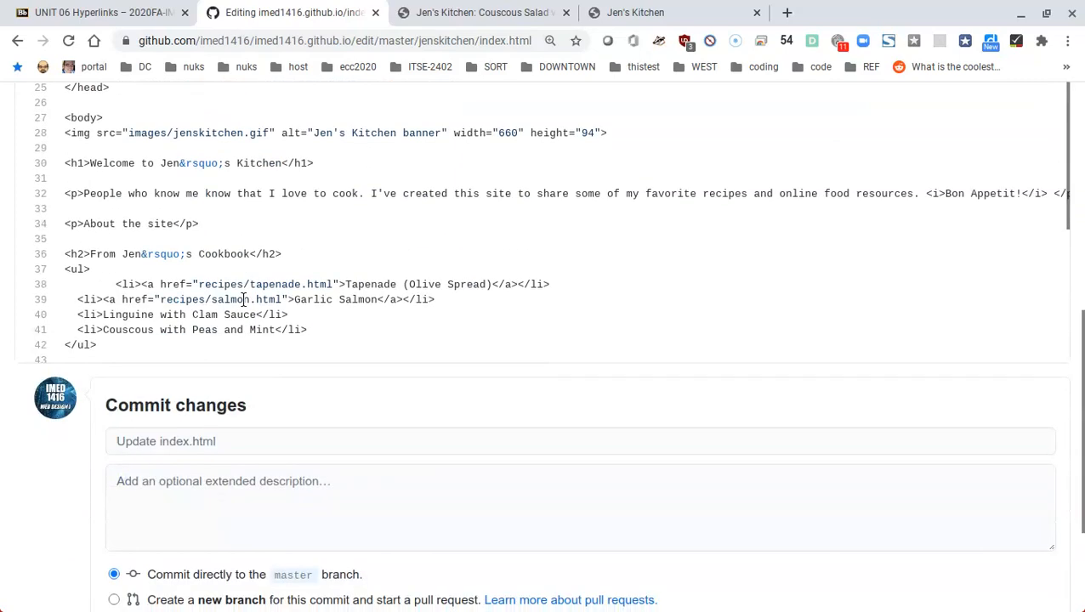
pyautogui.scroll(-3)
pyautogui.write('<a href="')
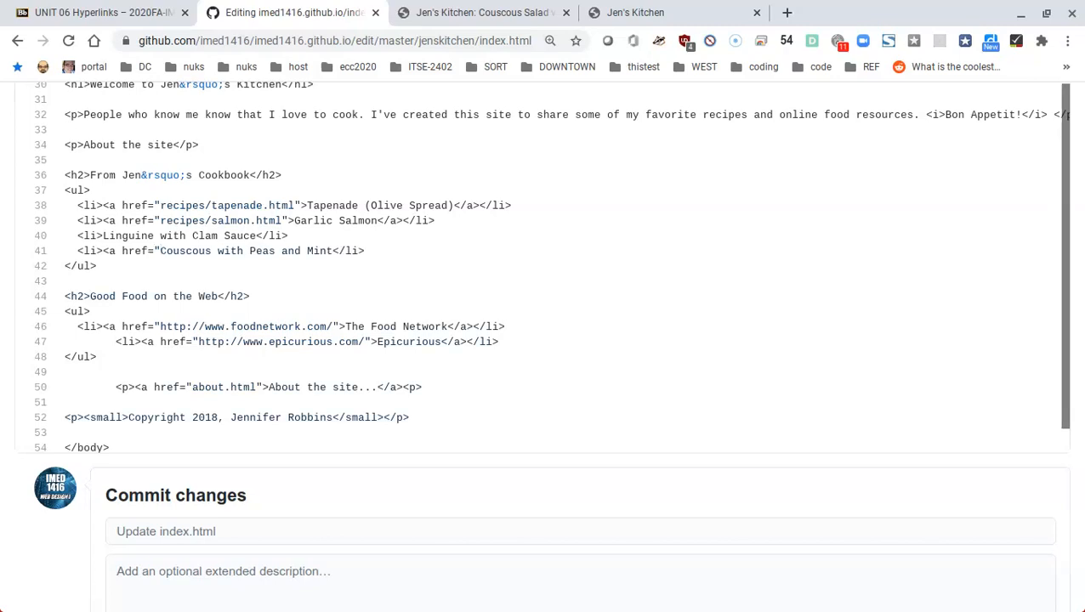
pyautogui.moveTo(143, 15)
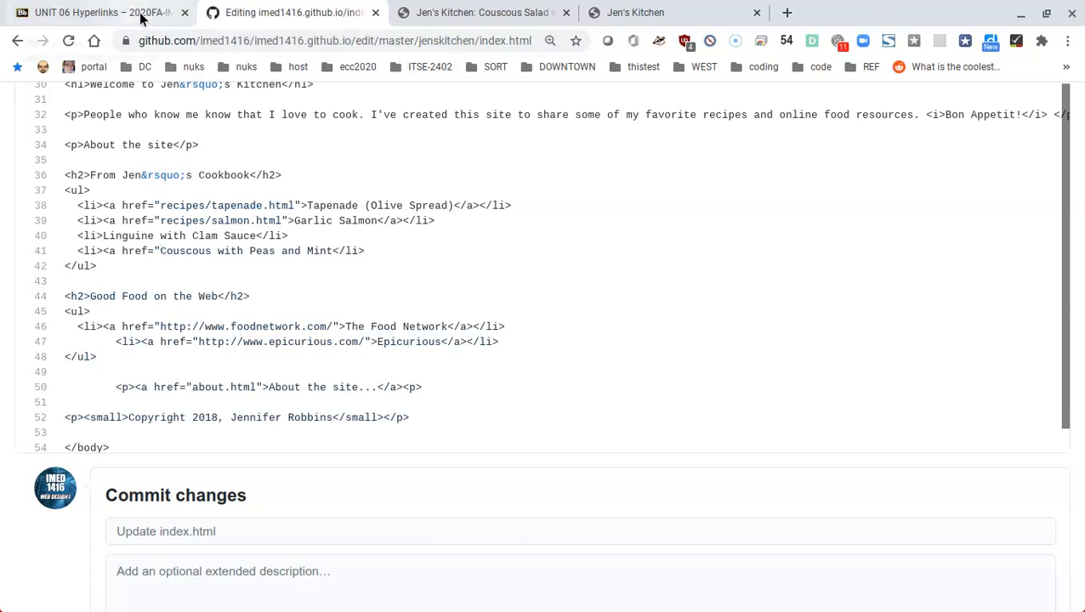
pyautogui.click(102, 15)
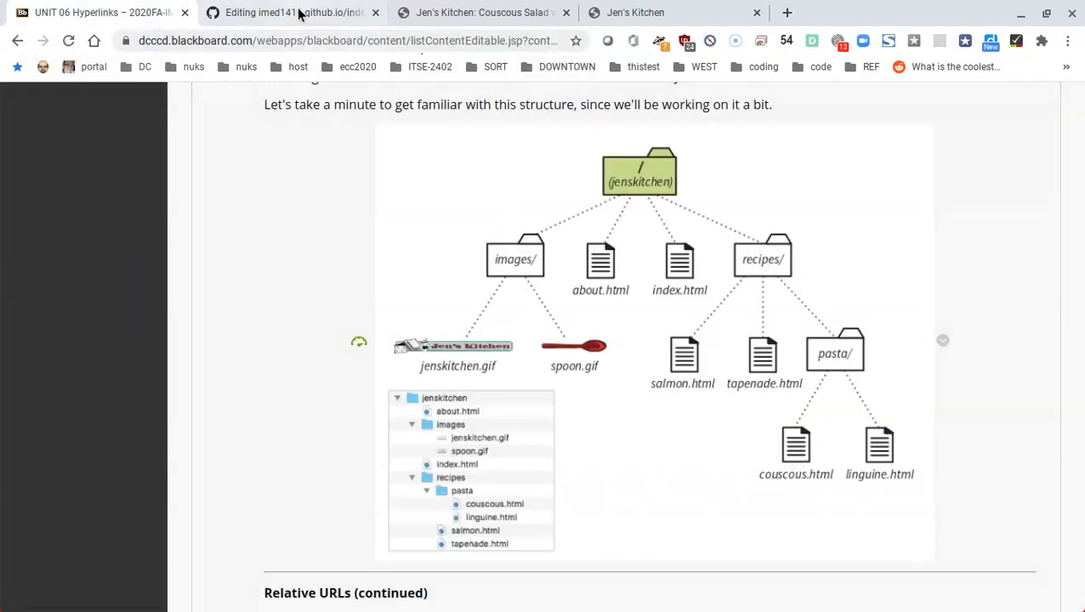
pyautogui.click(298, 12)
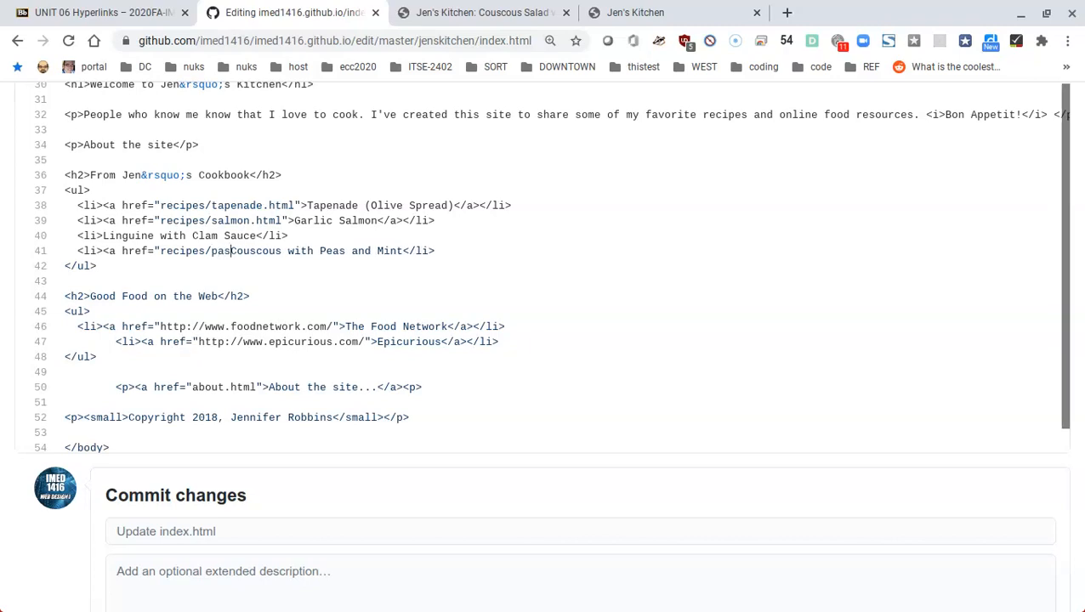
# Complete line 41 as a closed link to recipes/pasta/couscous.html around Couscous with Peas and Mint.
pyautogui.write('ta/couscous.html">')
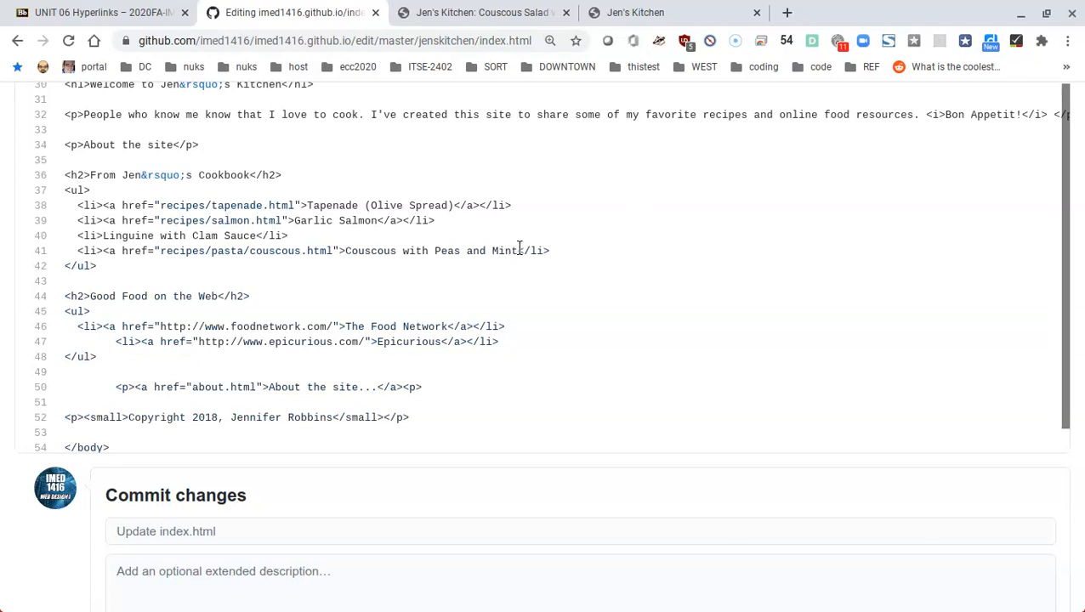
pyautogui.moveTo(596, 236)
pyautogui.write('<')
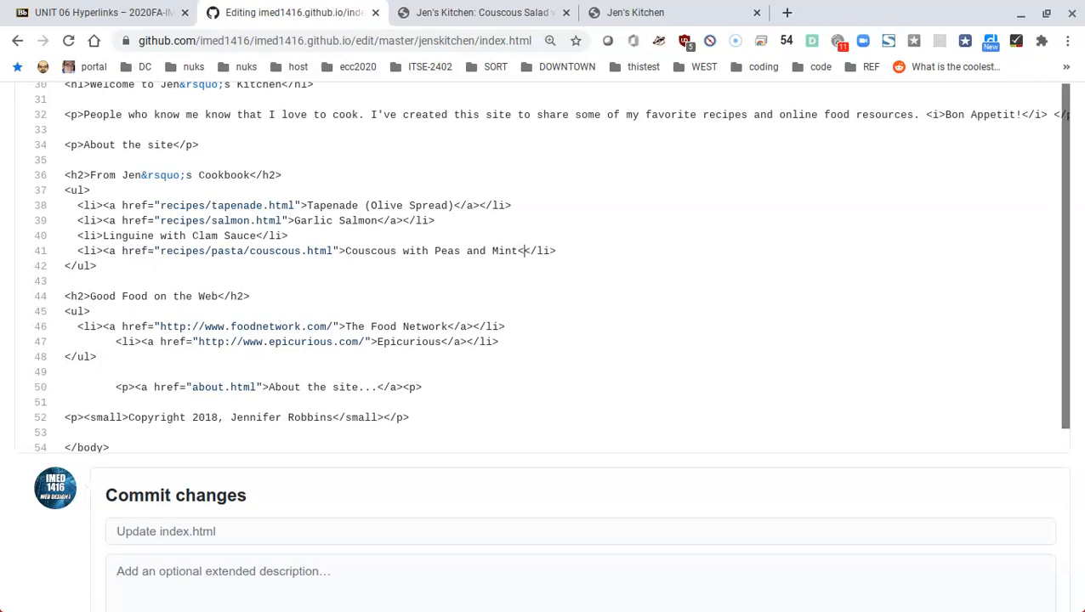
pyautogui.write('/a></')
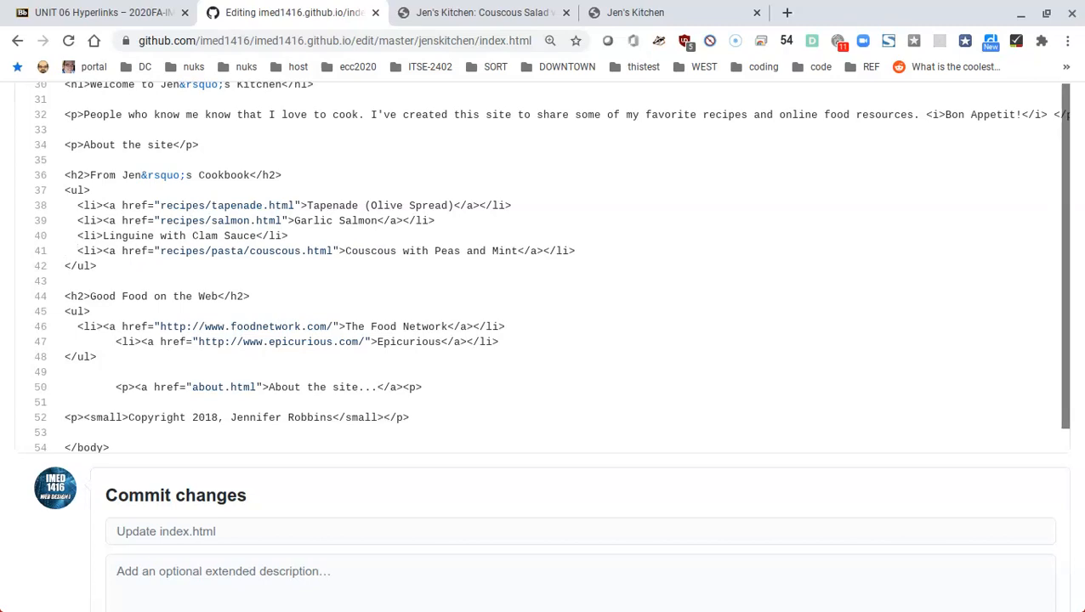
pyautogui.moveTo(122, 327)
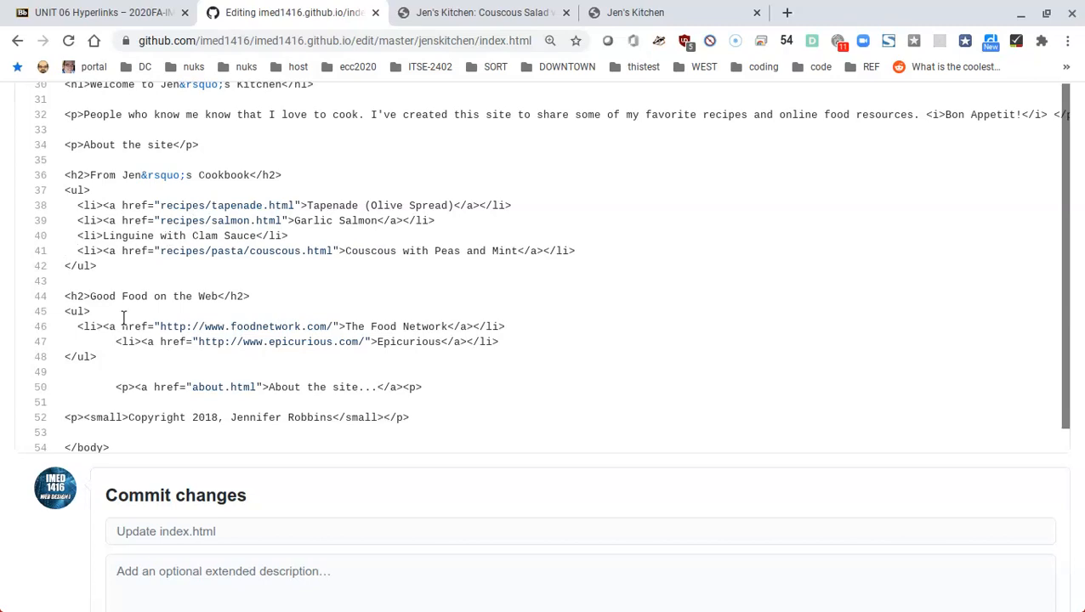
# Commit the index.html edit to master with the default message Update index.html.
pyautogui.scroll(-3)
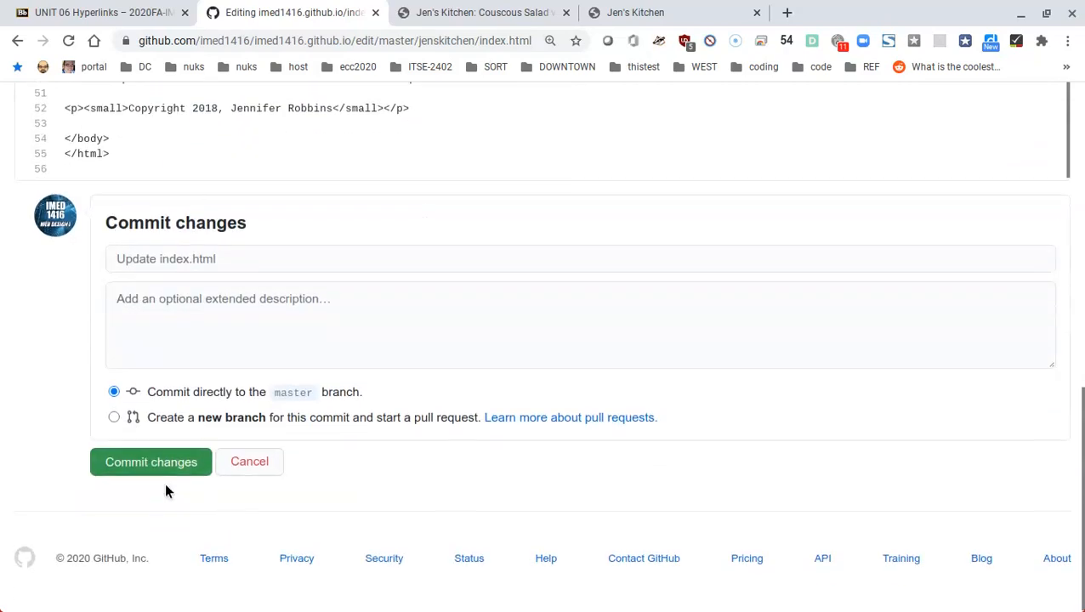
pyautogui.click(149, 463)
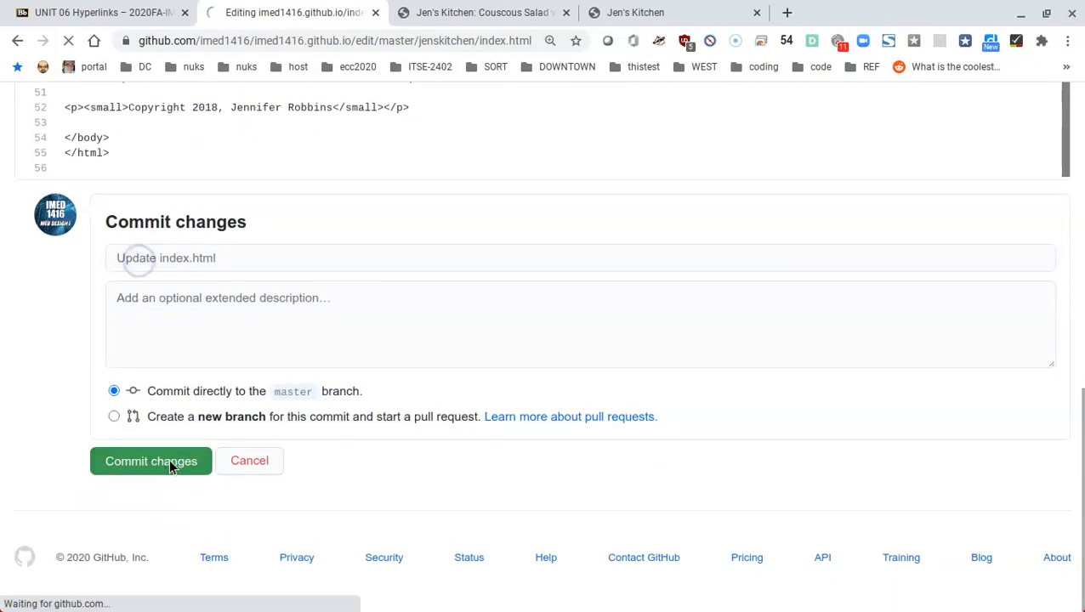
pyautogui.click(150, 461)
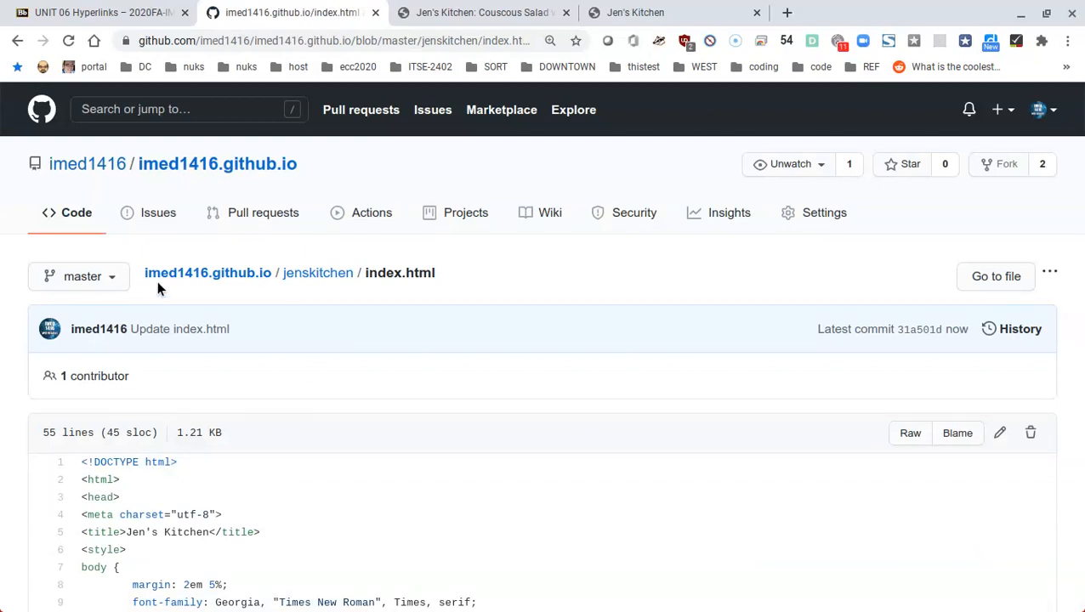
pyautogui.moveTo(490, 15)
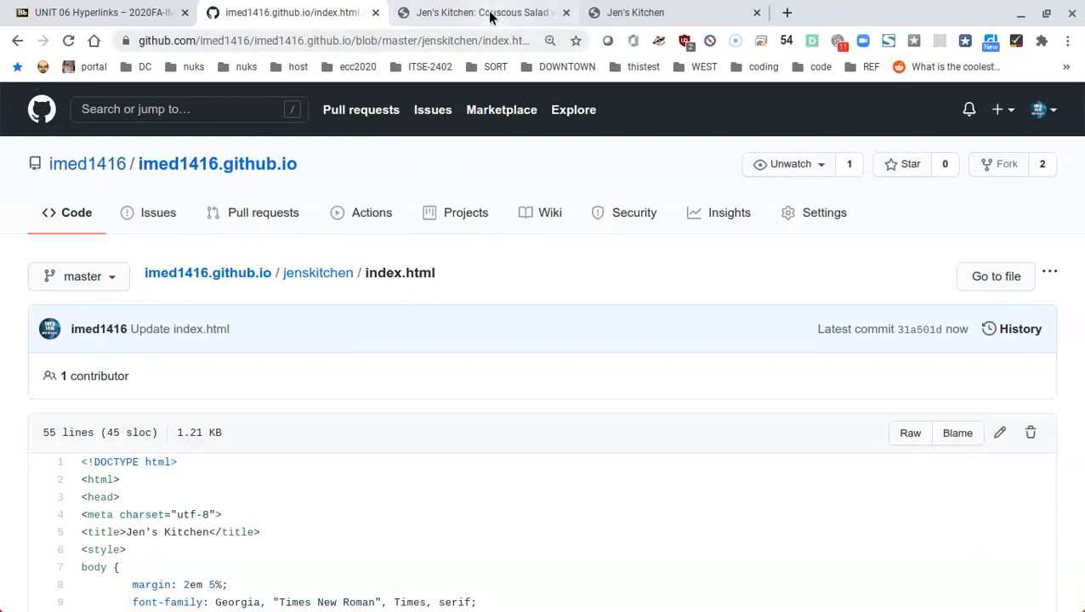
# Verify on the live home page that Couscous with Peas and Mint opens its recipe, then return home.
pyautogui.click(492, 12)
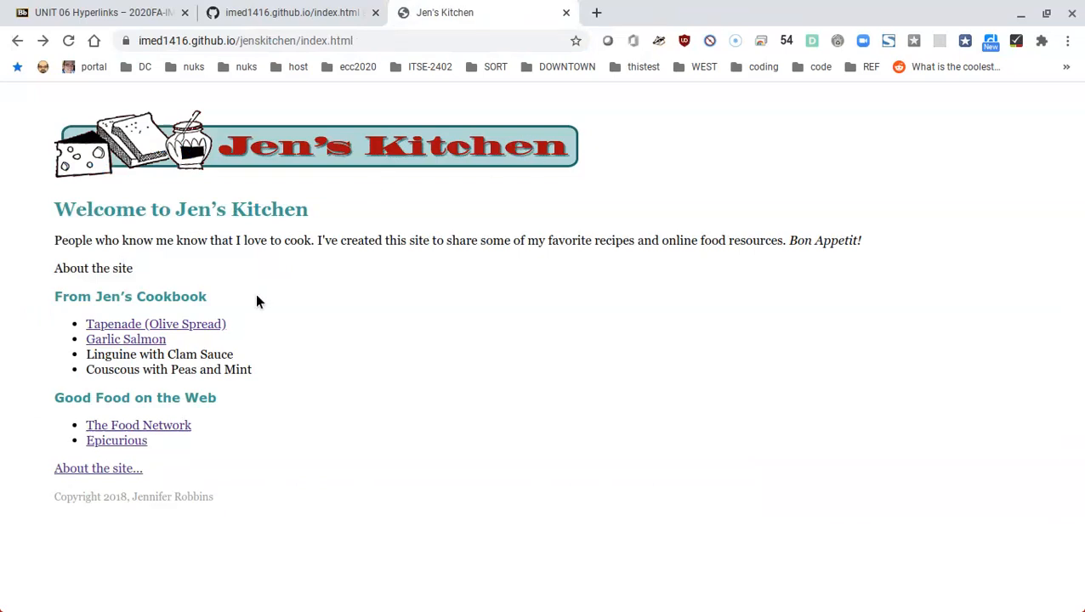
pyautogui.moveTo(68, 41)
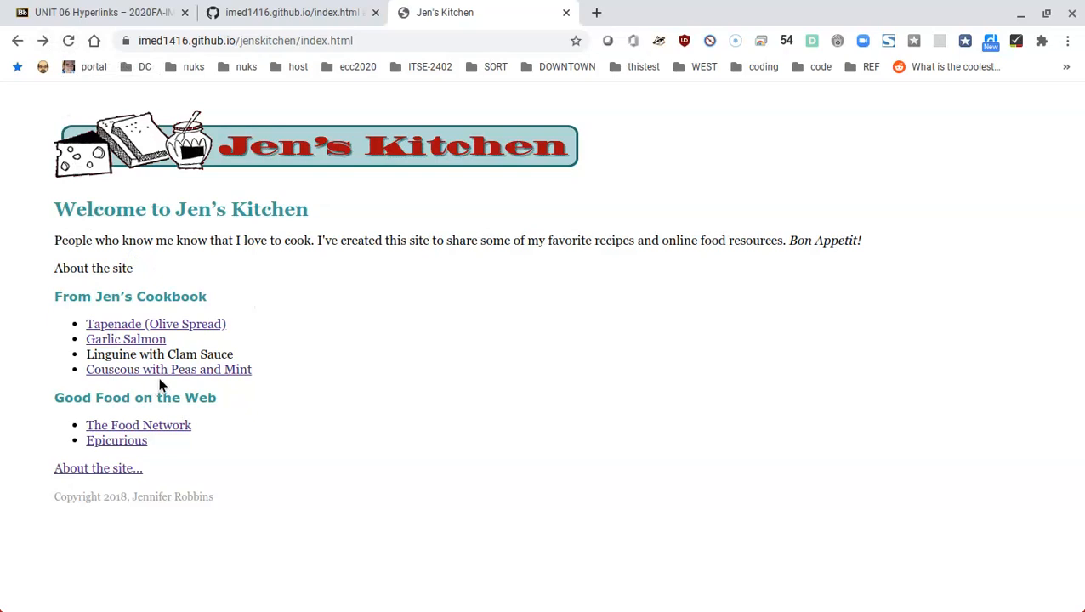
pyautogui.moveTo(228, 381)
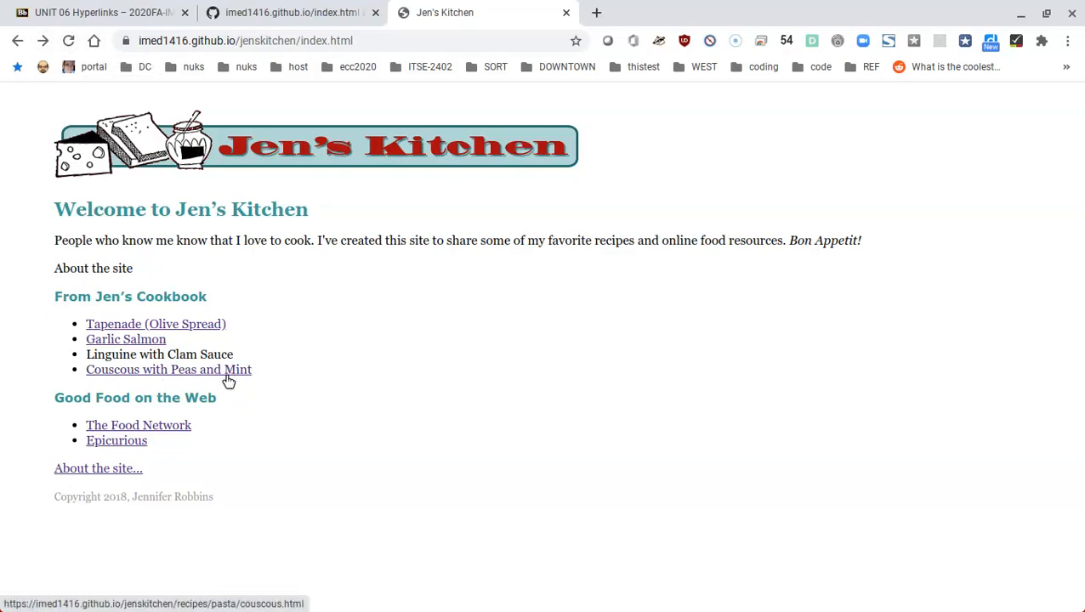
pyautogui.click(168, 369)
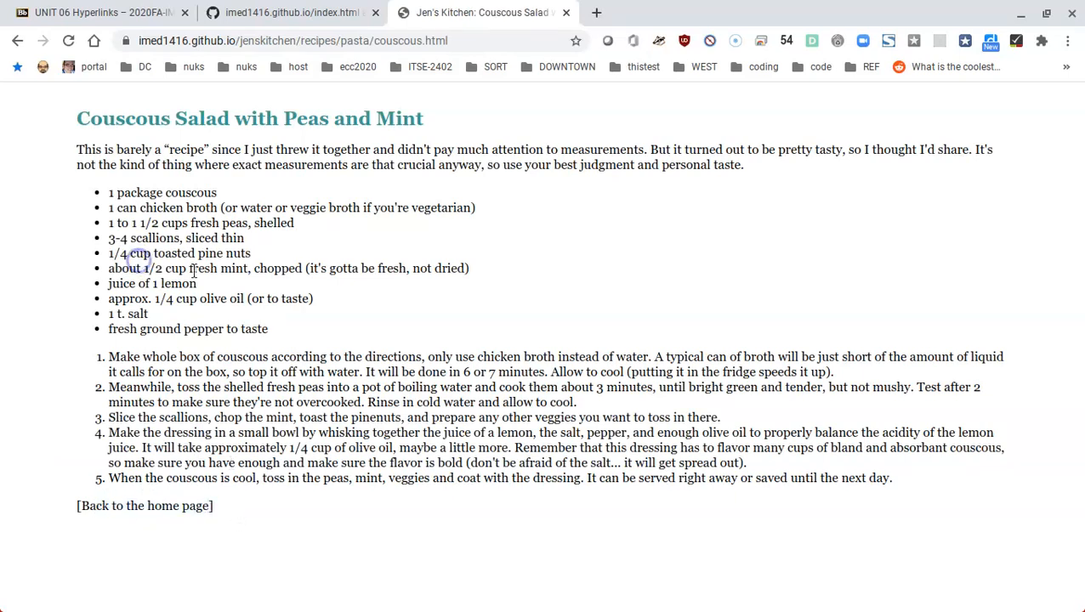
pyautogui.click(15, 42)
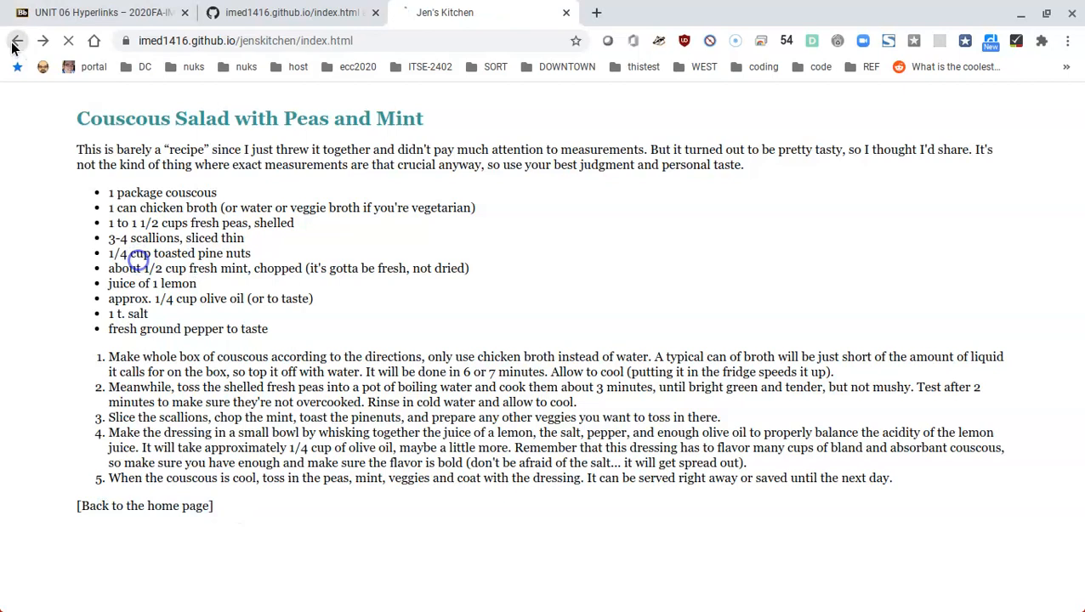
pyautogui.click(14, 41)
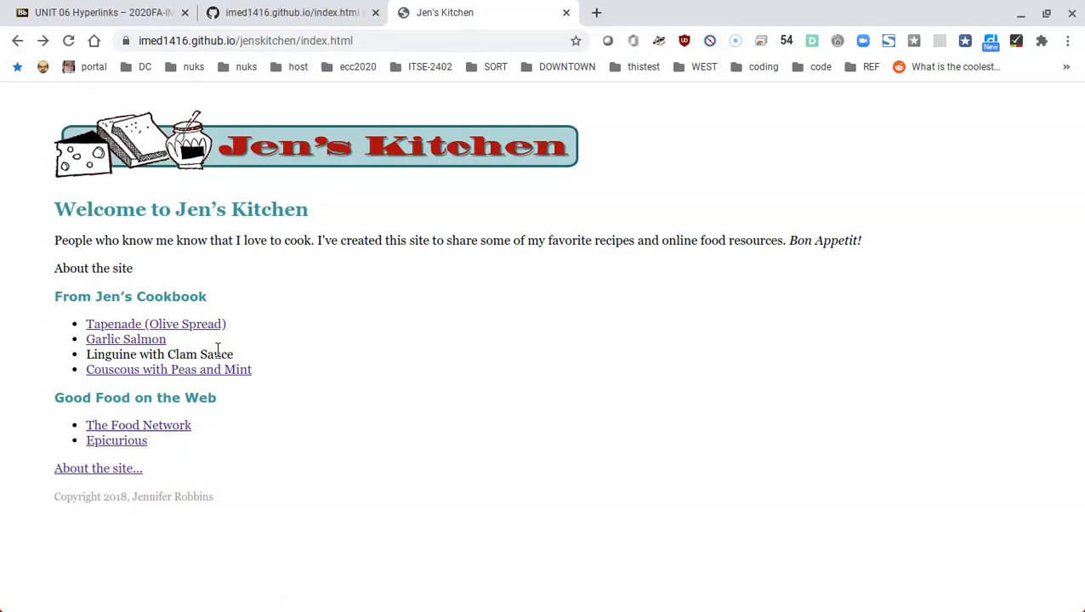
pyautogui.moveTo(187, 371)
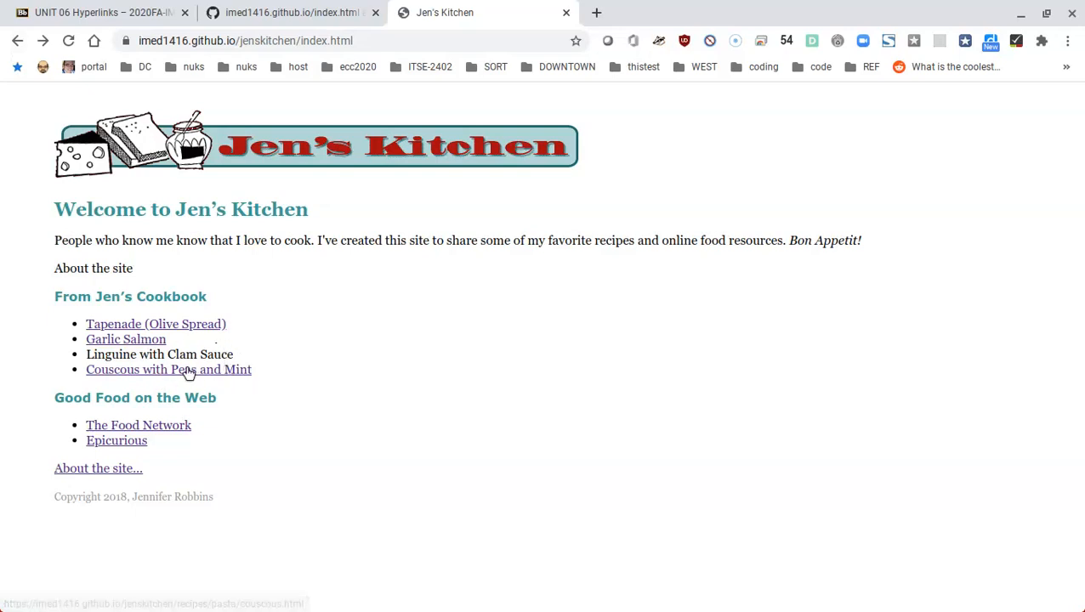
pyautogui.moveTo(243, 375)
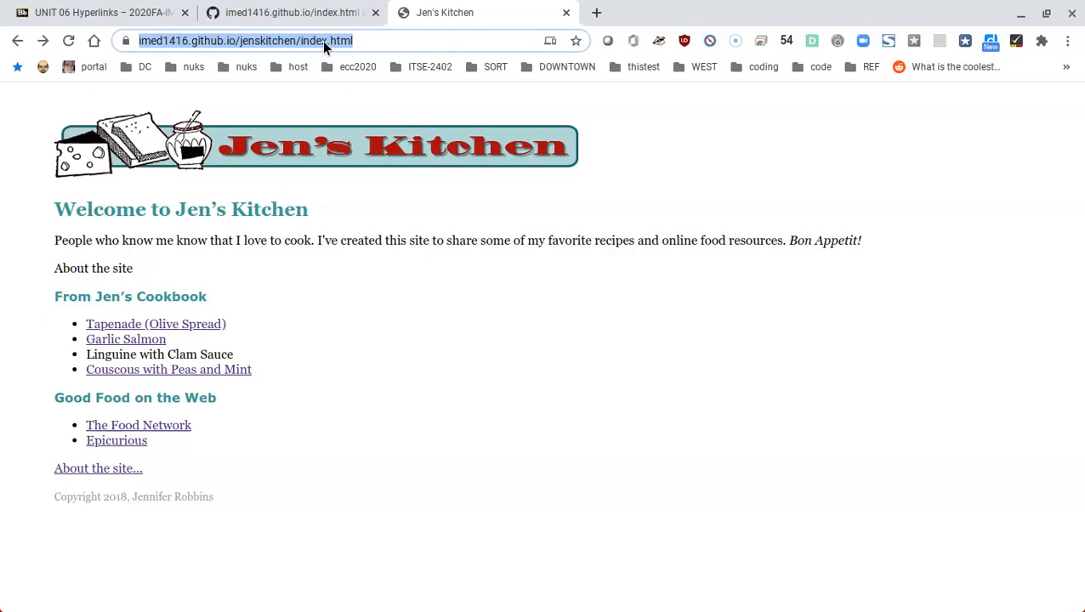
pyautogui.moveTo(469, 420)
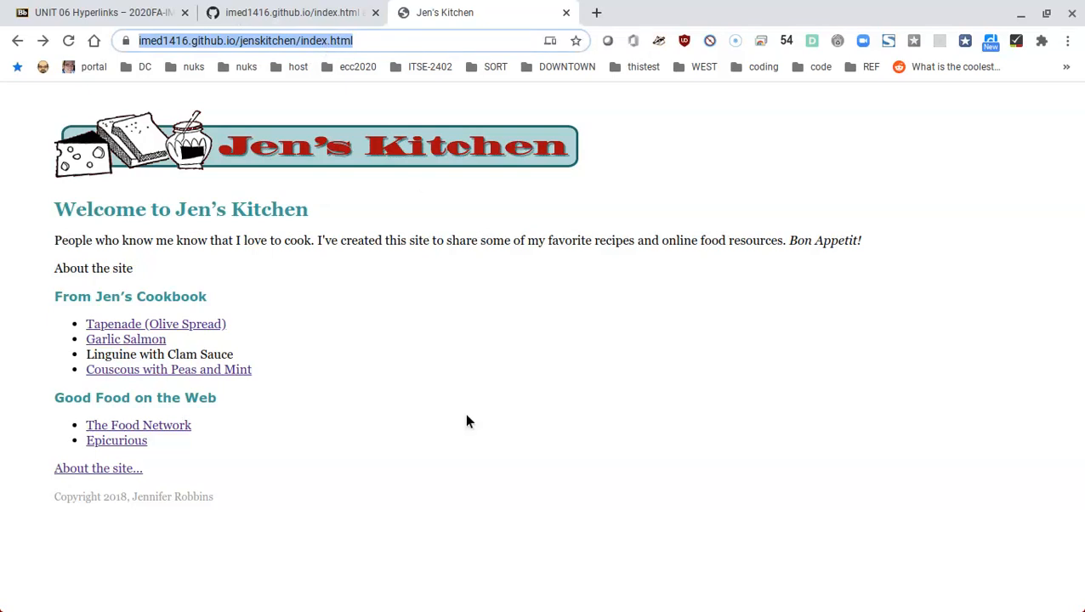